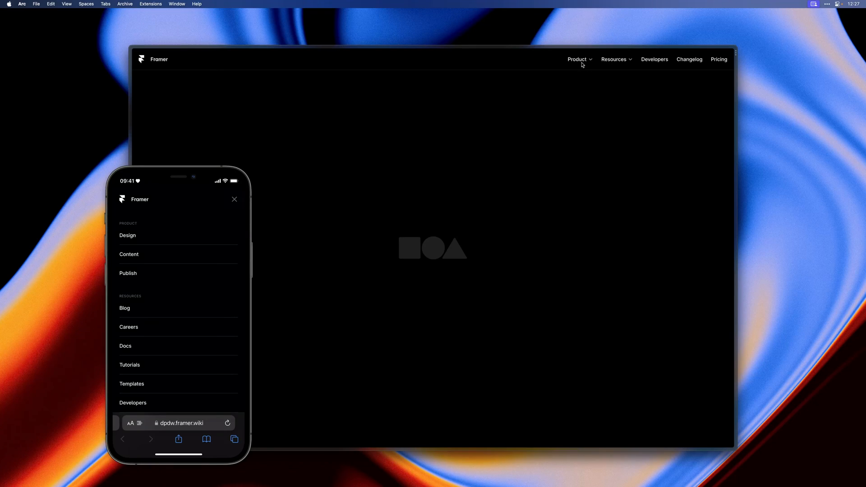
# Step: Check the live site's Product dropdown, then add a Product link to the Navigation bar
pyautogui.click(577, 59)
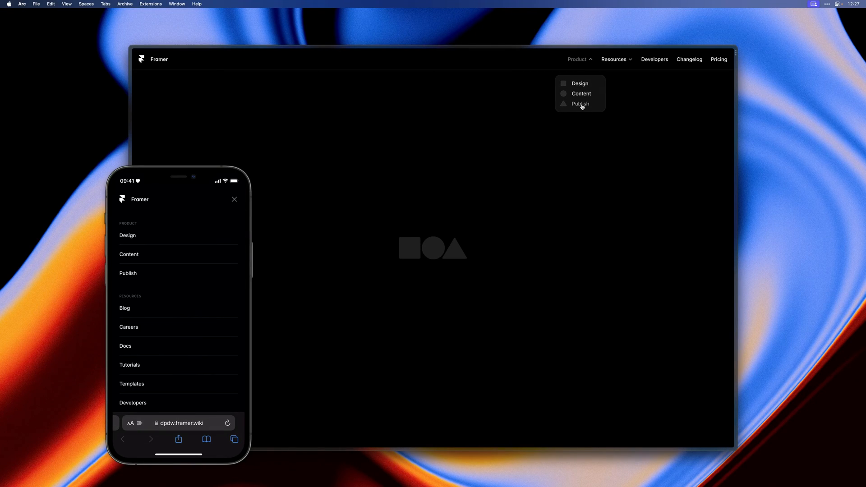
pyautogui.click(614, 59)
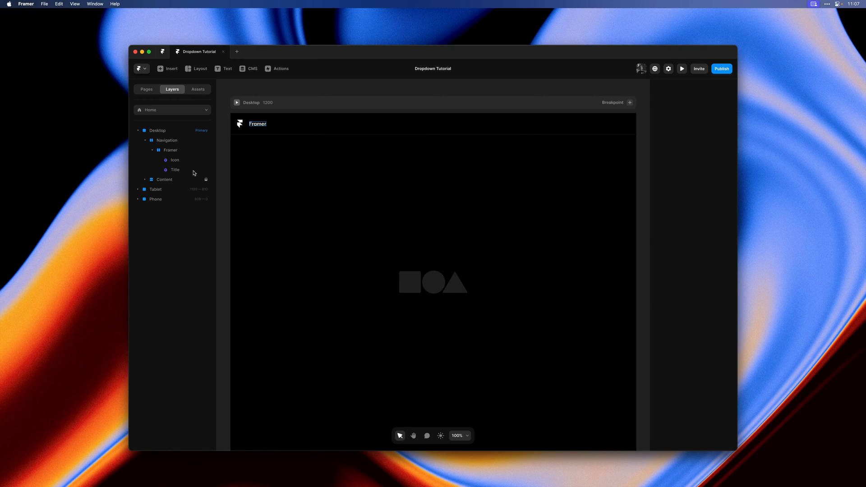
pyautogui.click(166, 140)
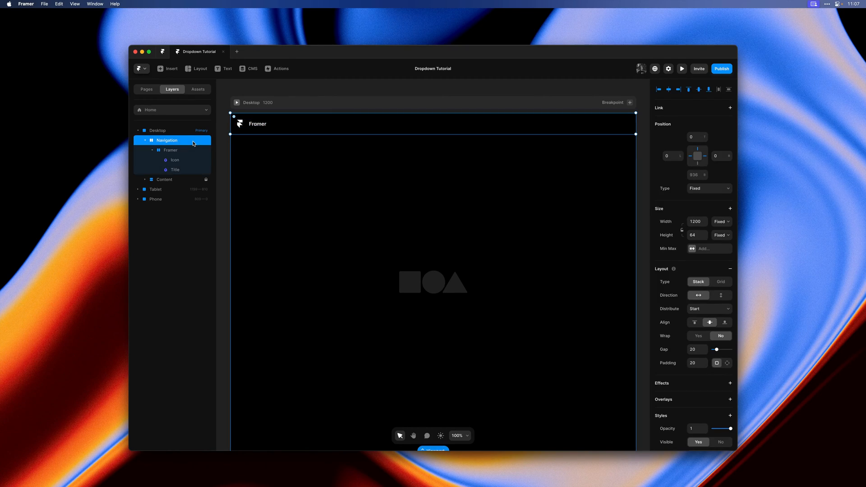
pyautogui.moveTo(281, 125)
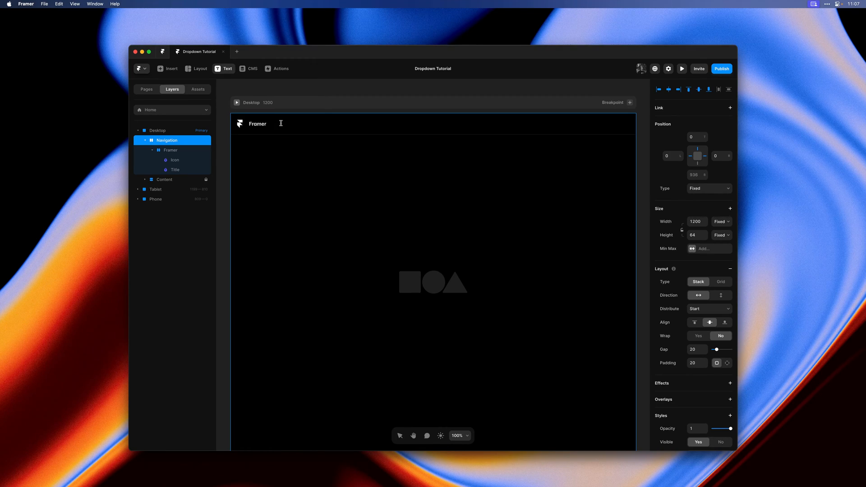
pyautogui.write('Product')
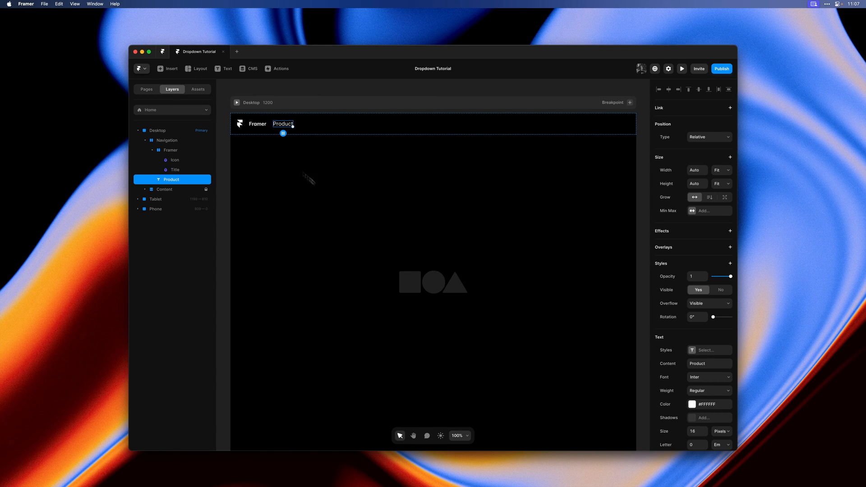
pyautogui.click(709, 350)
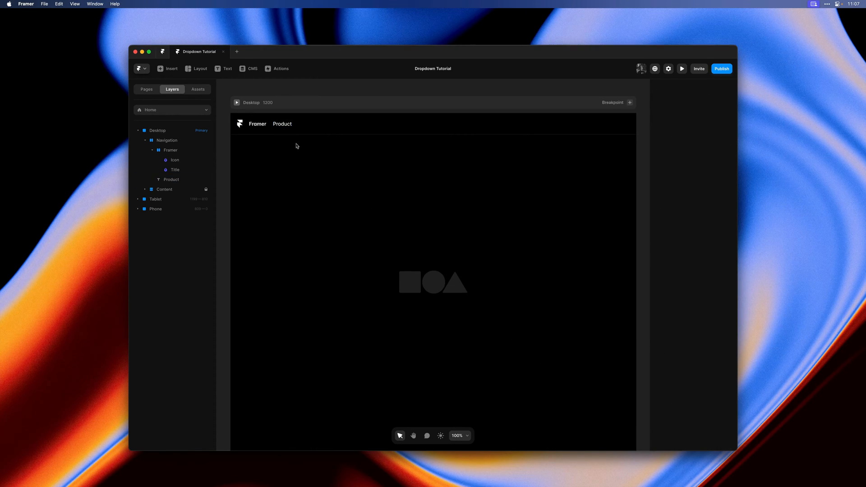
# Step: Add Resources, Developers, Changelog and Pricing links after Product
pyautogui.click(307, 124)
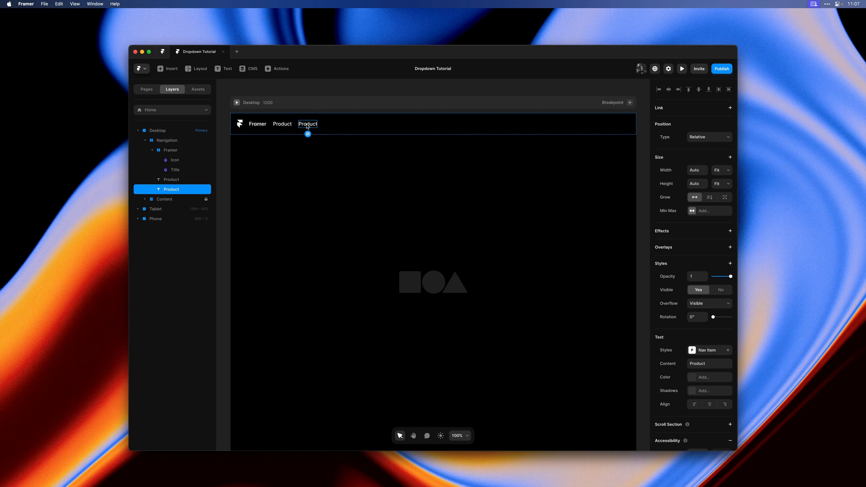
pyautogui.write('Resources')
pyautogui.write('D')
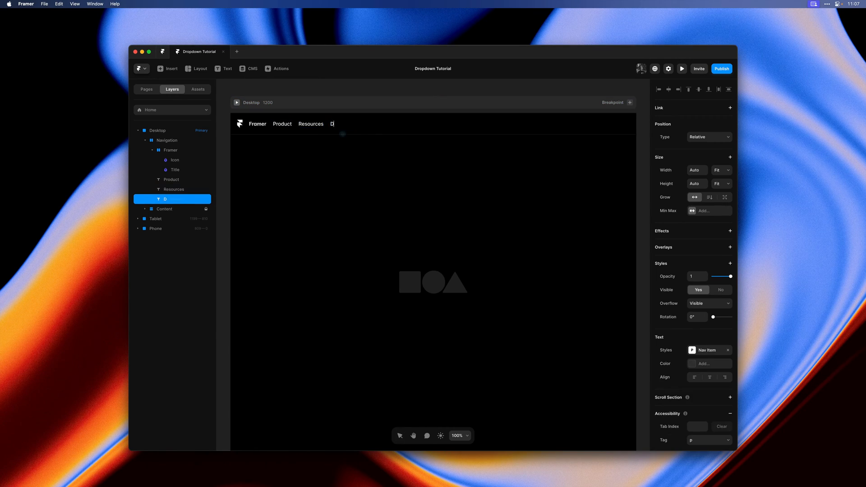
pyautogui.write('evelopers')
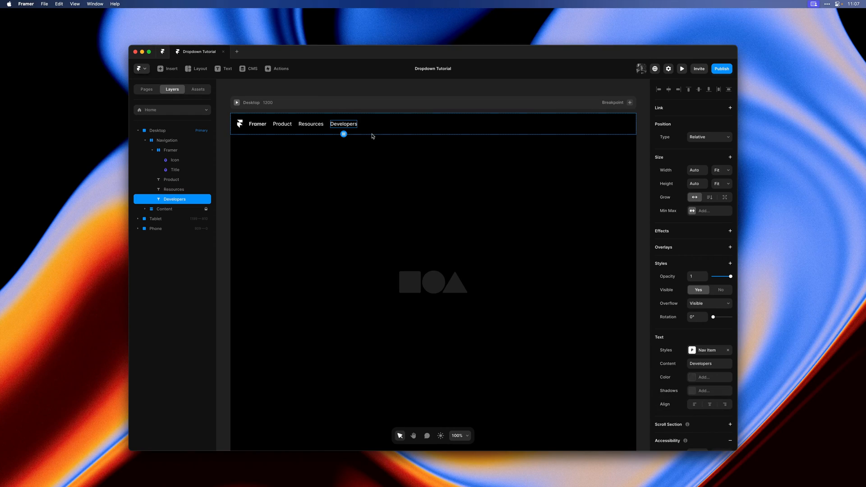
pyautogui.write('Cj')
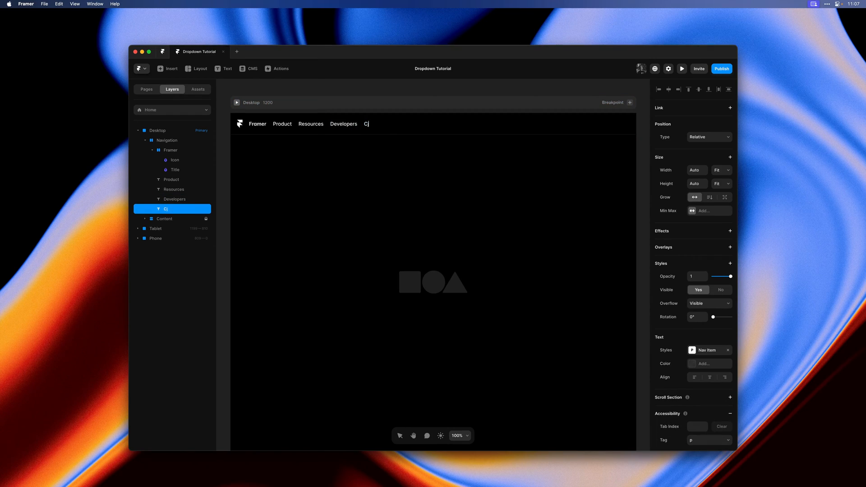
pyautogui.write('hangelog')
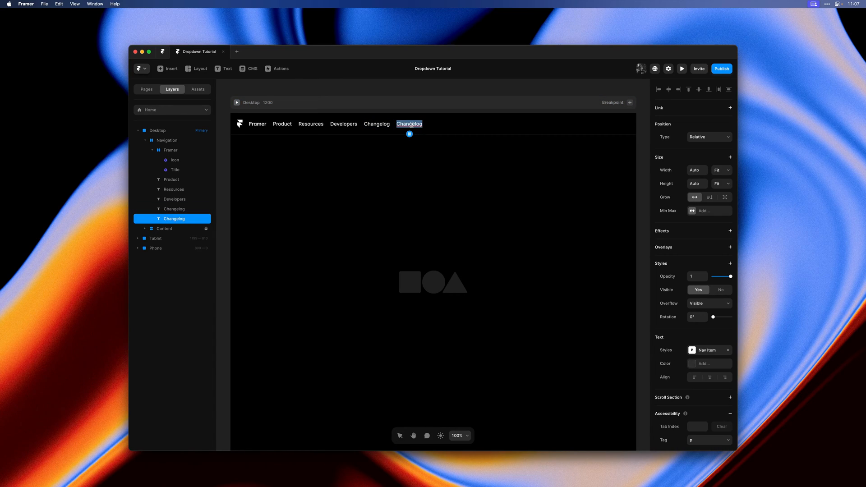
pyautogui.write('Pricing')
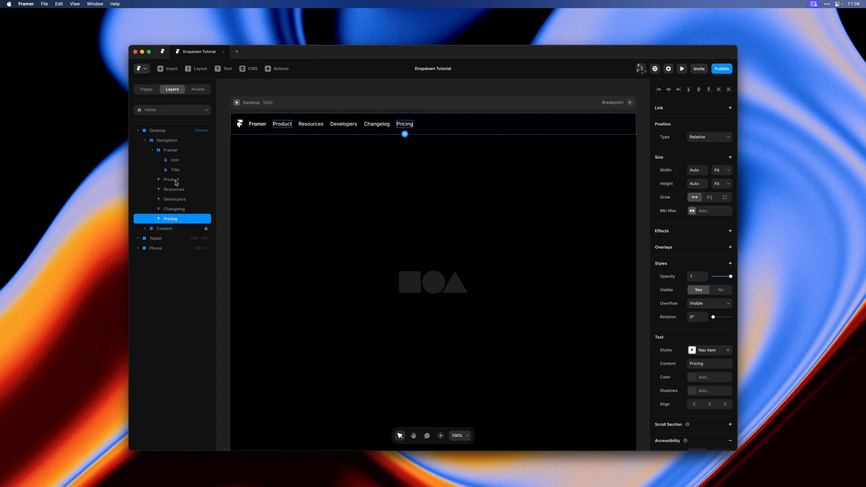
# Step: Stack the five links with Fill width, Distribute End and a gap of 25
pyautogui.rightClick(170, 180)
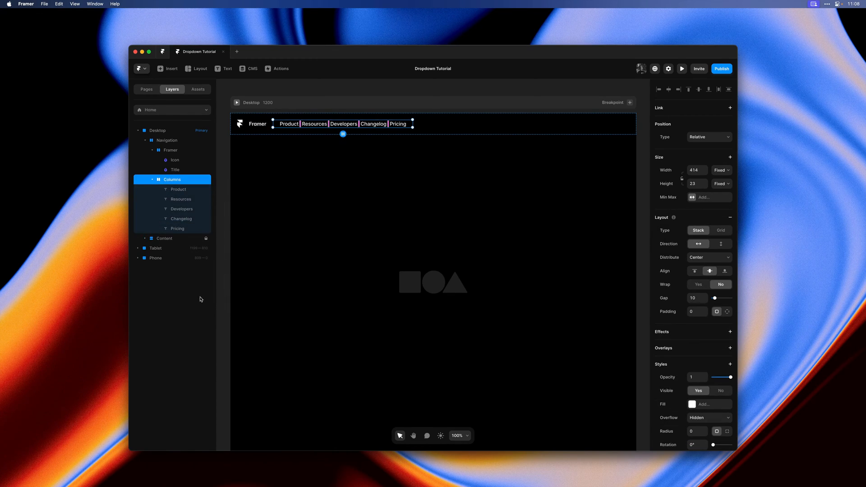
pyautogui.click(721, 170)
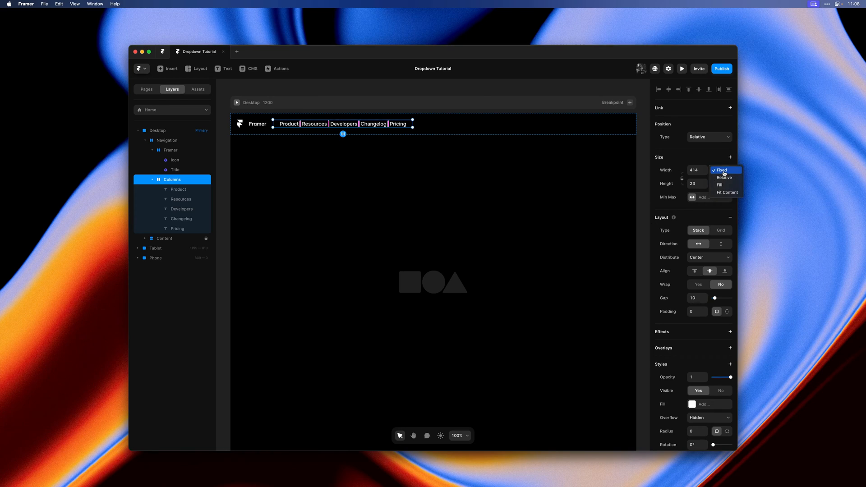
pyautogui.click(719, 184)
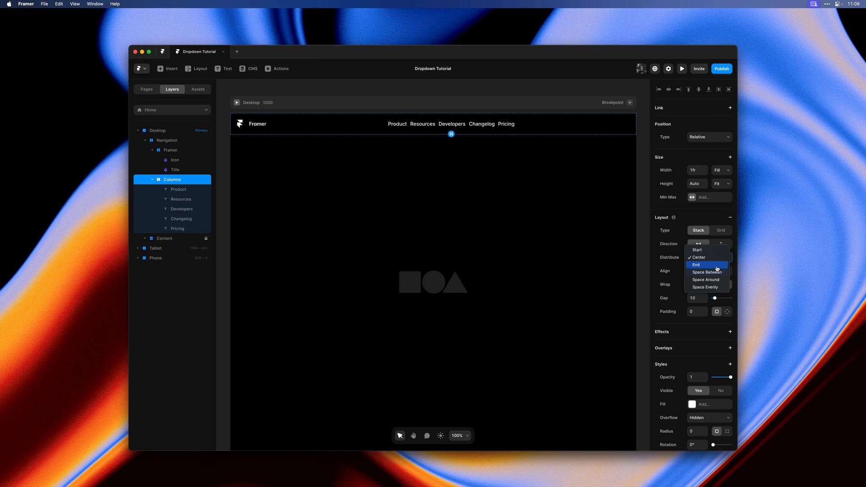
pyautogui.click(696, 264)
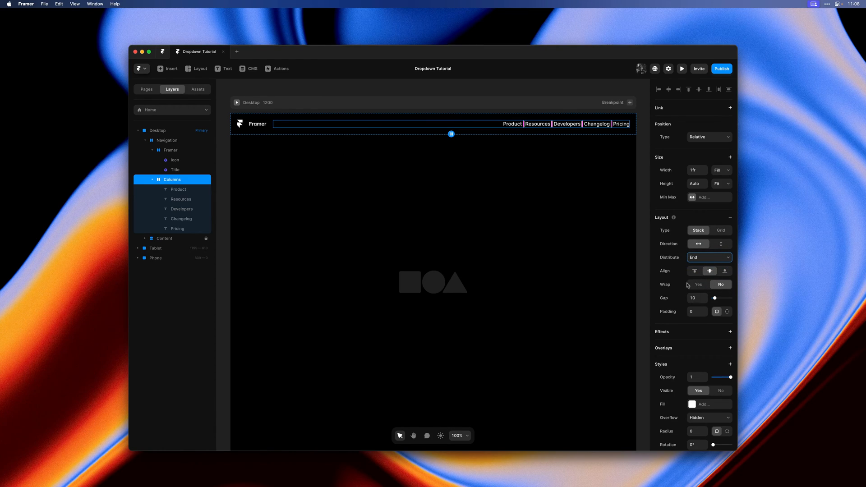
pyautogui.write('25')
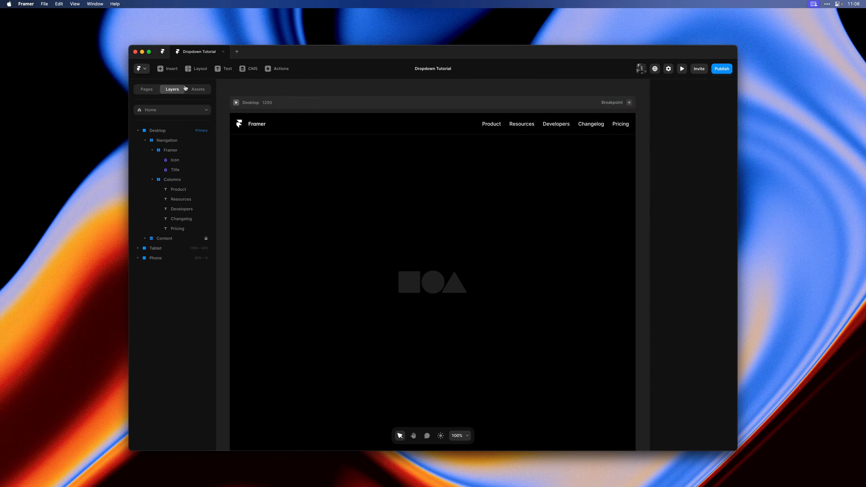
# Step: Stack the Caret asset beside Product, set the group to Fit Content and adjust its gap
pyautogui.click(198, 89)
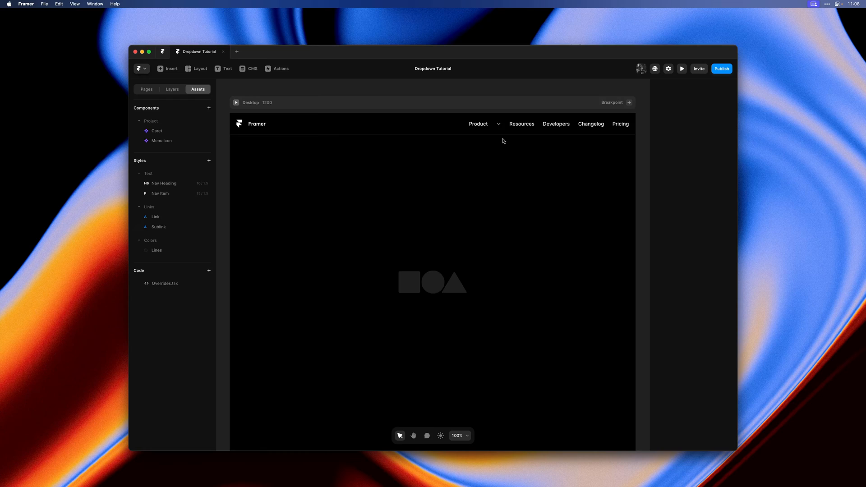
pyautogui.scroll(-3)
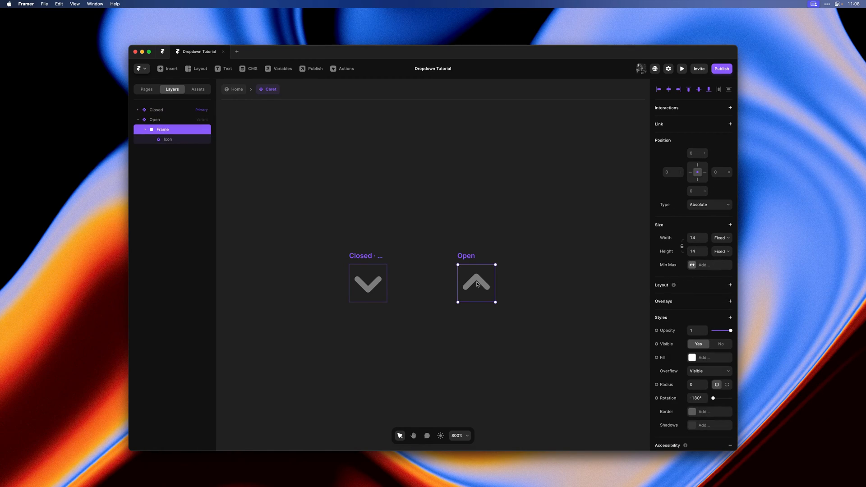
pyautogui.moveTo(559, 370)
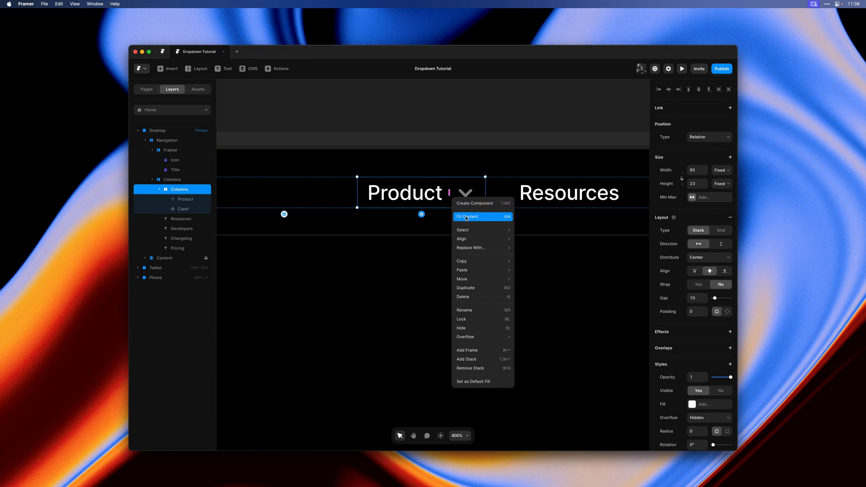
pyautogui.moveTo(490, 223)
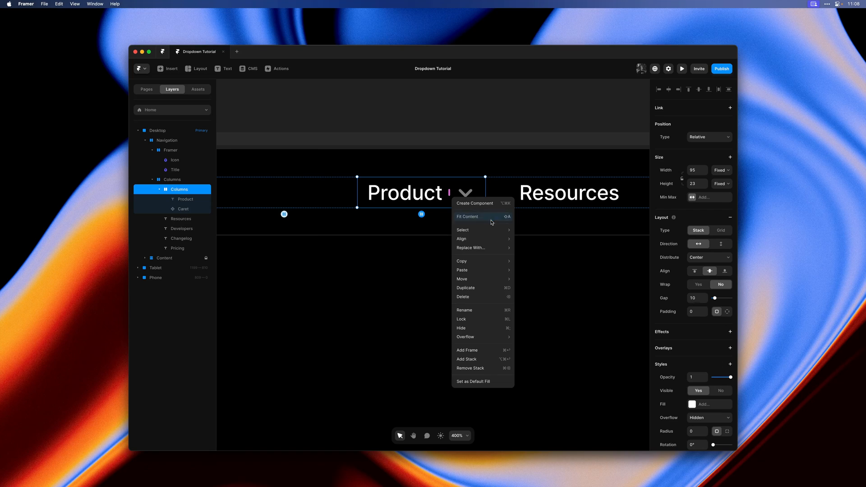
pyautogui.click(467, 217)
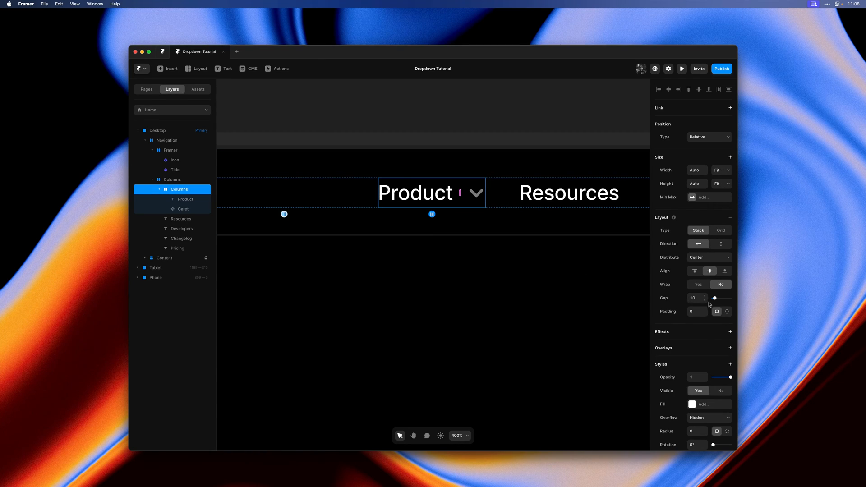
pyautogui.click(727, 312)
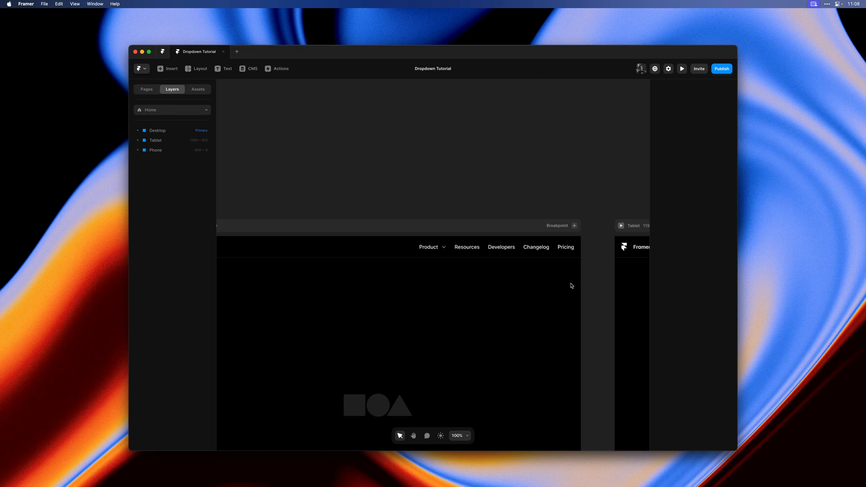
# Step: Convert the Product-and-caret group into a component named Trigger via Actions
pyautogui.click(428, 247)
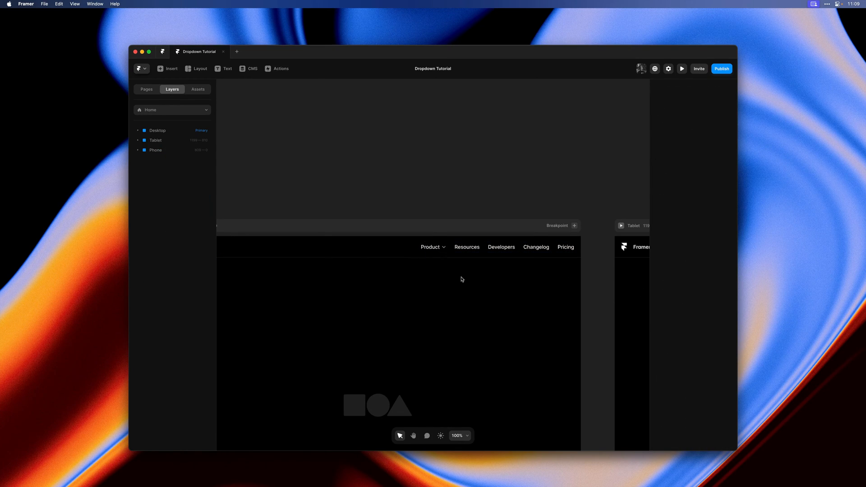
pyautogui.click(430, 247)
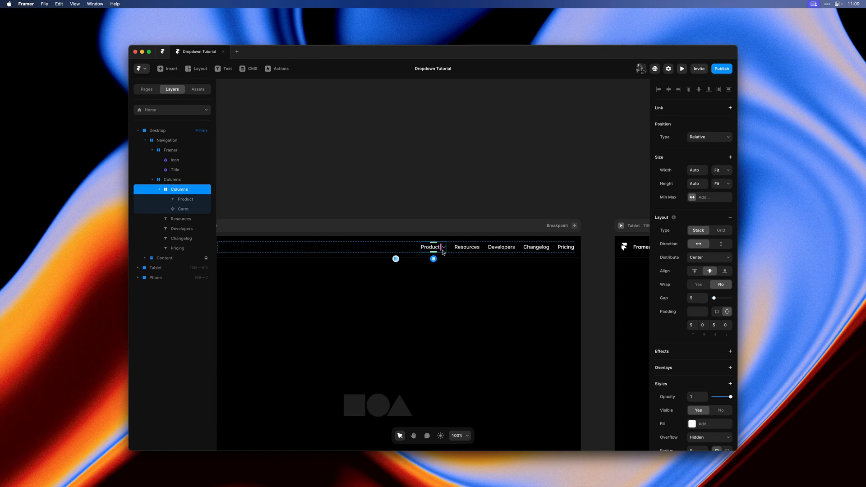
pyautogui.click(277, 68)
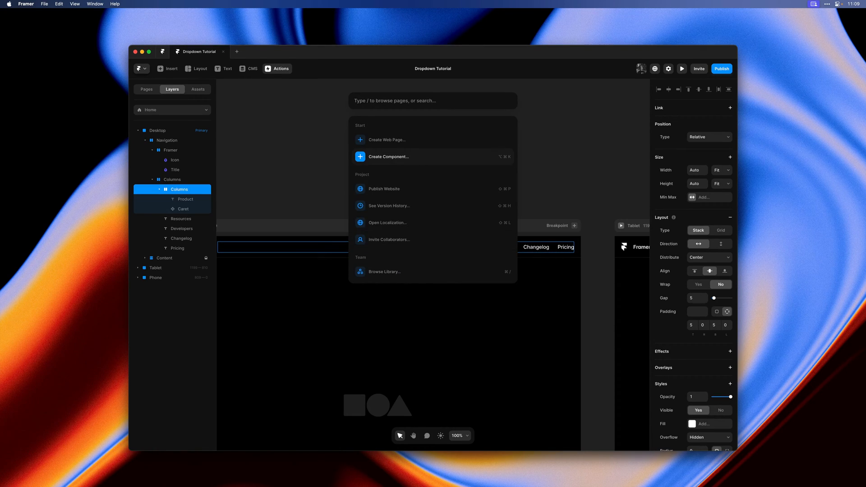
pyautogui.click(388, 157)
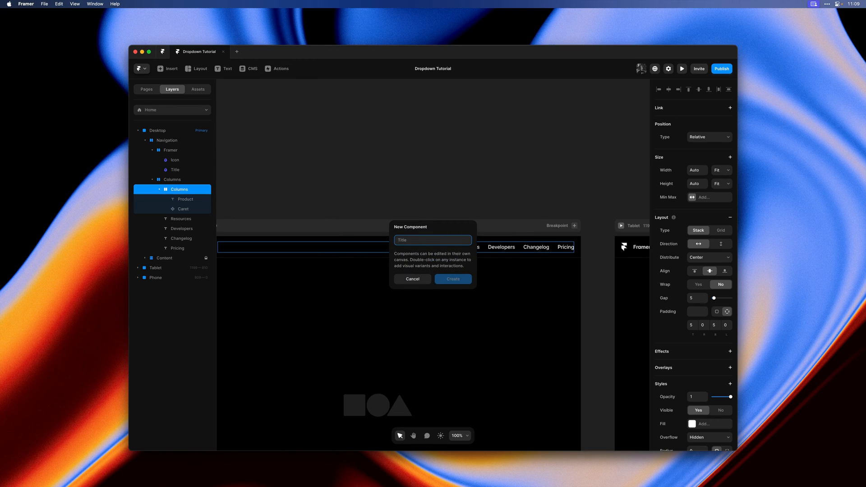
pyautogui.click(453, 278)
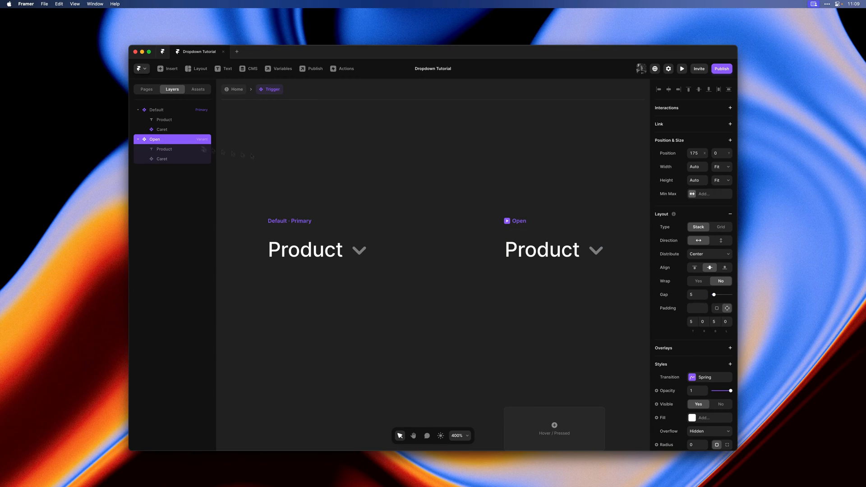
# Step: Change the Open variant's Caret from Closed to Open
pyautogui.click(162, 158)
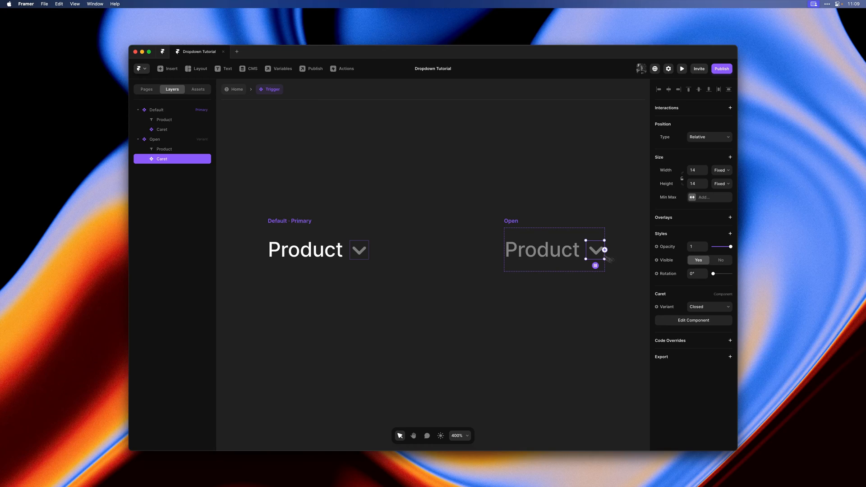
pyautogui.click(709, 307)
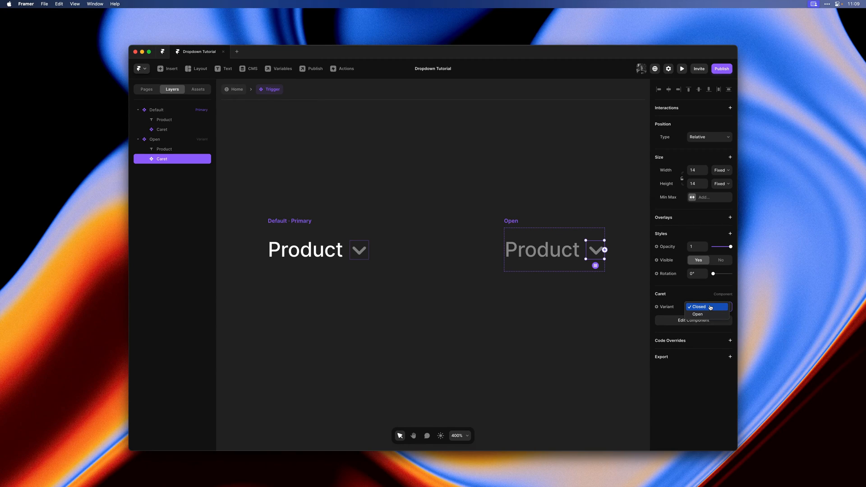
pyautogui.click(697, 313)
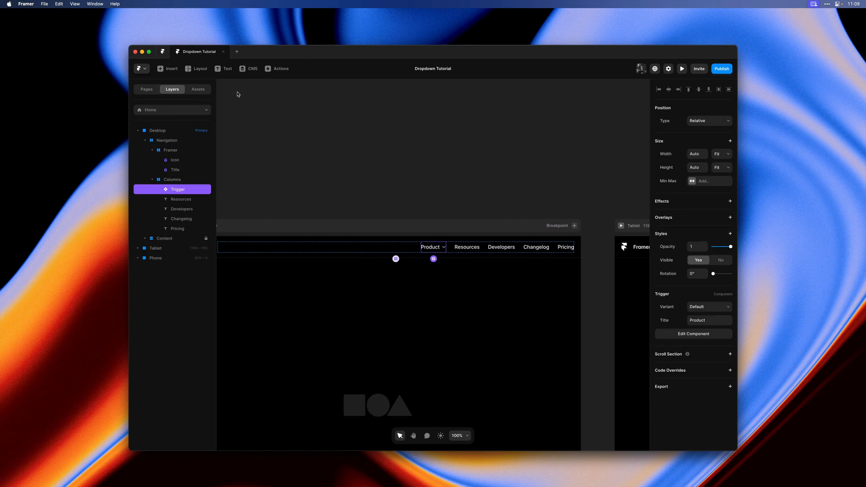
pyautogui.moveTo(698, 220)
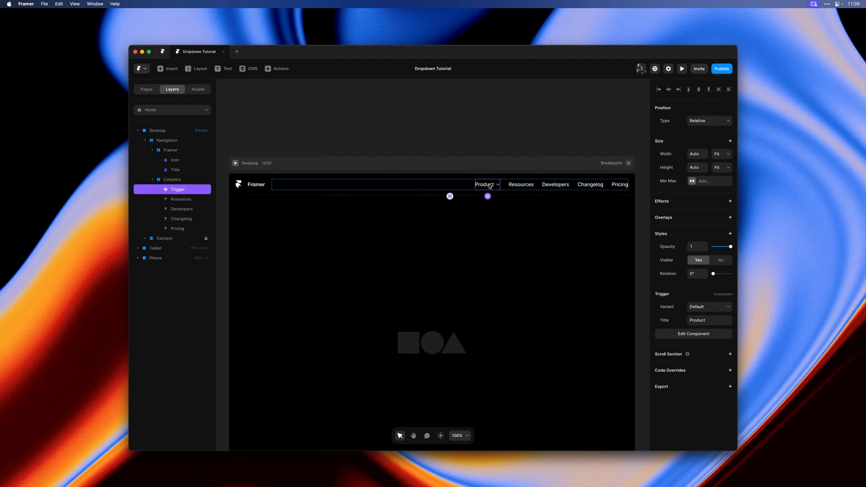
pyautogui.moveTo(179, 82)
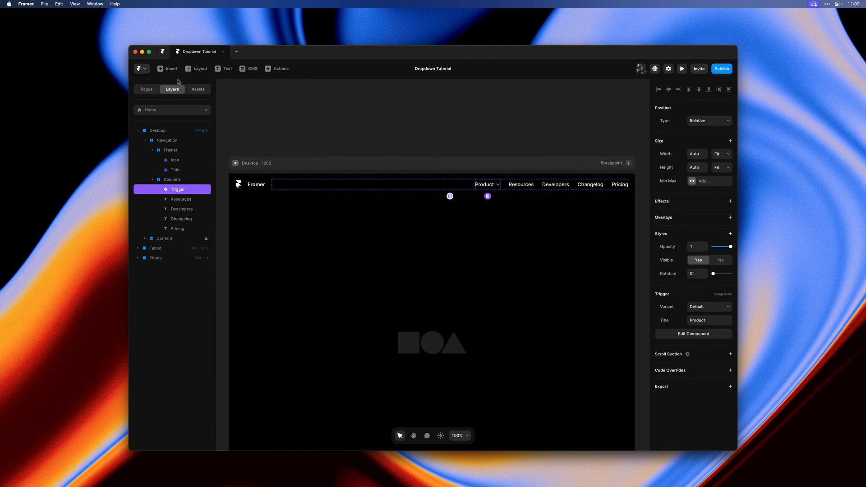
# Step: Insert a dark menu template from Menus as the Product trigger's dropdown overlay
pyautogui.click(167, 68)
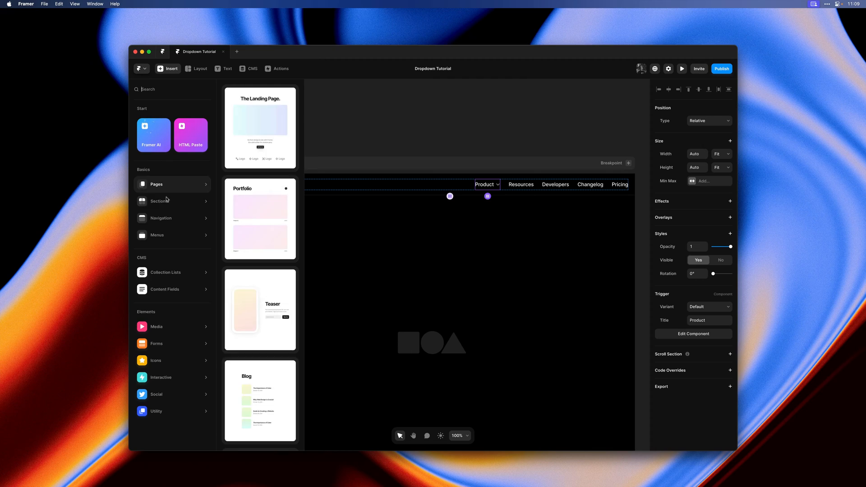
pyautogui.click(157, 235)
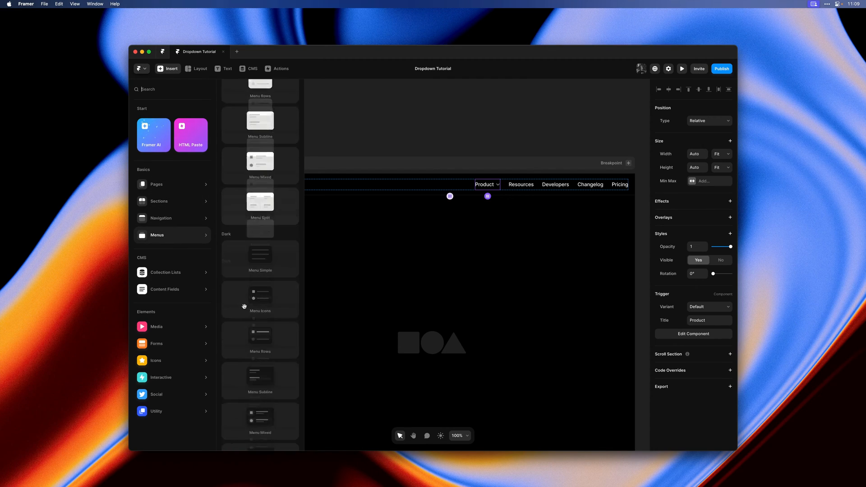
pyautogui.scroll(-3)
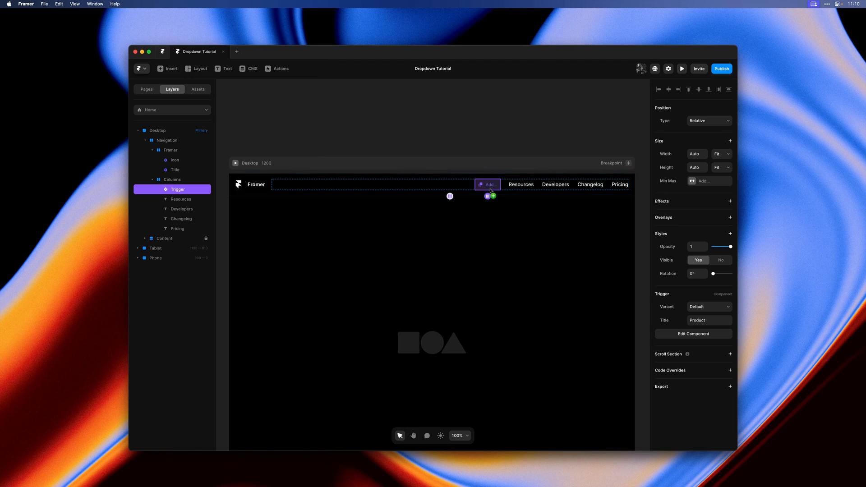
pyautogui.click(487, 184)
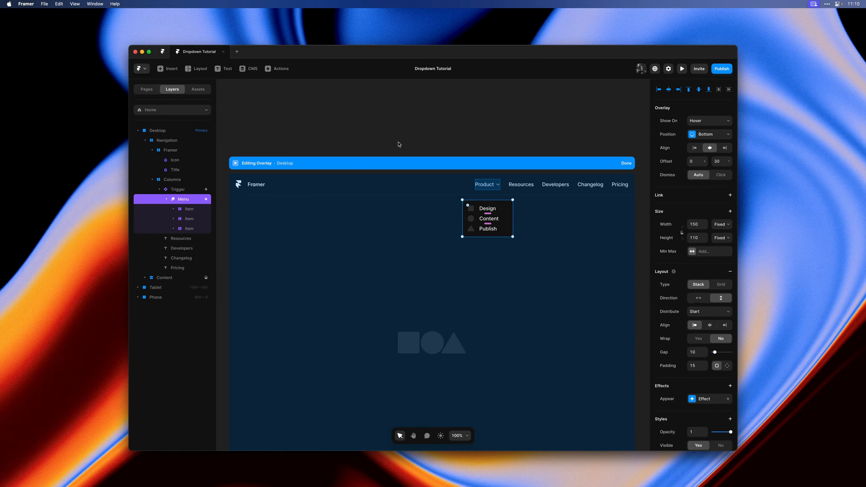
# Step: Give the Menu an Appear effect starting at opacity 0 and scale 0.9
pyautogui.click(701, 399)
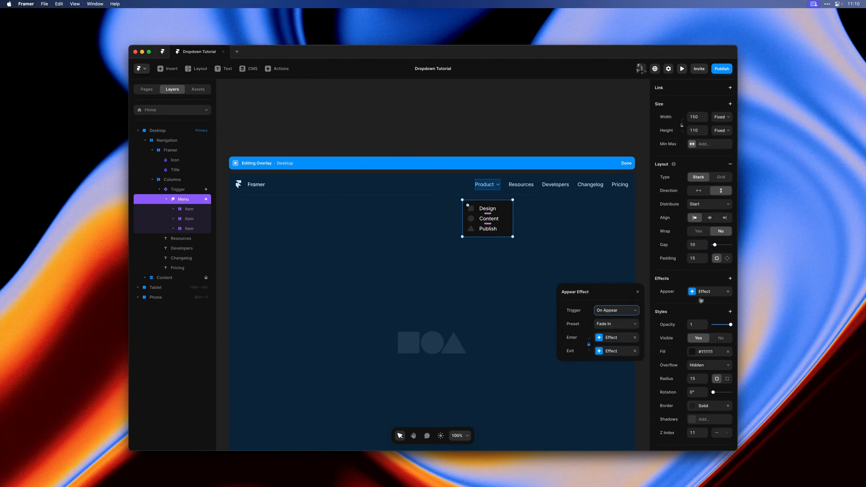
pyautogui.click(610, 338)
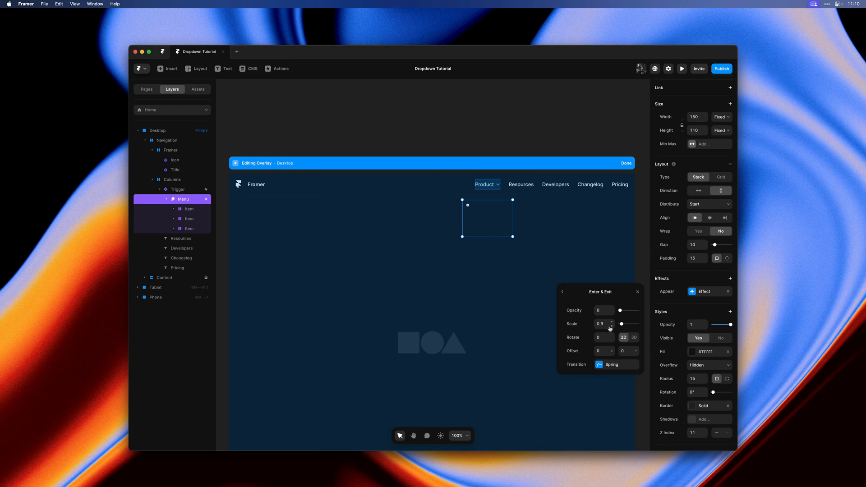
pyautogui.click(611, 364)
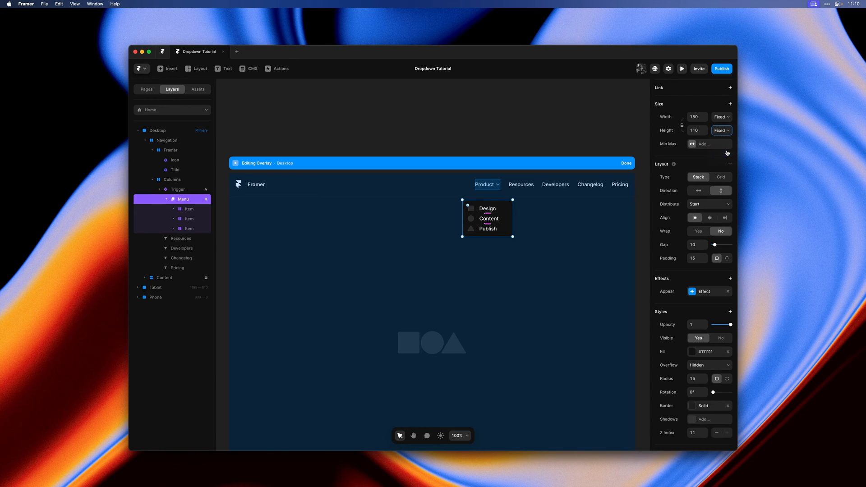
pyautogui.click(722, 130)
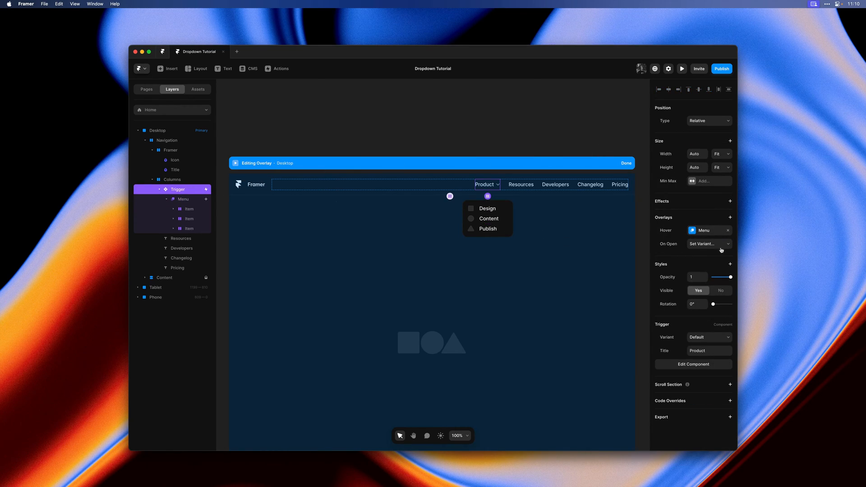
# Step: Set the Trigger's On Open overlay variant to Open and finish overlay editing
pyautogui.click(708, 244)
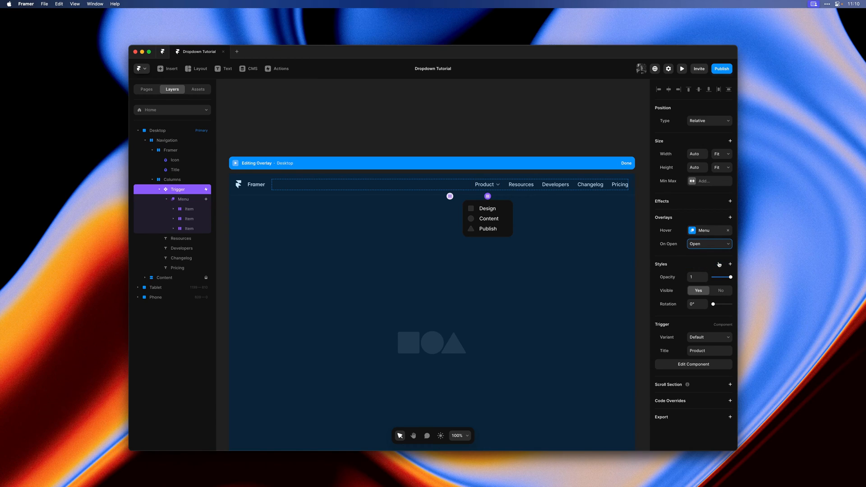
pyautogui.click(626, 163)
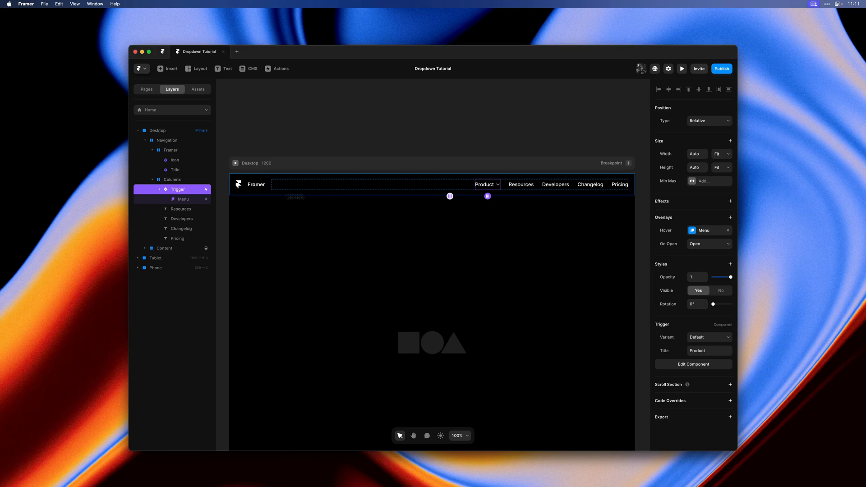
# Step: Link the dropdown's menu labels to framer.com, then preview the page
pyautogui.click(182, 199)
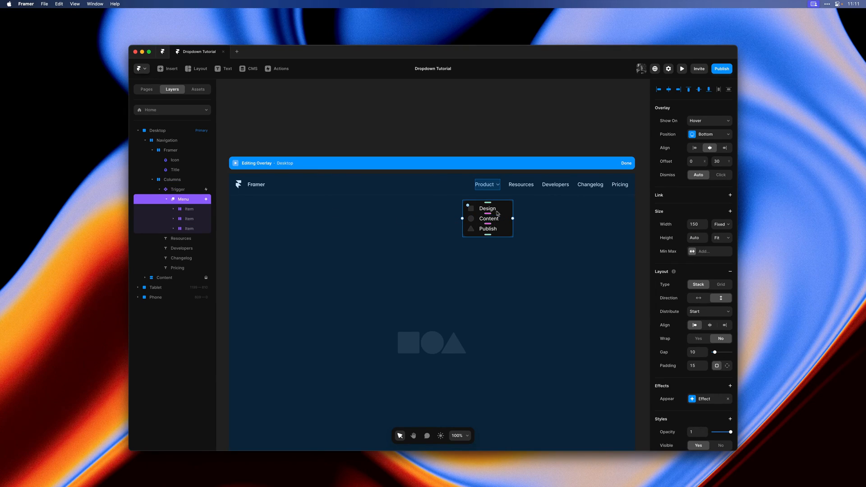
pyautogui.click(488, 208)
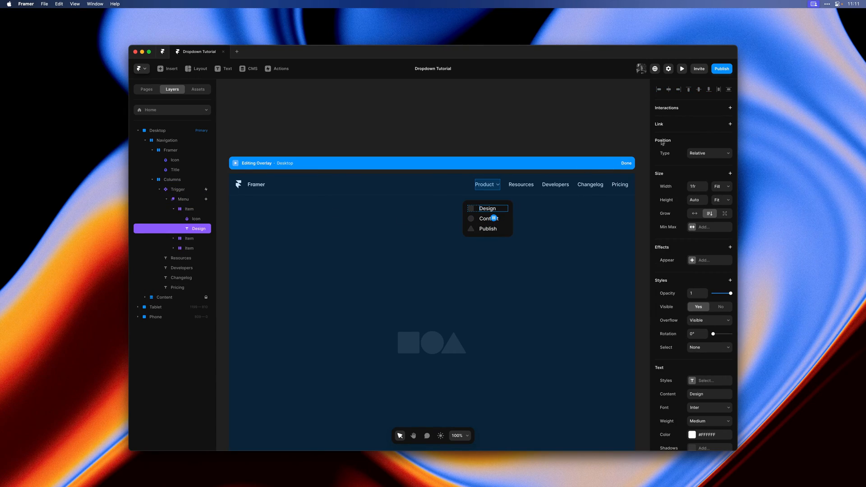
pyautogui.click(730, 124)
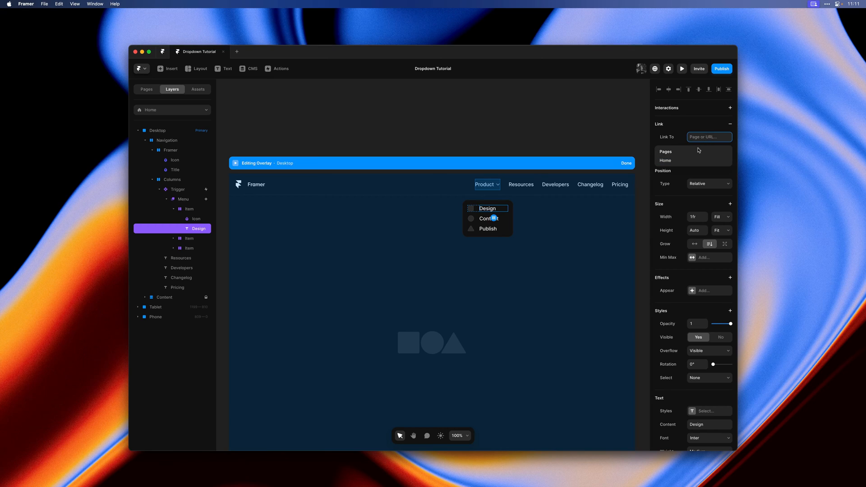
pyautogui.write('framer.com')
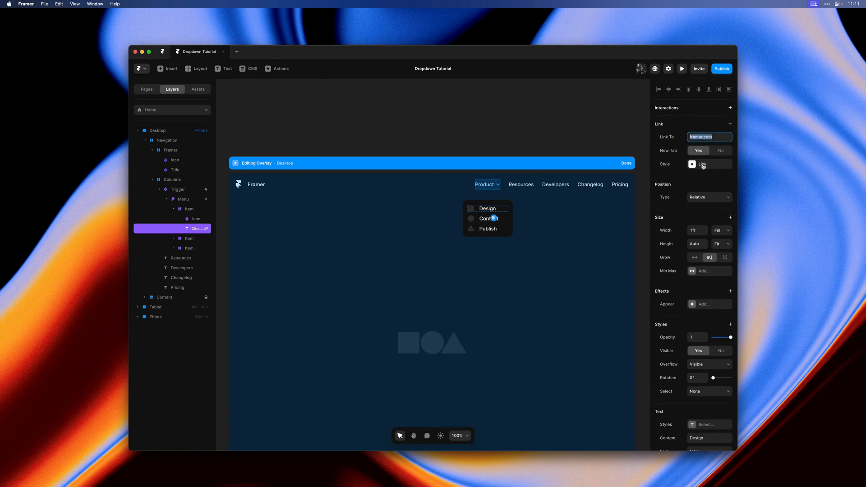
pyautogui.click(702, 163)
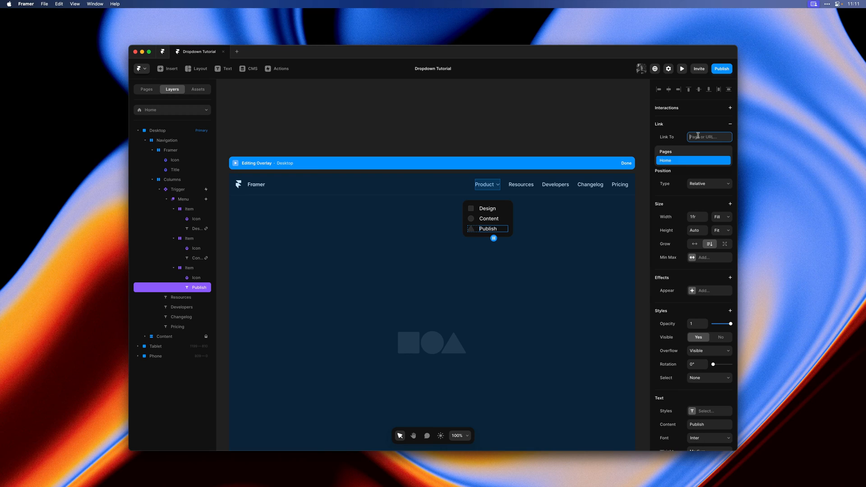
pyautogui.write('framer.com')
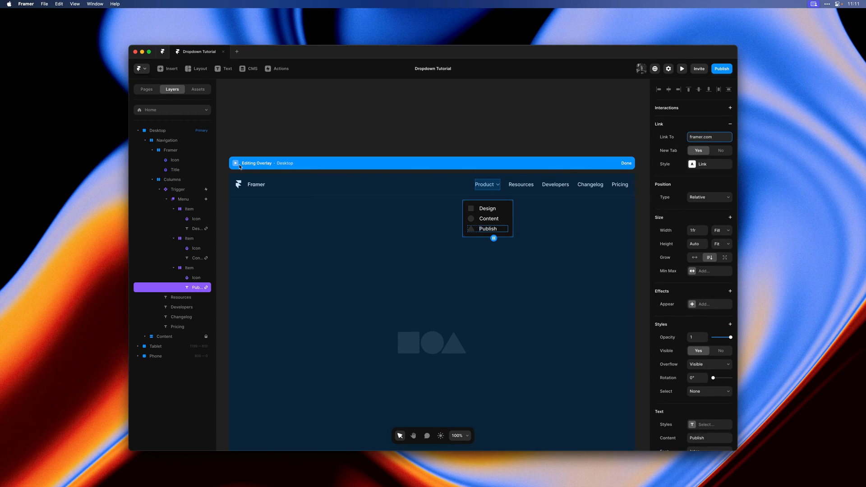
pyautogui.click(682, 69)
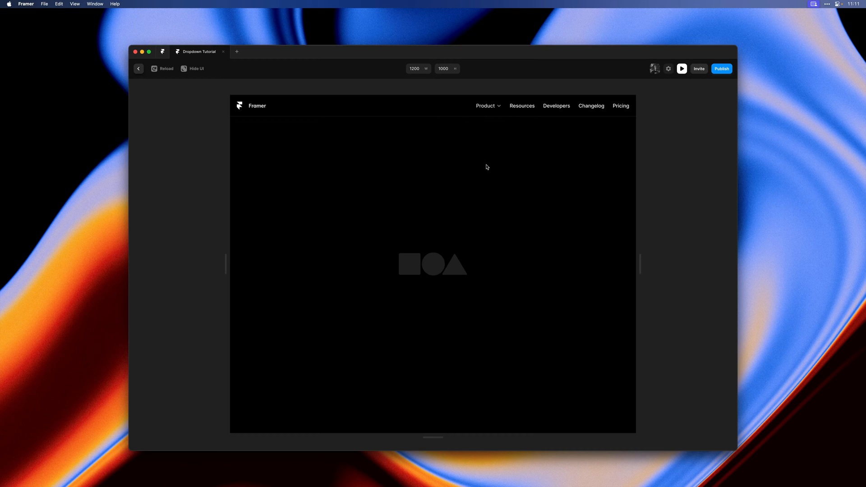
# Step: Exit the preview and return to the editor
pyautogui.click(485, 105)
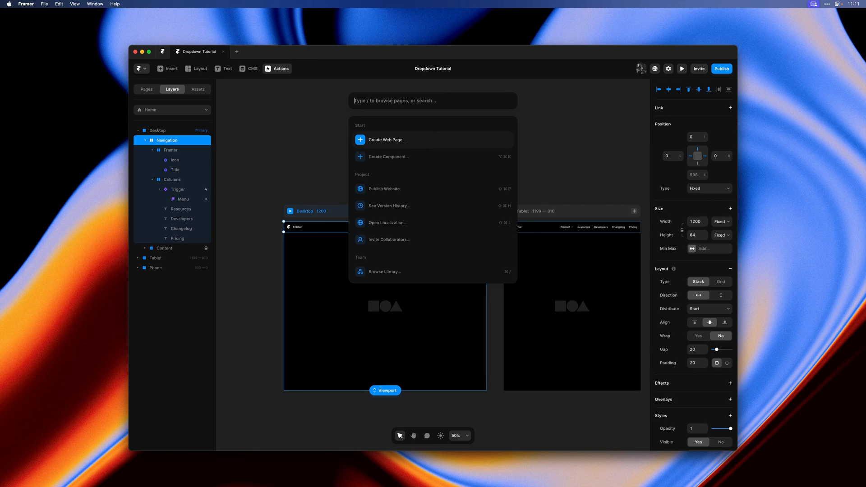
# Step: Create the Navigation component, keeping Desktop as the primary variant's name
pyautogui.click(388, 156)
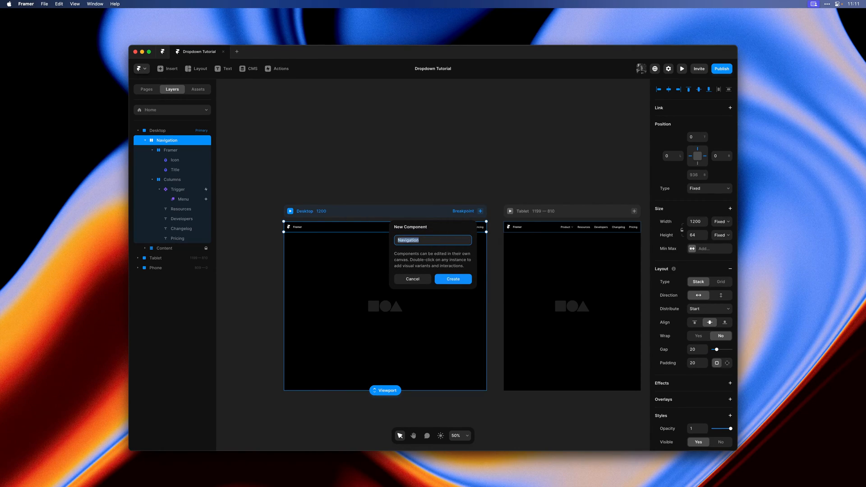
pyautogui.click(453, 279)
pyautogui.write('Desktop')
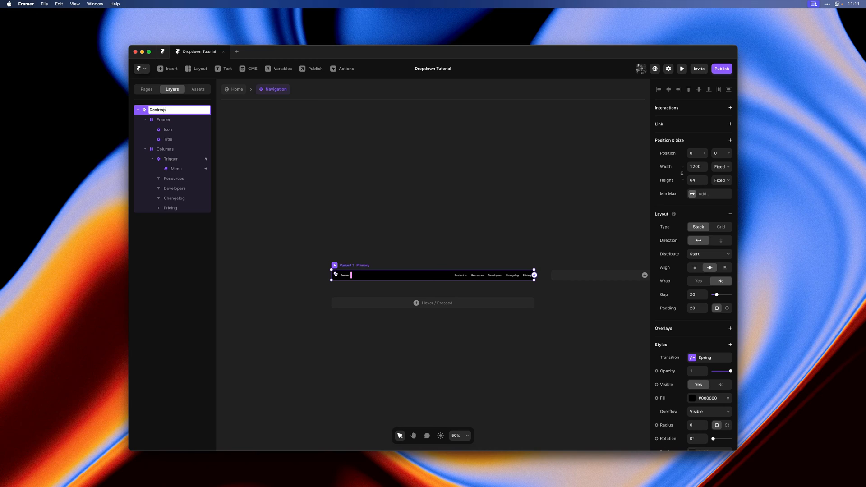
pyautogui.press('Enter')
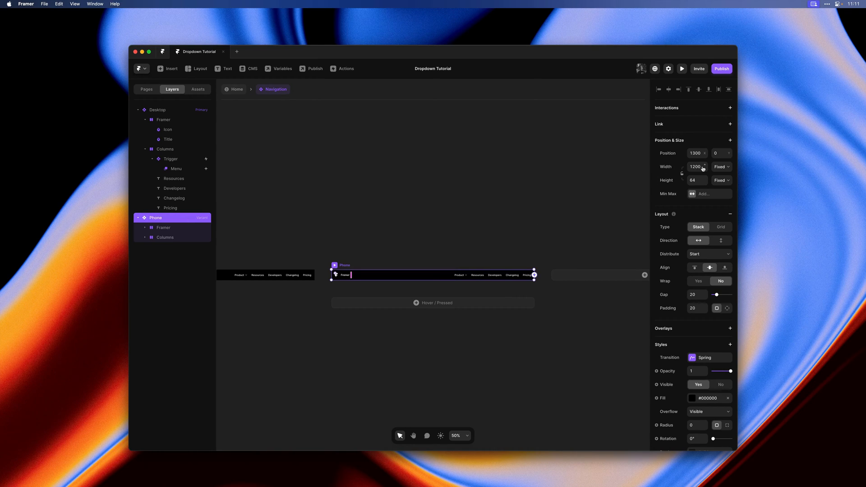
# Step: Add a 390-wide Phone variant and change its width sizing
pyautogui.write('390')
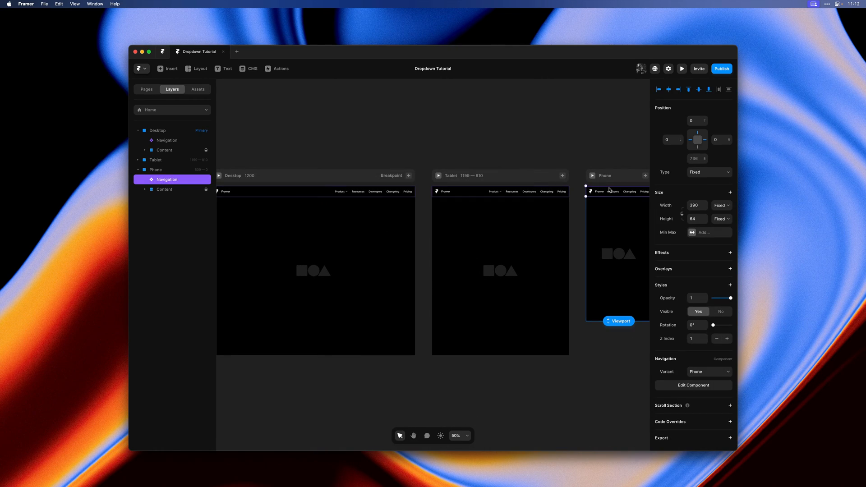
pyautogui.click(721, 205)
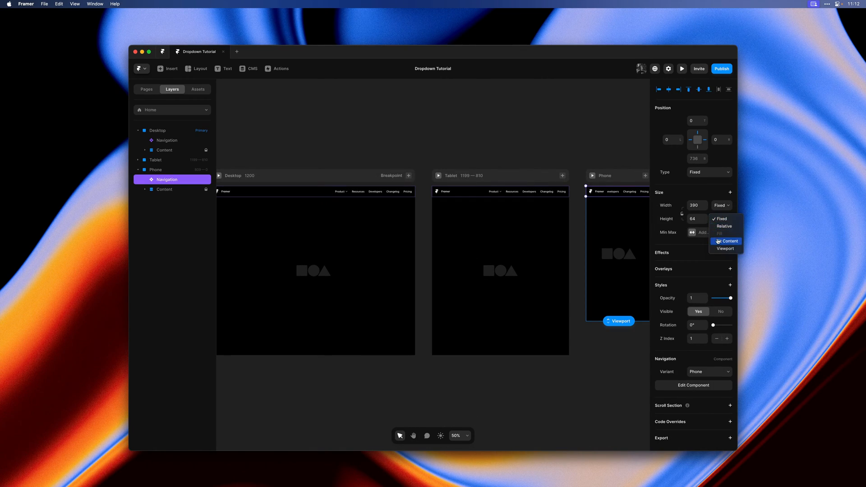
pyautogui.click(729, 240)
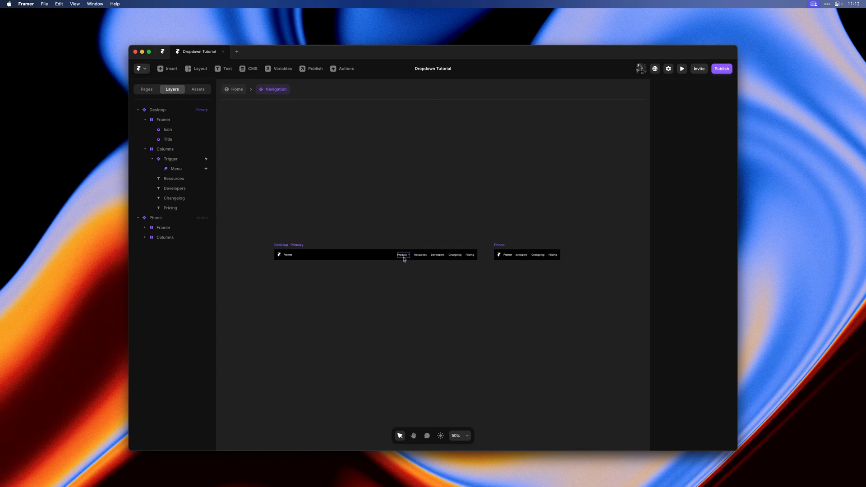
# Step: Make the Phone variant taller, stack its links vertically, and distribute them from Start
pyautogui.click(527, 255)
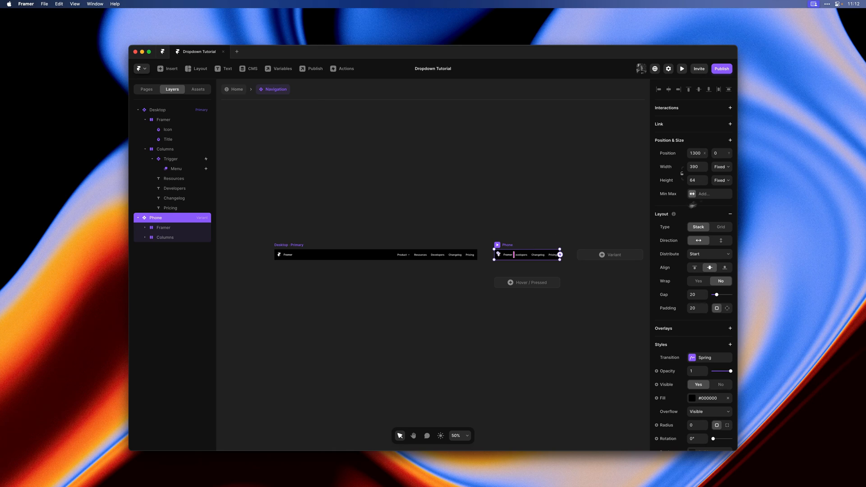
pyautogui.moveTo(526, 260); pyautogui.dragTo(547, 322)
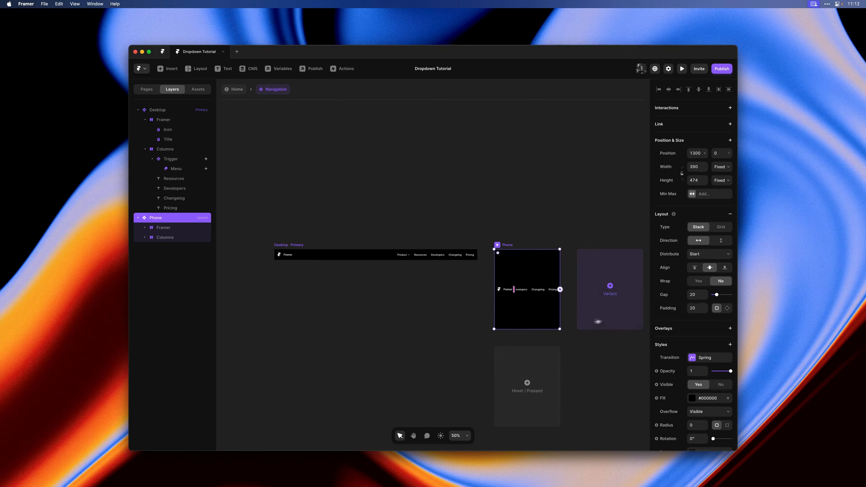
pyautogui.click(720, 241)
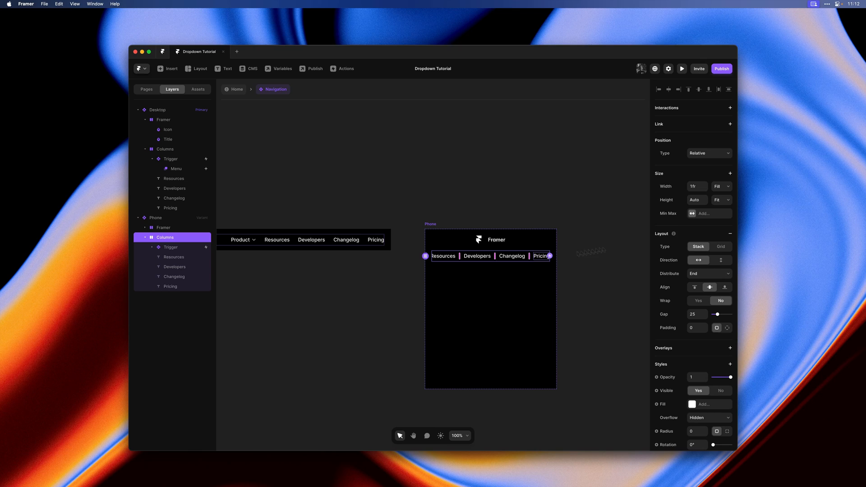
pyautogui.click(721, 261)
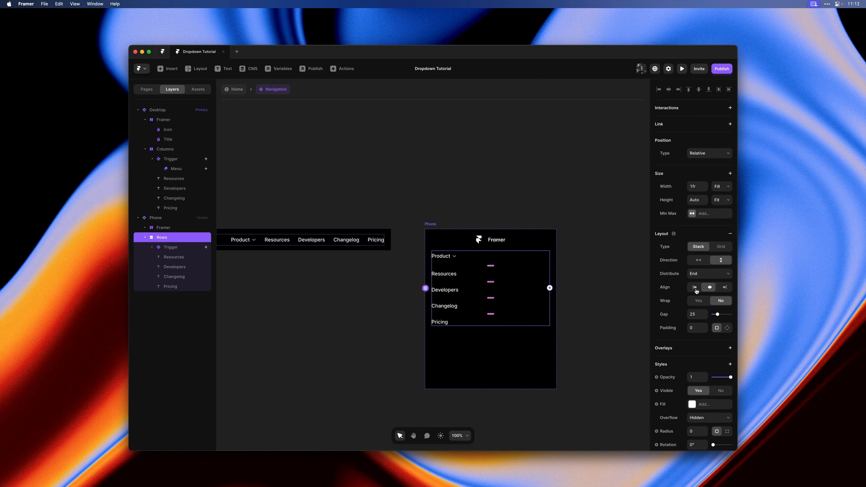
pyautogui.click(709, 274)
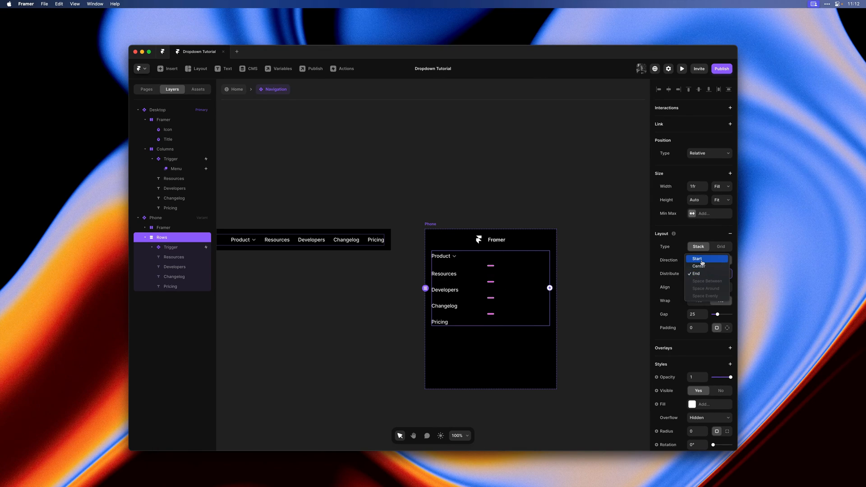
pyautogui.click(697, 259)
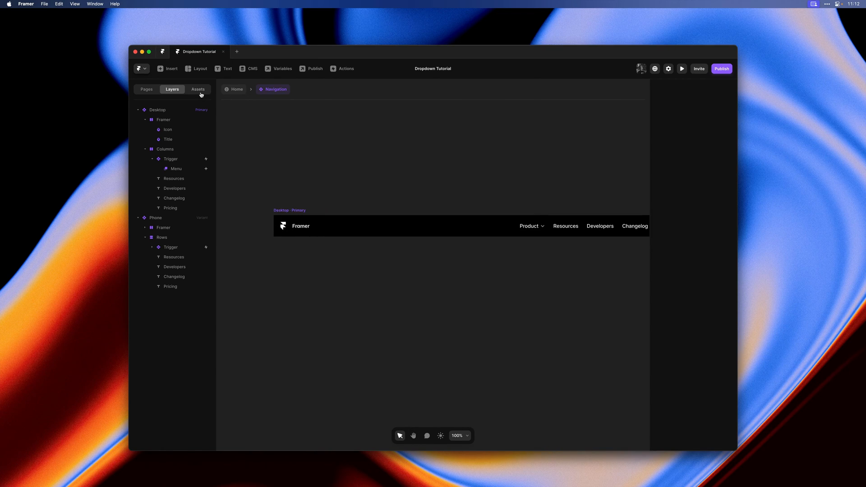
# Step: From Assets, inspect the Menu Icon bars, then place Menu Icon beside the Framer logo
pyautogui.click(198, 89)
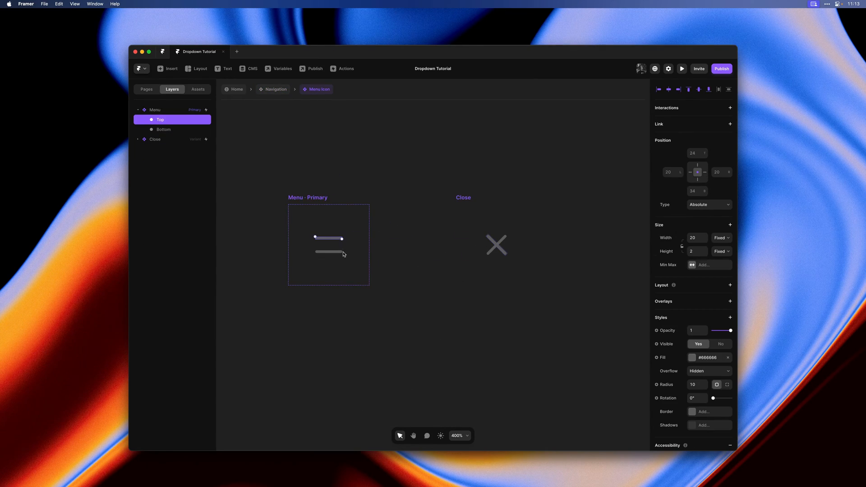
pyautogui.click(163, 129)
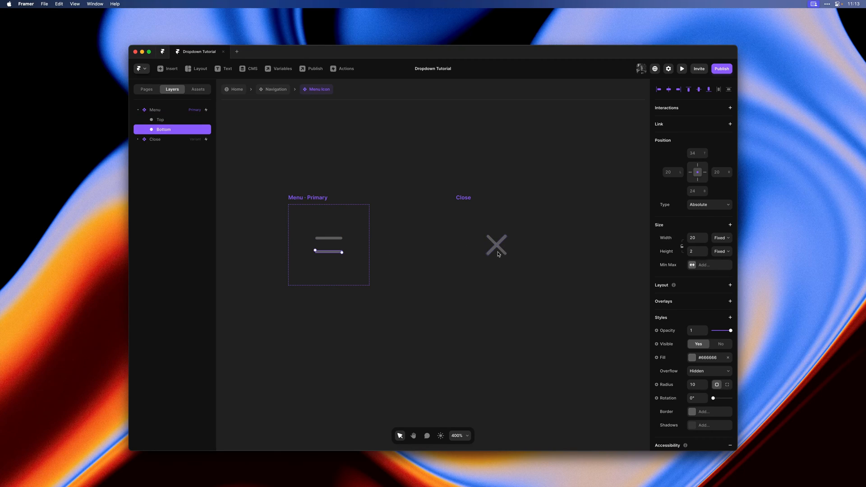
pyautogui.click(154, 109)
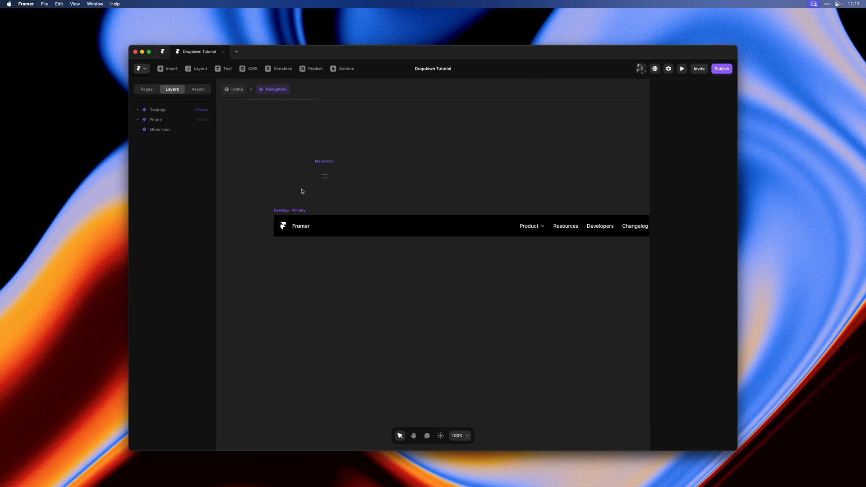
pyautogui.click(159, 129)
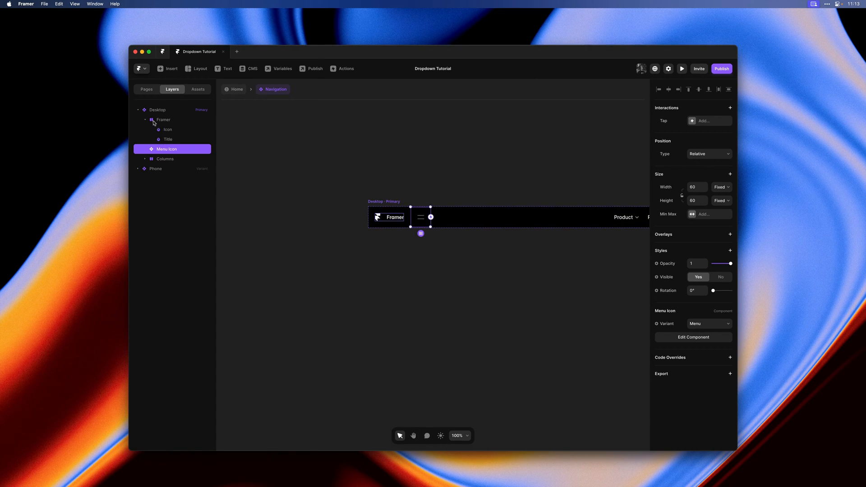
# Step: Group the logo and Menu Icon into a Fit Content stack and hide the icon
pyautogui.rightClick(163, 120)
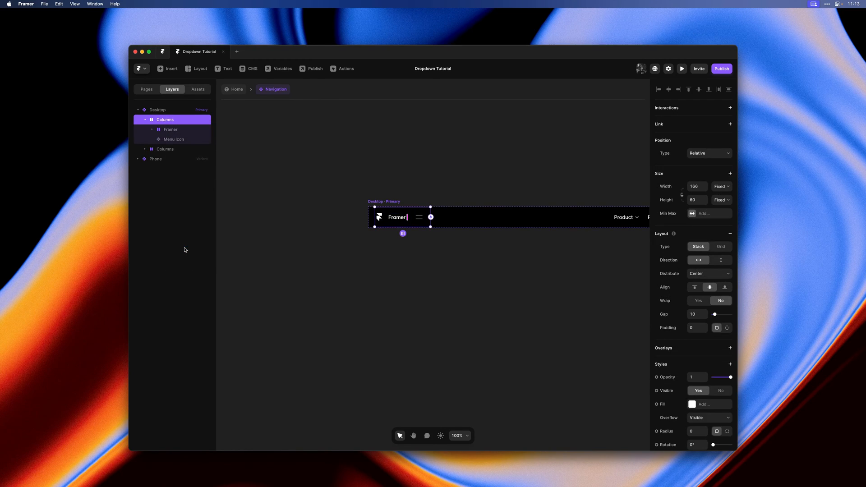
pyautogui.rightClick(166, 119)
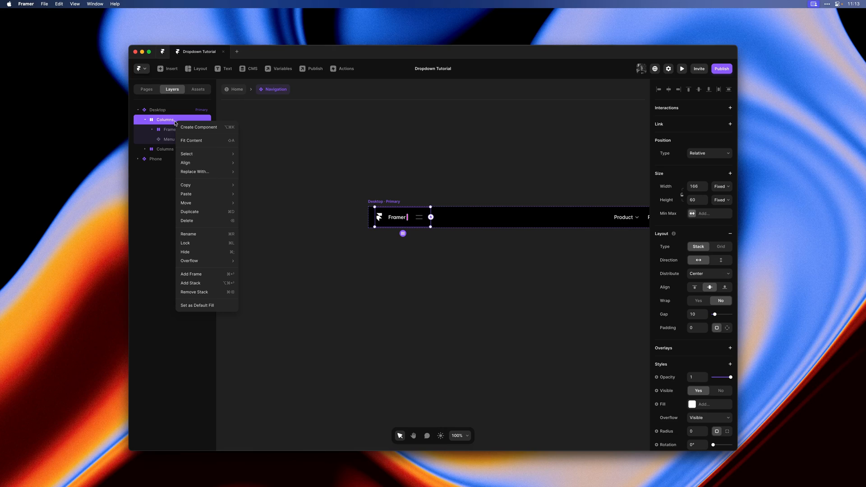
pyautogui.click(191, 141)
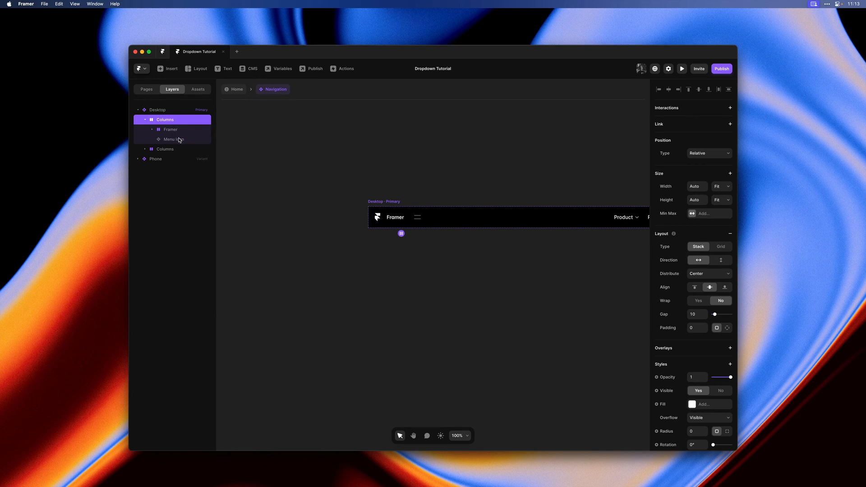
pyautogui.click(173, 139)
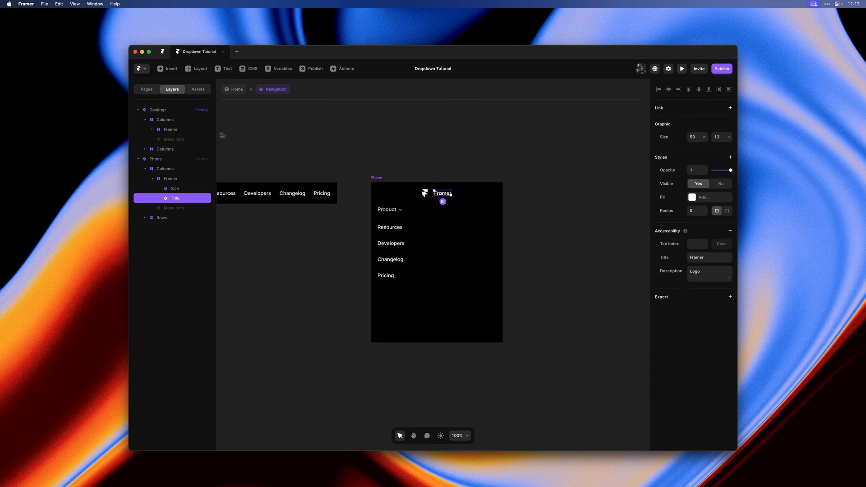
# Step: Rename the stack Top and set its Phone width to Fill
pyautogui.click(165, 169)
pyautogui.write('Top')
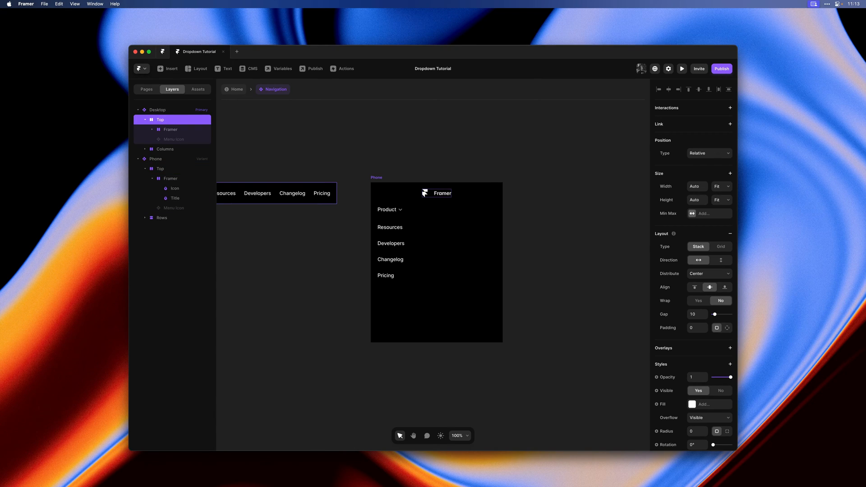
pyautogui.click(160, 169)
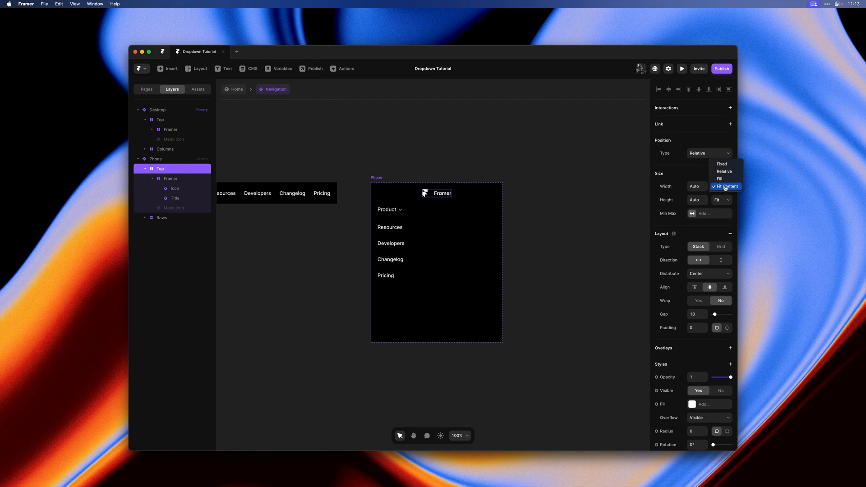
pyautogui.click(719, 178)
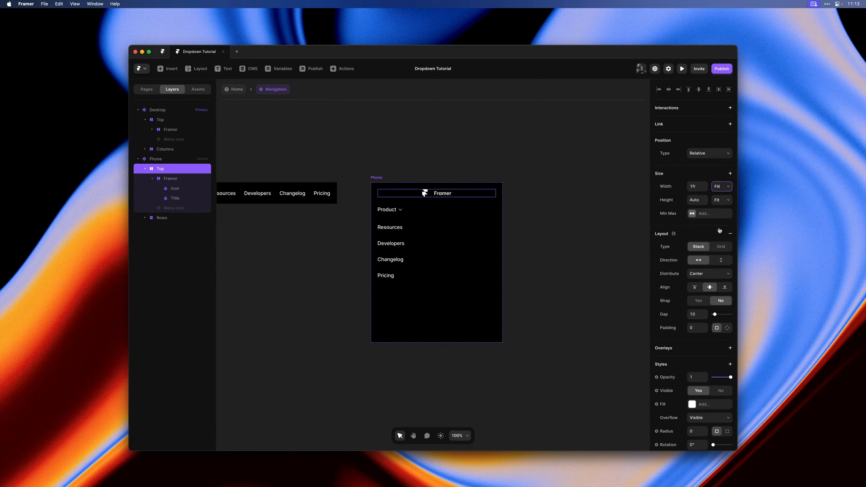
pyautogui.click(174, 208)
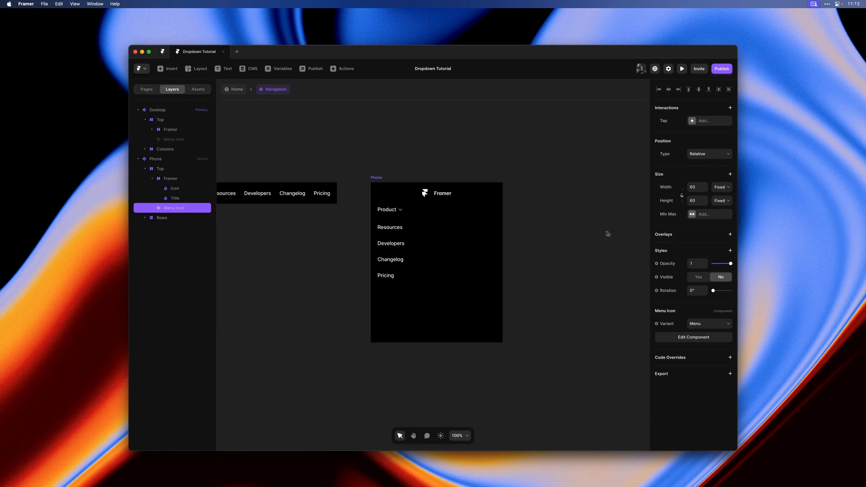
# Step: Show the Menu Icon on phone and set Top's distribution to Space Between
pyautogui.click(698, 277)
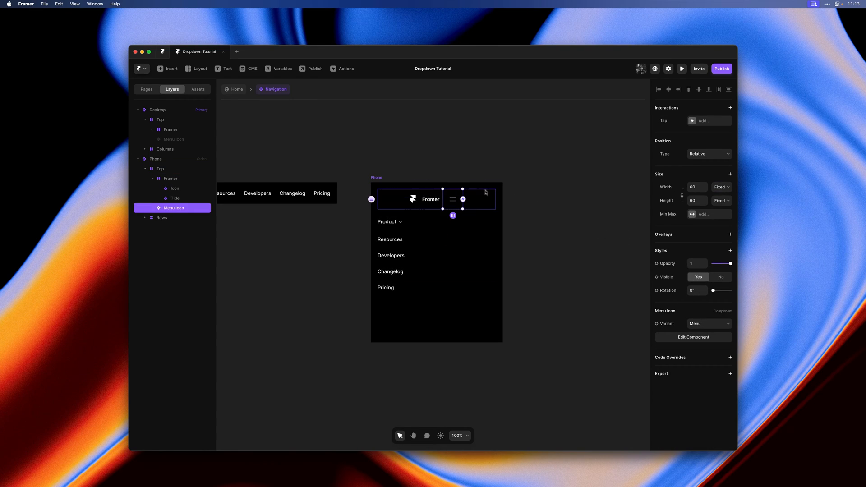
pyautogui.click(160, 168)
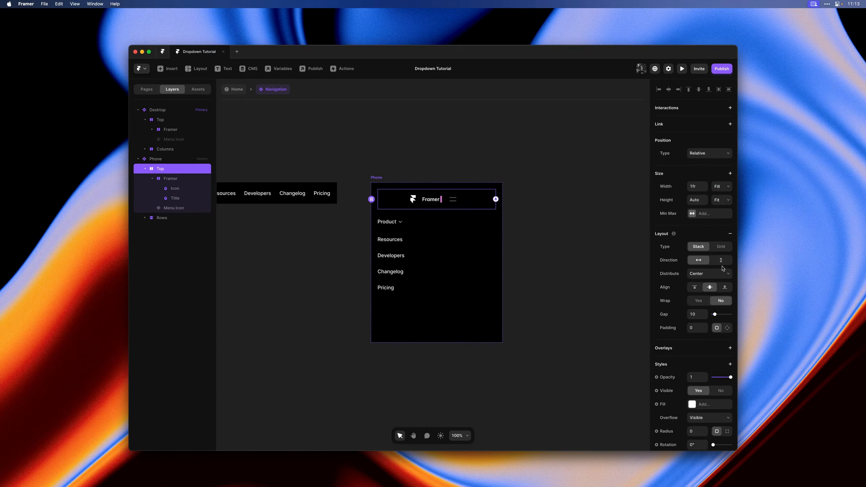
pyautogui.click(709, 274)
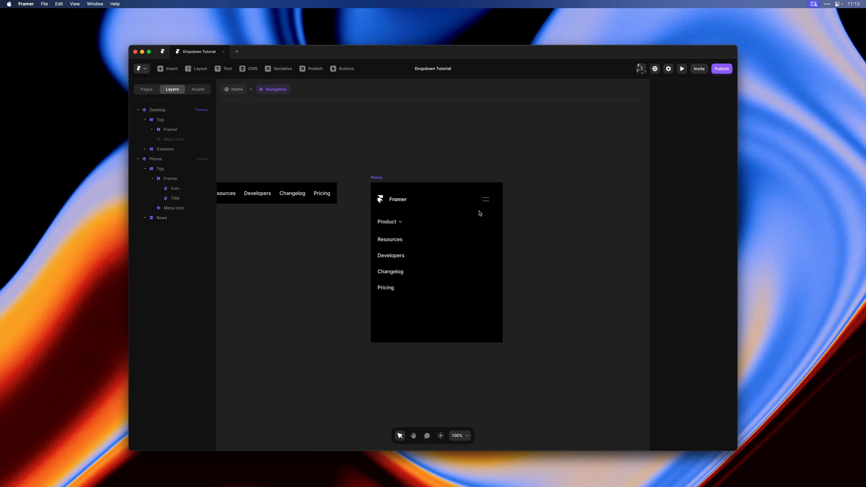
# Step: Zero the Phone variant's padding and give Top individual side padding
pyautogui.click(155, 159)
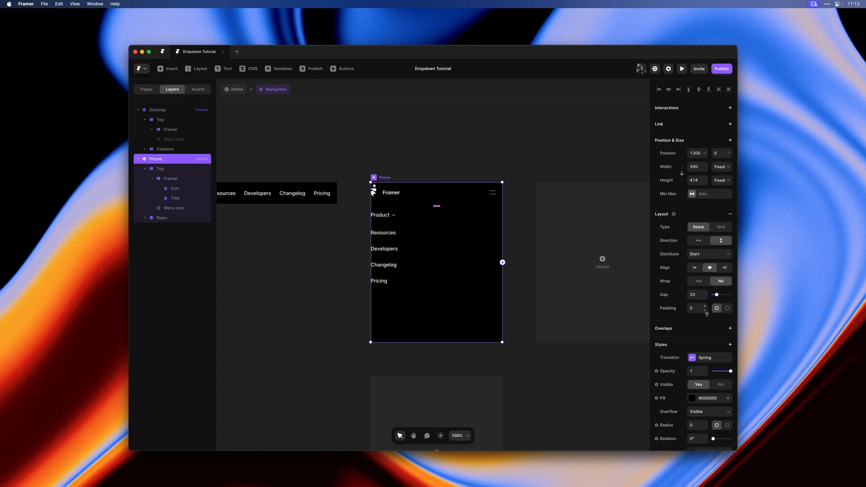
pyautogui.click(160, 169)
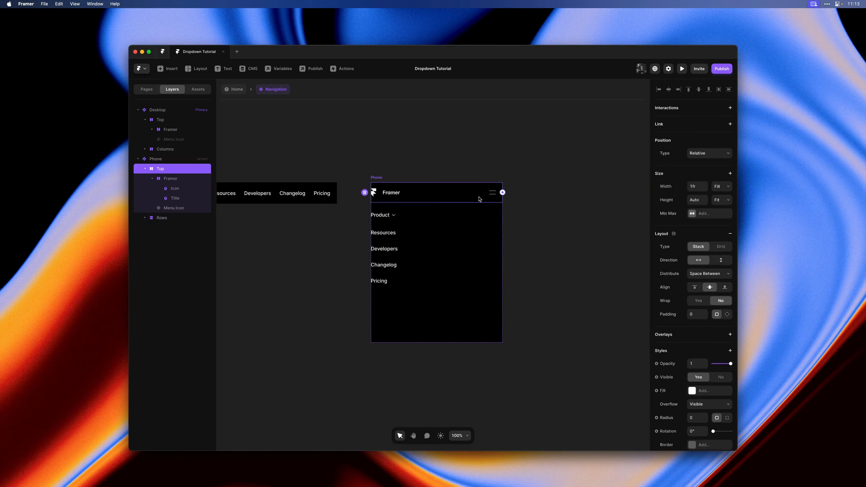
pyautogui.click(726, 314)
pyautogui.write('20')
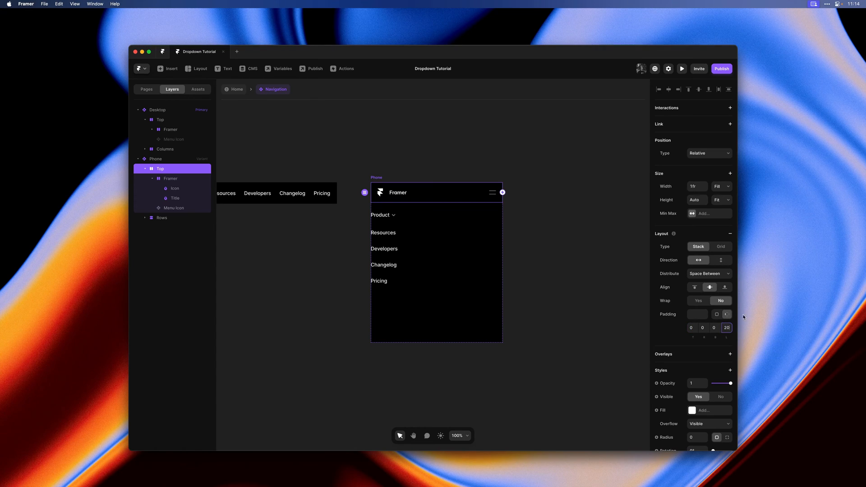
pyautogui.moveTo(622, 261)
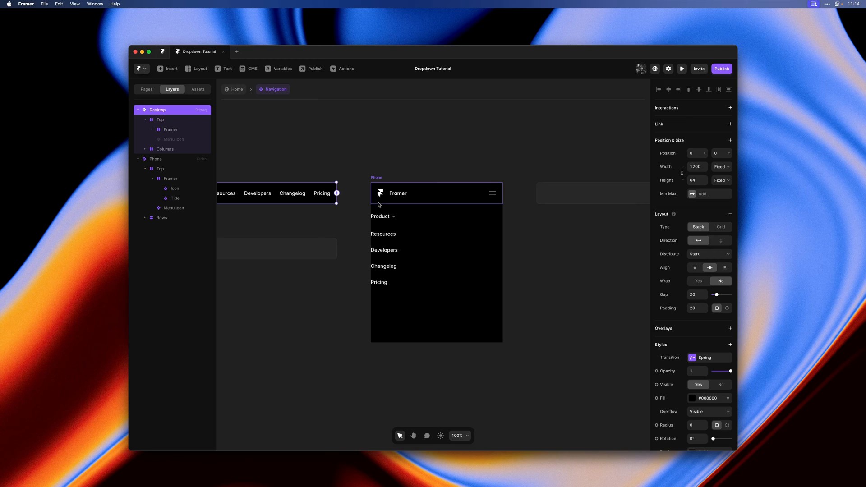
pyautogui.click(160, 169)
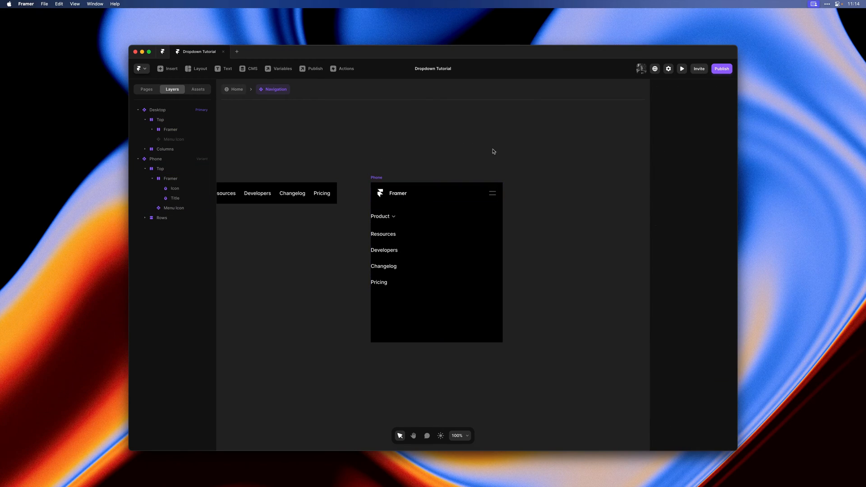
pyautogui.moveTo(496, 156)
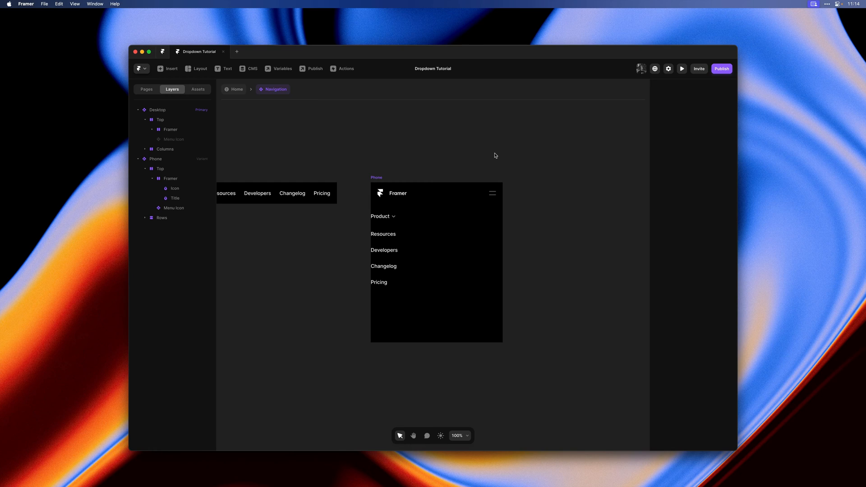
pyautogui.moveTo(459, 209)
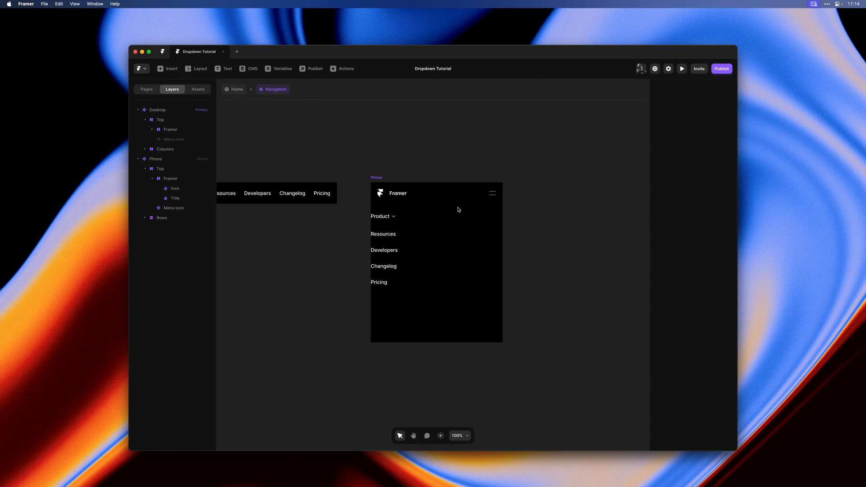
pyautogui.click(381, 216)
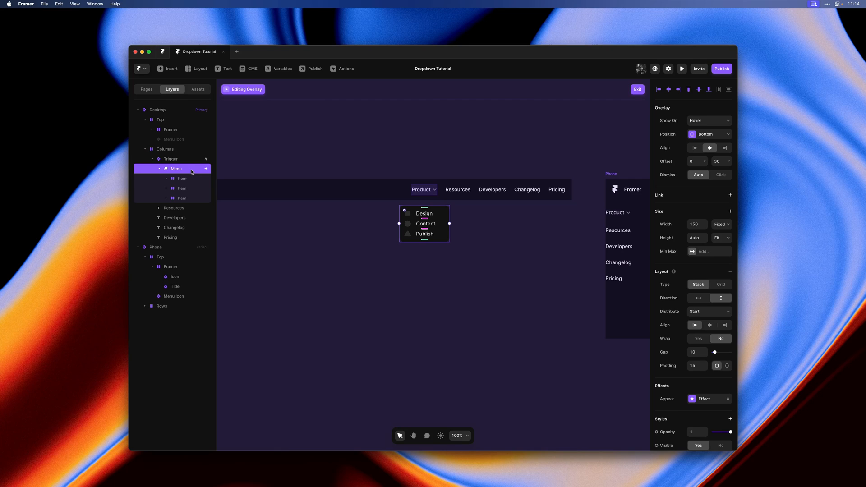
# Step: Select the Menu panel inside the Product dropdown overlay
pyautogui.click(424, 214)
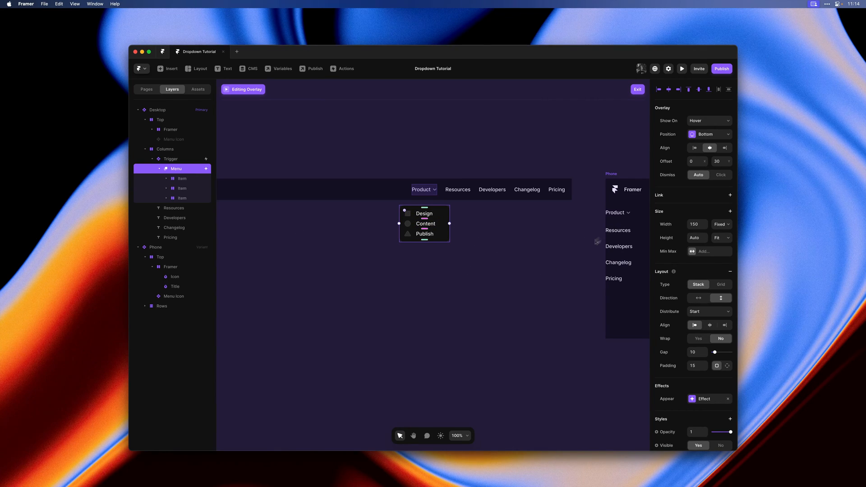
pyautogui.moveTo(580, 248)
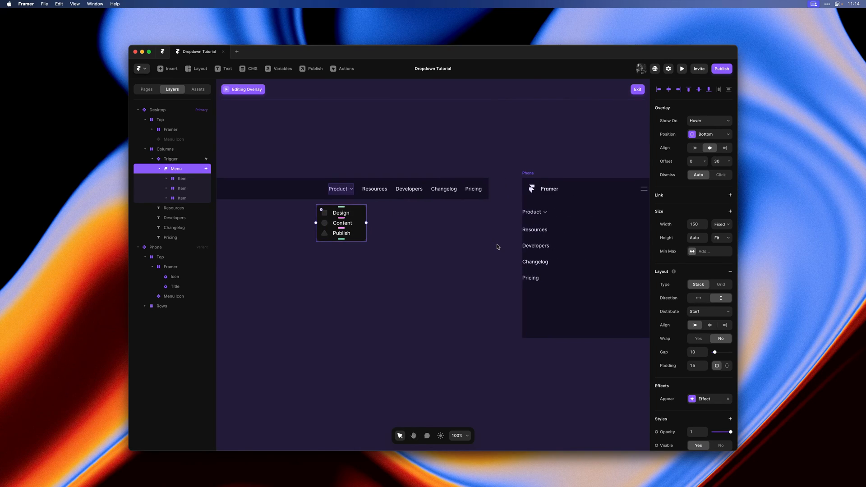
pyautogui.moveTo(402, 180)
pyautogui.write('Links: Product')
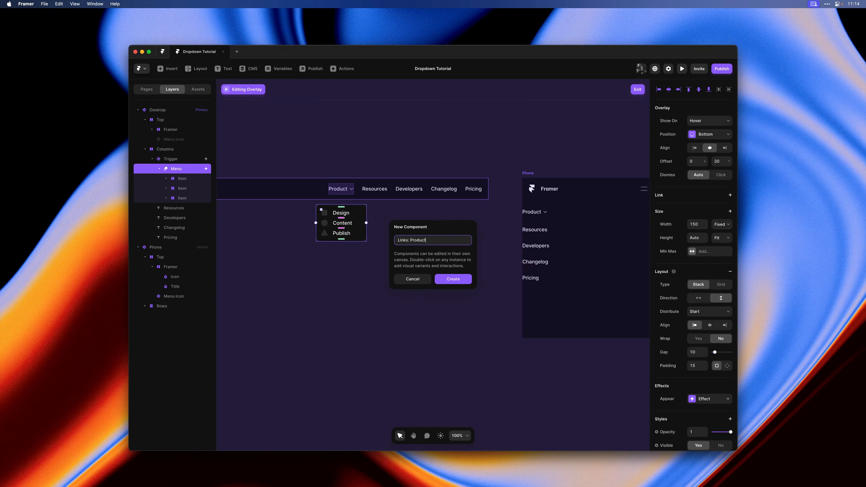
# Step: Create Links: Product and name its variants Default and Phone
pyautogui.click(453, 278)
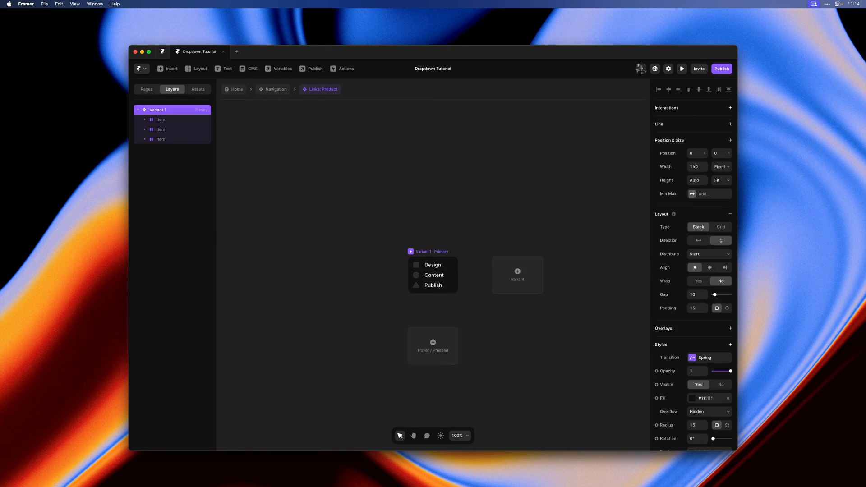
pyautogui.click(432, 275)
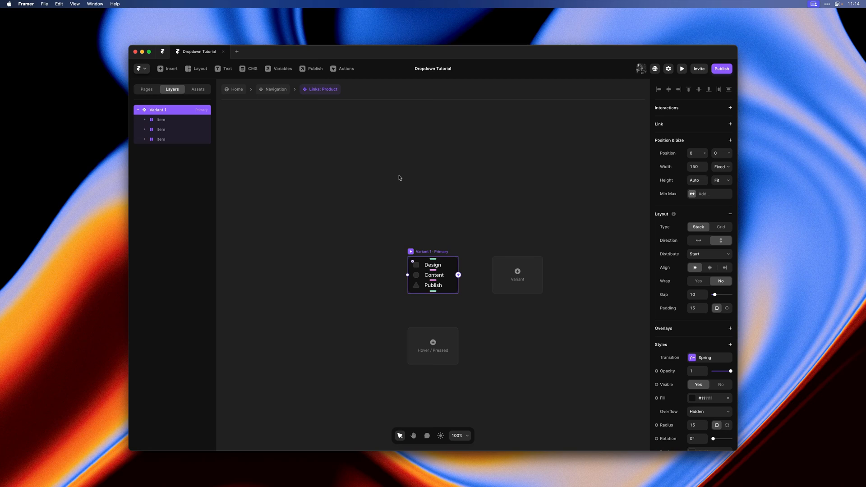
pyautogui.doubleClick(158, 110)
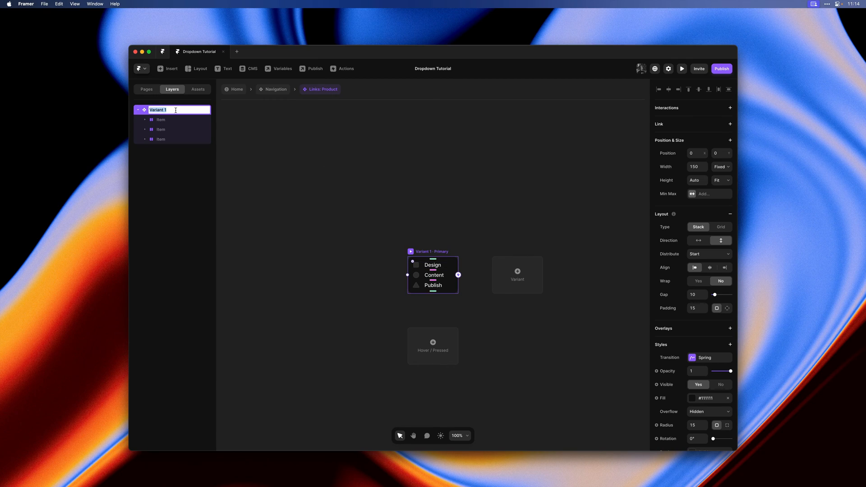
pyautogui.write('Default')
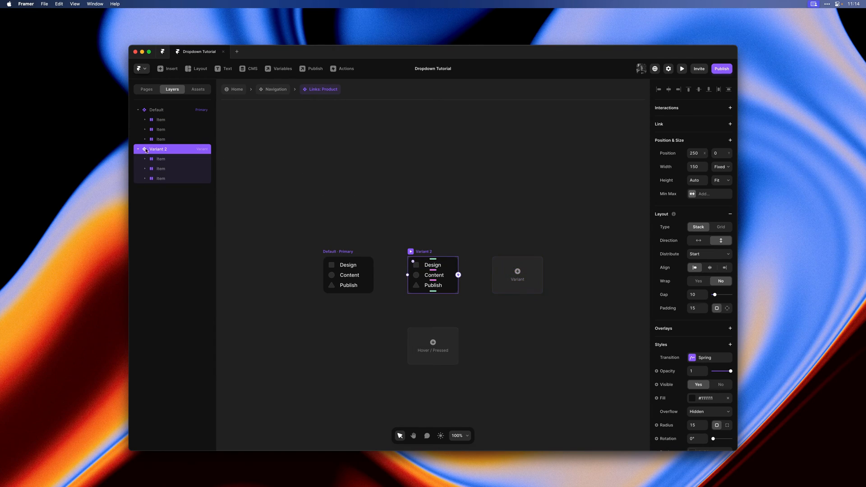
pyautogui.write('Phone')
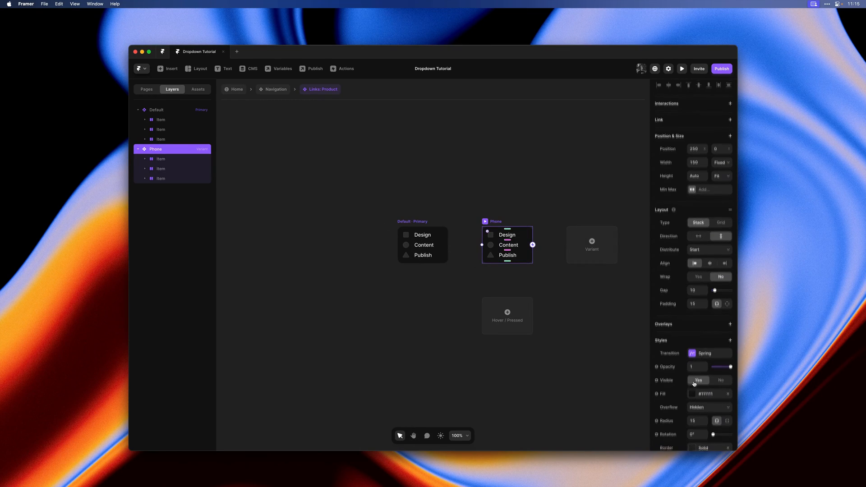
# Step: Remove the Phone variant's border and give its three item rows a fixed height
pyautogui.click(690, 393)
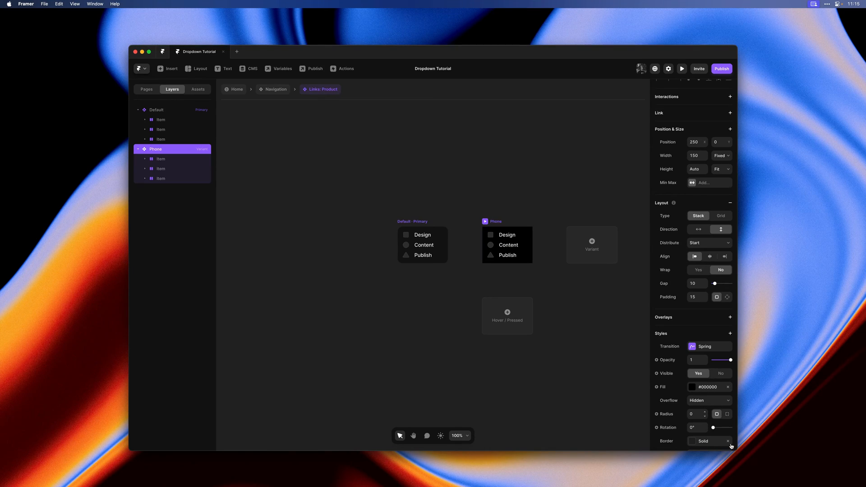
pyautogui.click(507, 245)
pyautogui.write('Product')
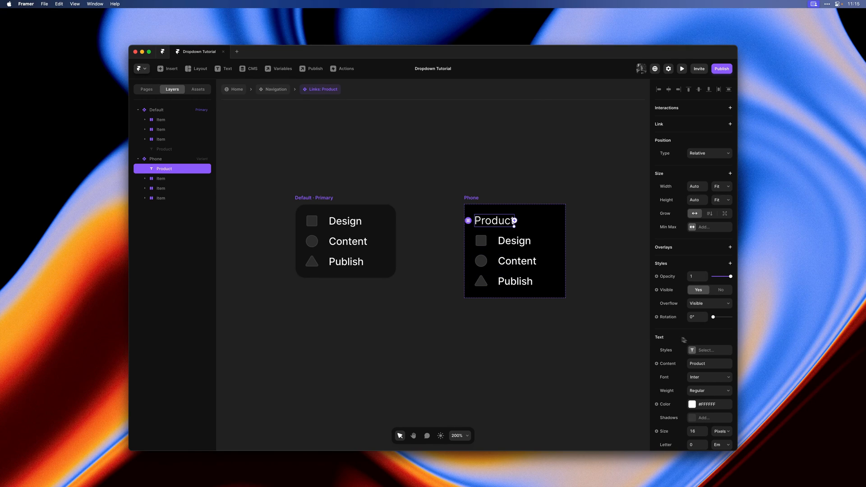
pyautogui.moveTo(701, 373)
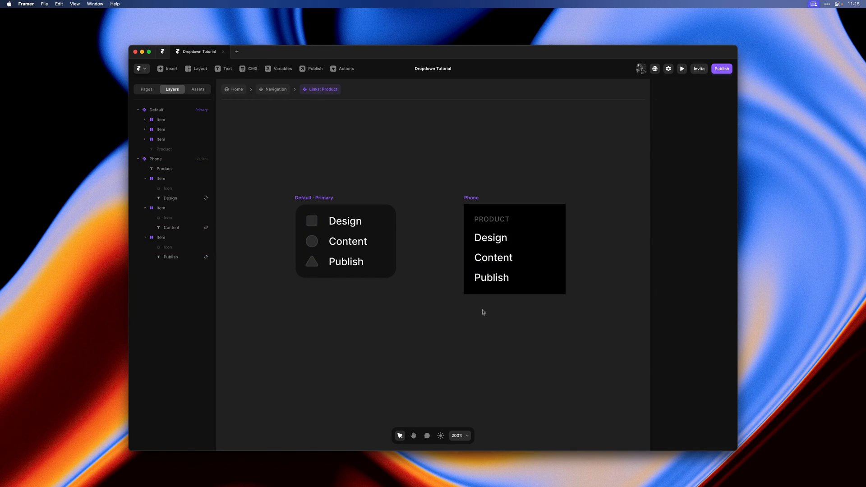
pyautogui.click(161, 178)
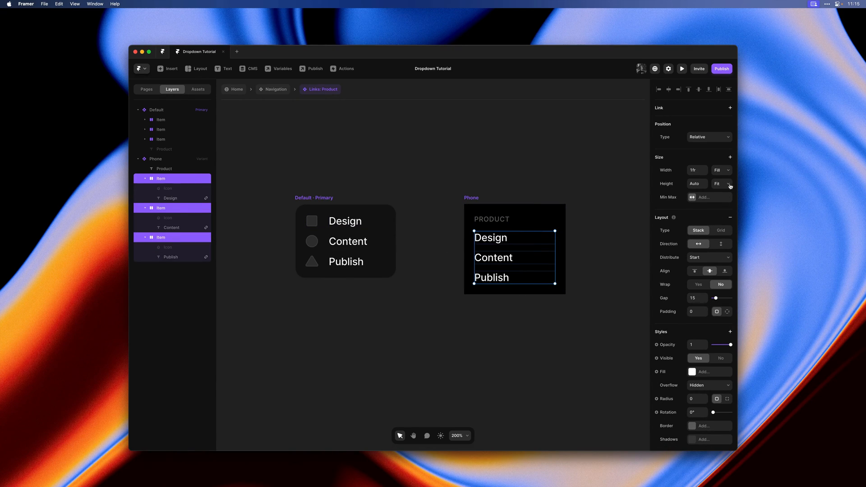
pyautogui.click(728, 184)
pyautogui.write('56')
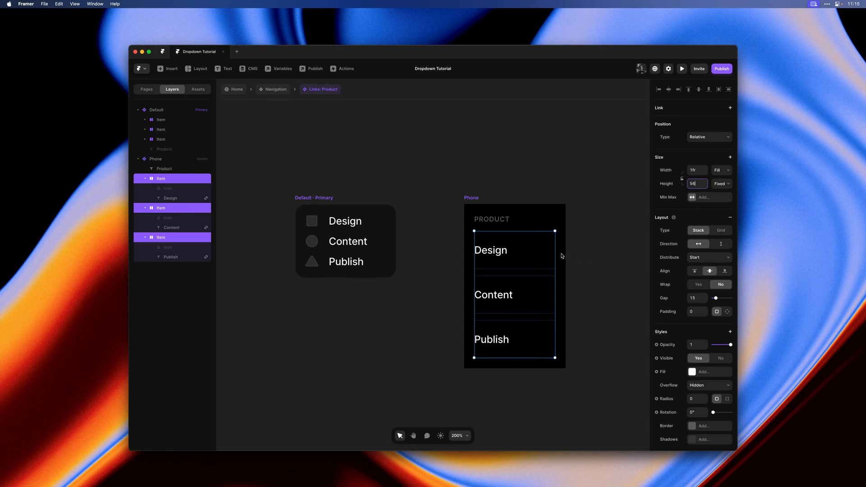
pyautogui.click(155, 159)
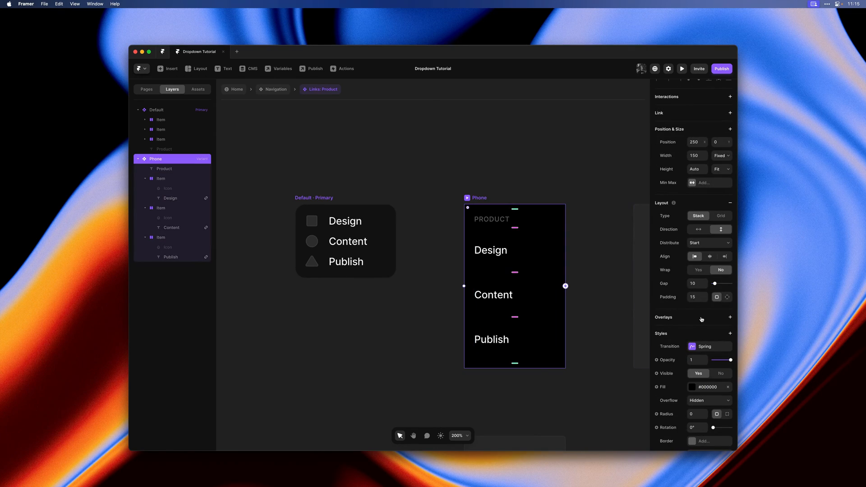
pyautogui.moveTo(705, 284)
pyautogui.write('32')
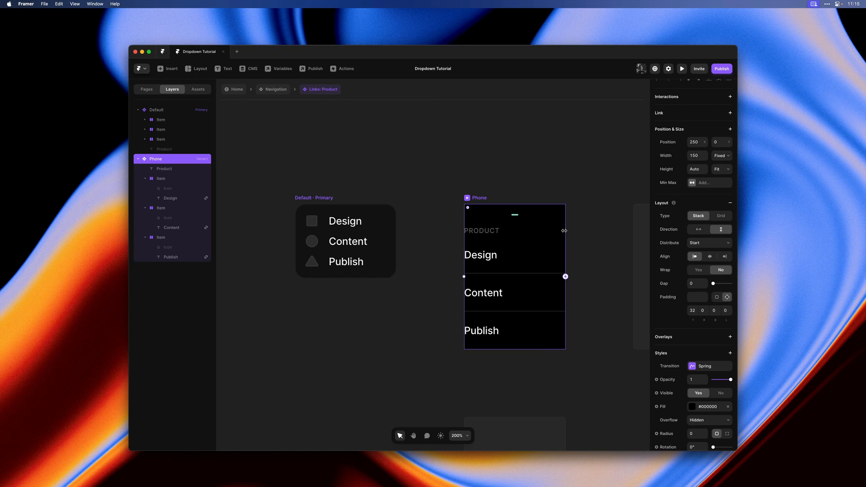
# Step: Adjust the rows, then open and exit the Product dropdown's Editing Overlay
pyautogui.moveTo(565, 231); pyautogui.dragTo(588, 231)
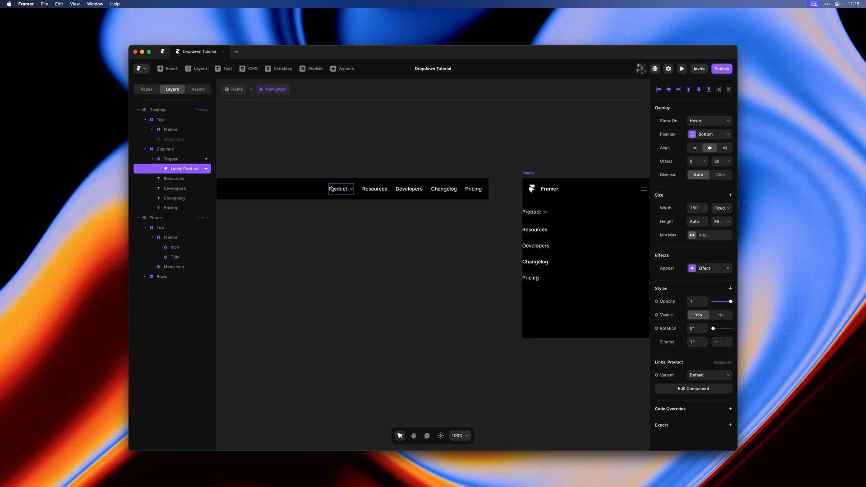
pyautogui.click(341, 188)
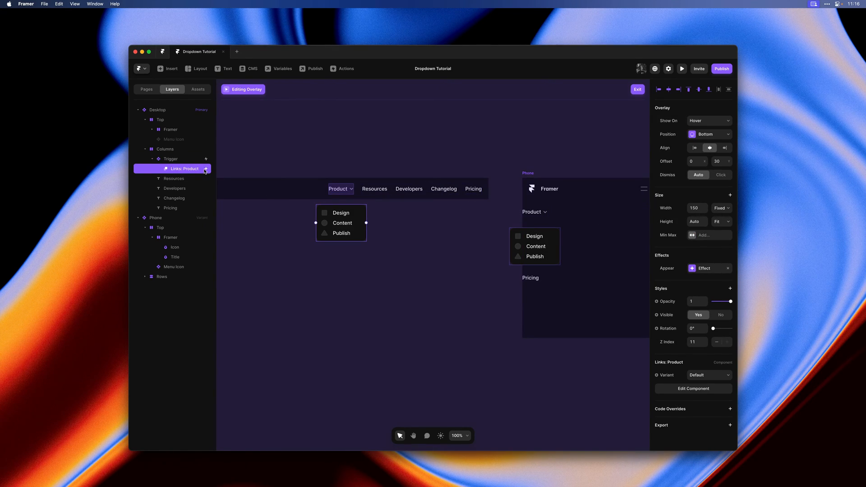
pyautogui.moveTo(575, 229)
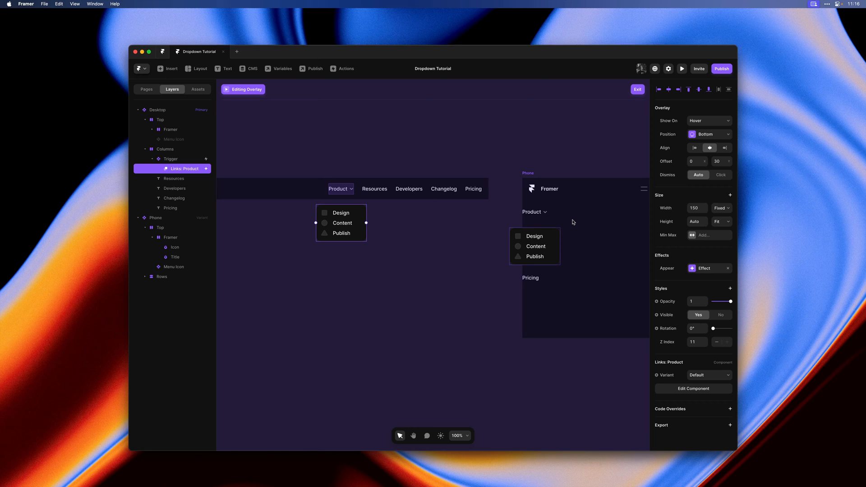
pyautogui.click(638, 89)
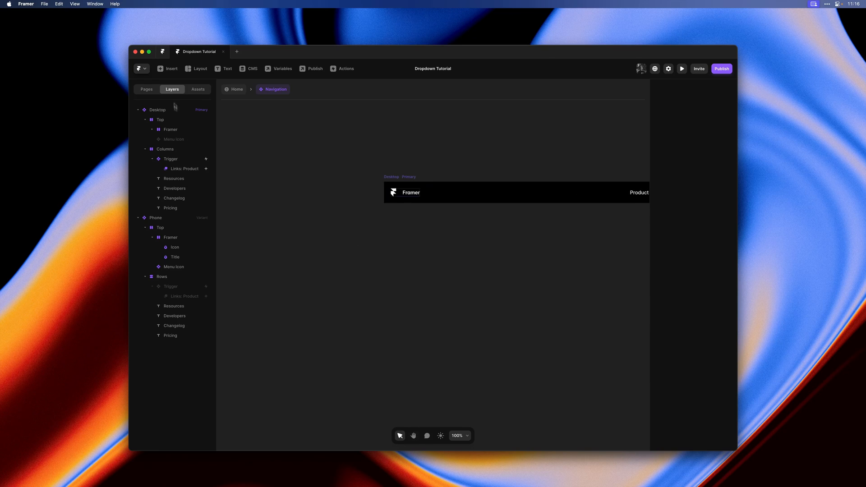
# Step: Place a Links: Product instance from Assets and switch it to the Phone variant
pyautogui.click(198, 89)
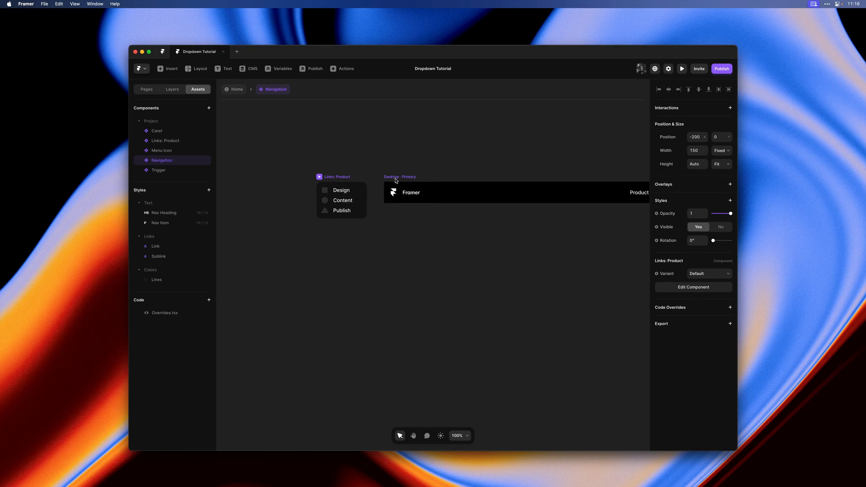
pyautogui.moveTo(401, 172)
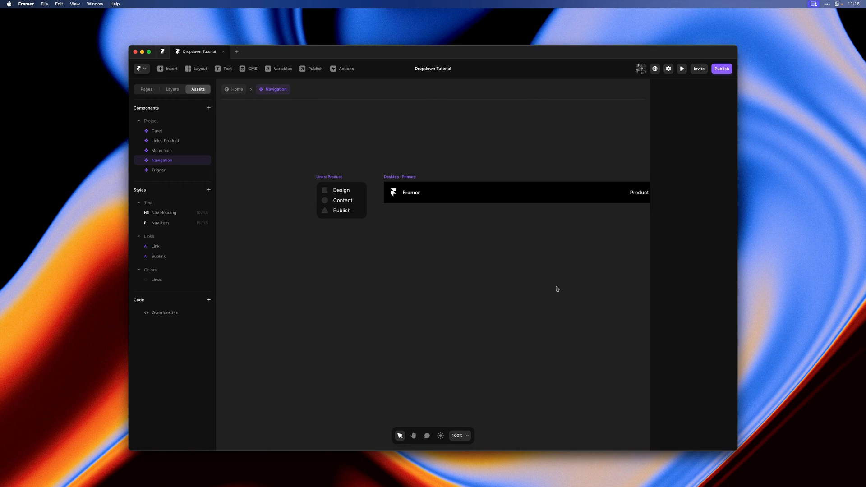
pyautogui.click(342, 201)
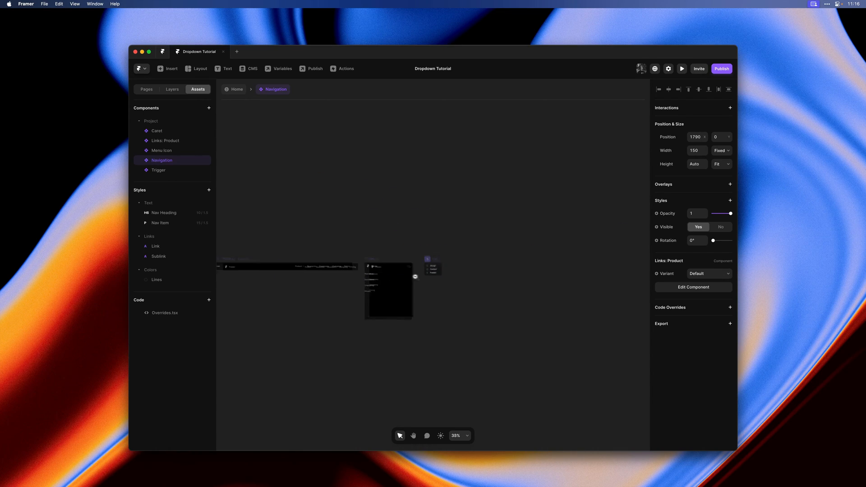
pyautogui.click(709, 274)
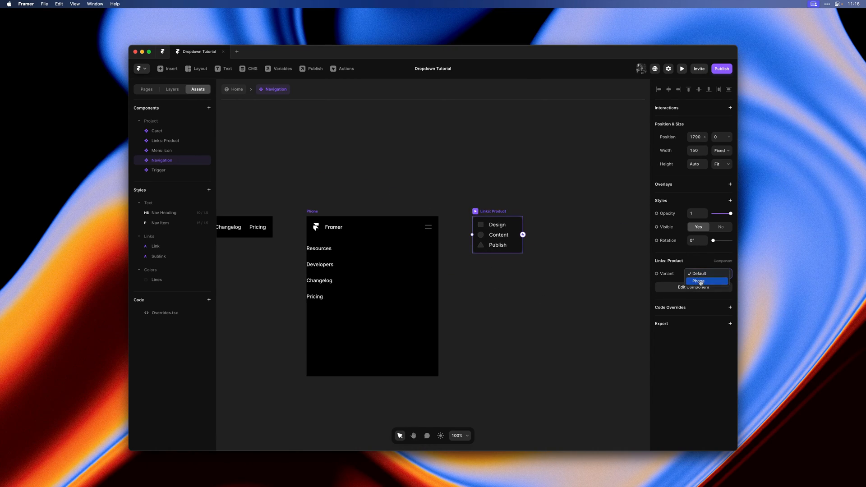
pyautogui.click(707, 281)
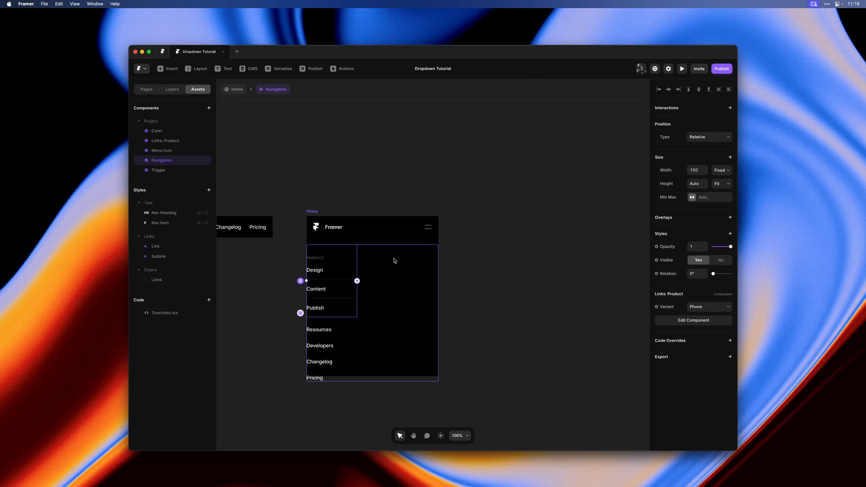
pyautogui.click(721, 170)
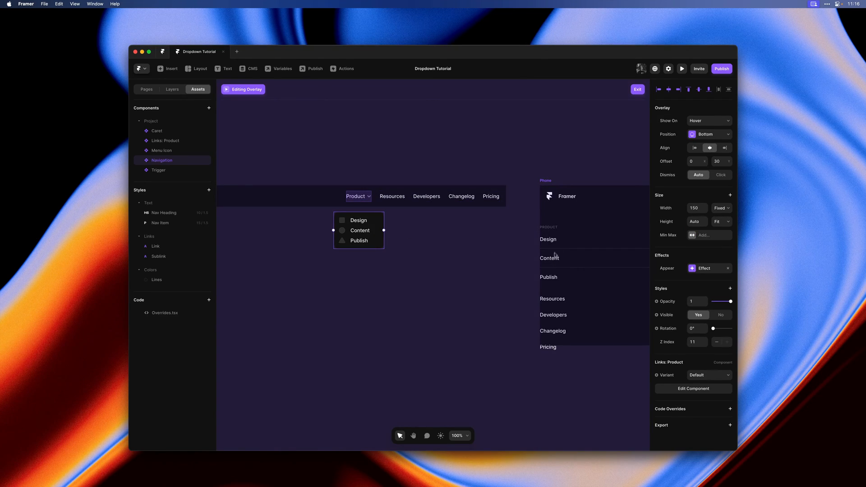
pyautogui.moveTo(552, 254)
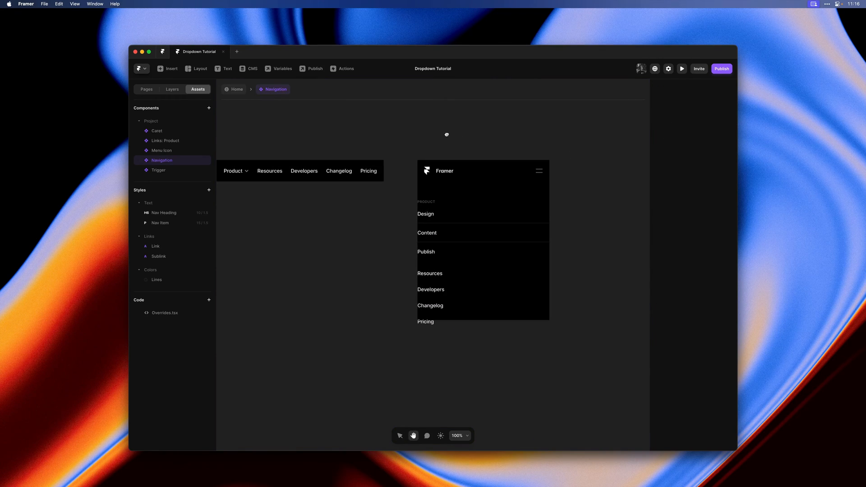
# Step: Rename the Rows stack to Links and give it 20 px left and right padding
pyautogui.click(483, 233)
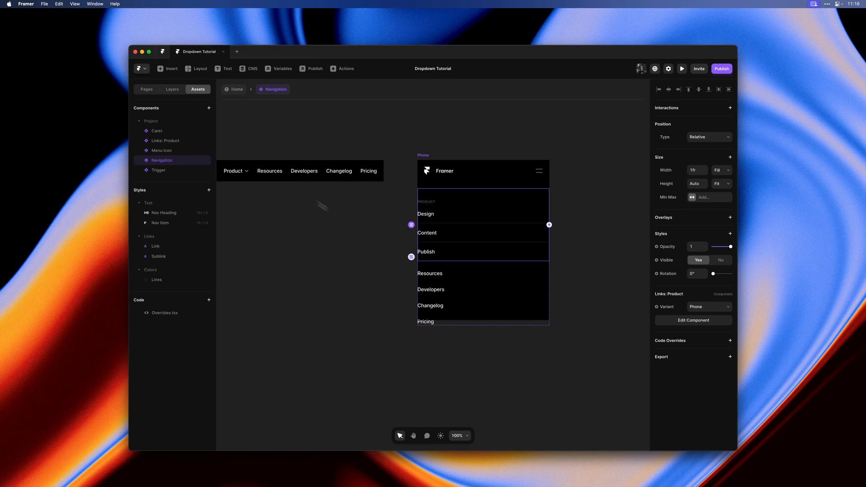
pyautogui.click(172, 89)
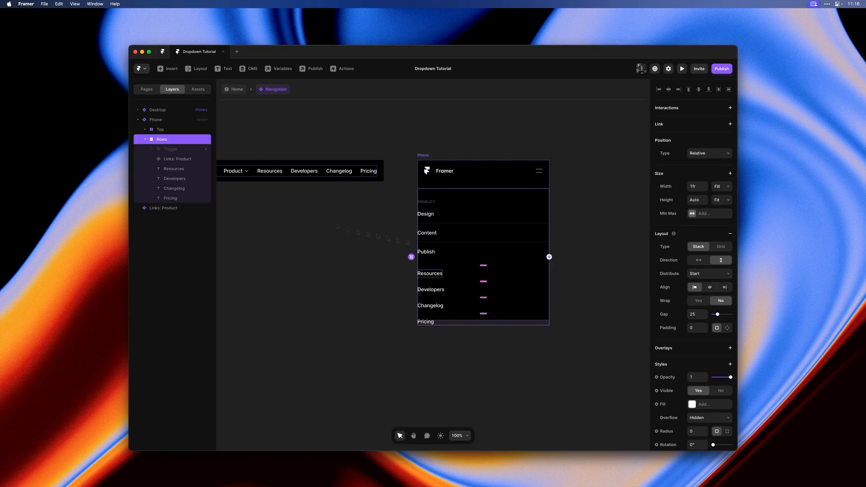
pyautogui.doubleClick(162, 139)
pyautogui.write('Links')
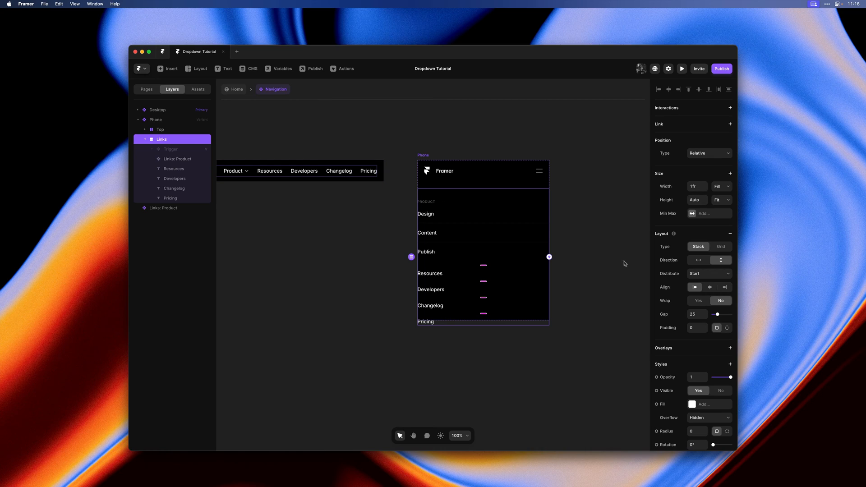
pyautogui.click(726, 328)
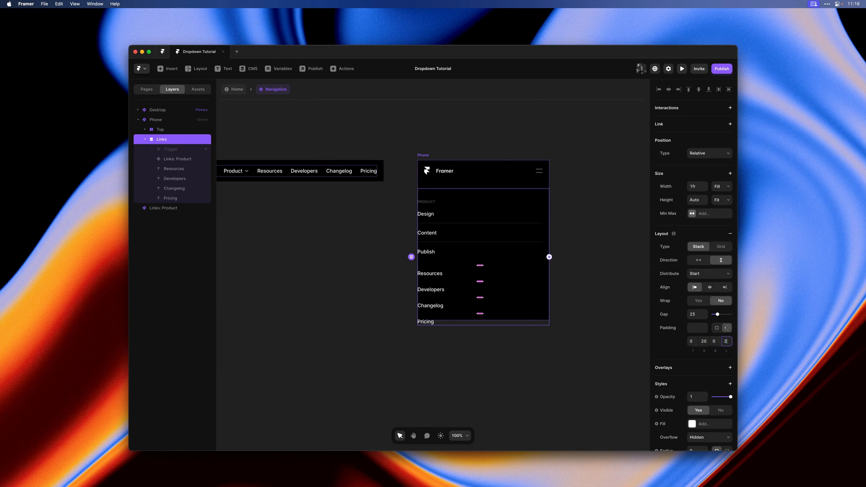
pyautogui.write('20')
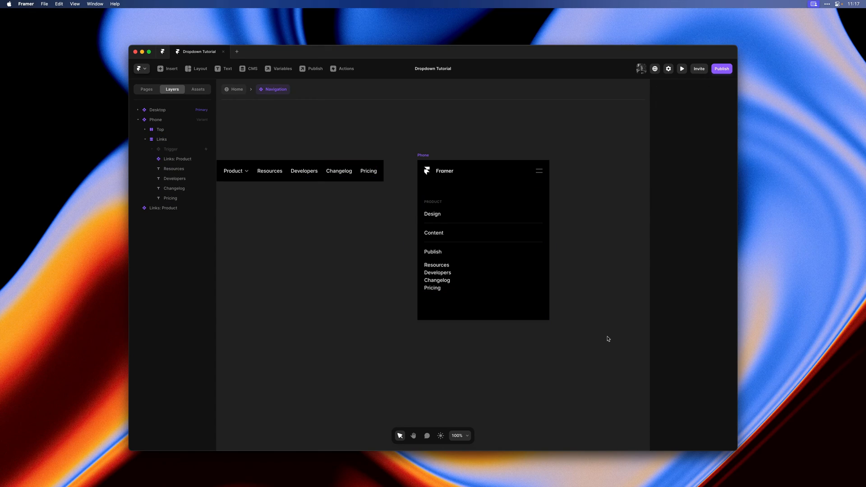
pyautogui.moveTo(603, 307)
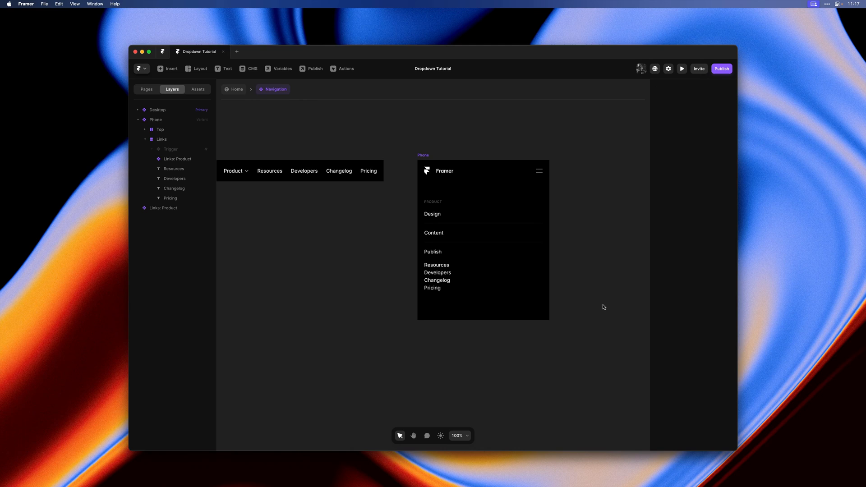
pyautogui.moveTo(606, 296)
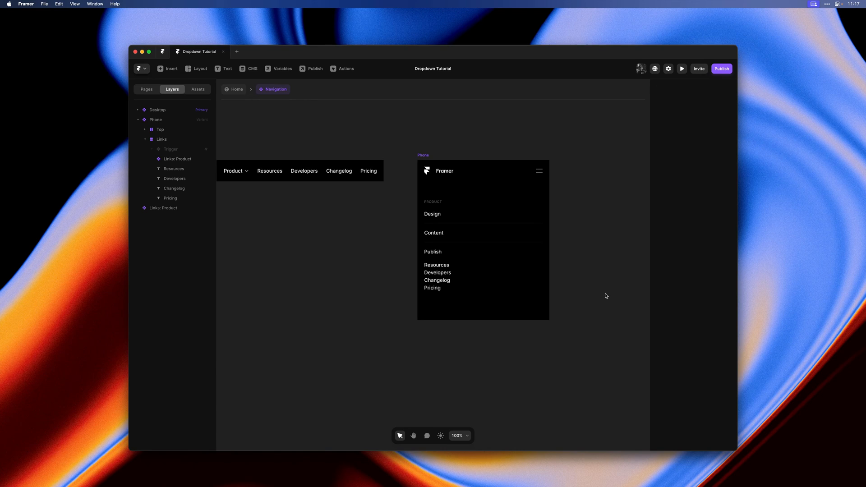
# Step: Size the Resources, Developers, Changelog and Pricing links to Fill width and 56 height
pyautogui.click(413, 435)
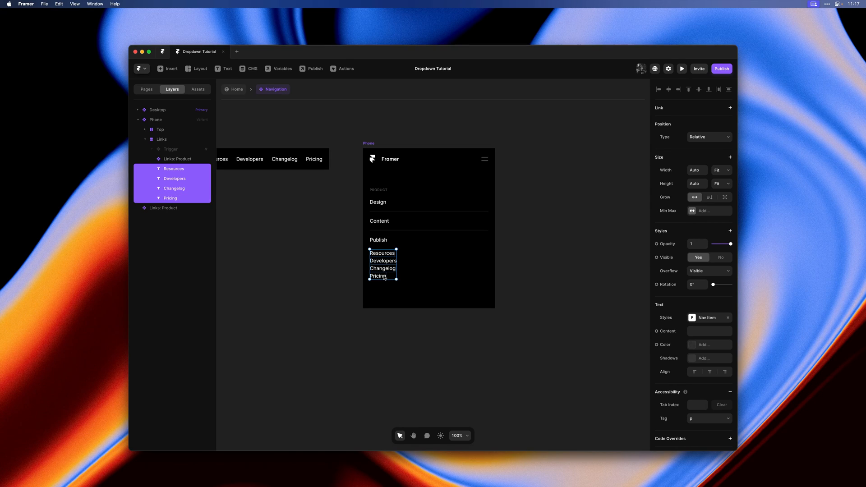
pyautogui.click(708, 136)
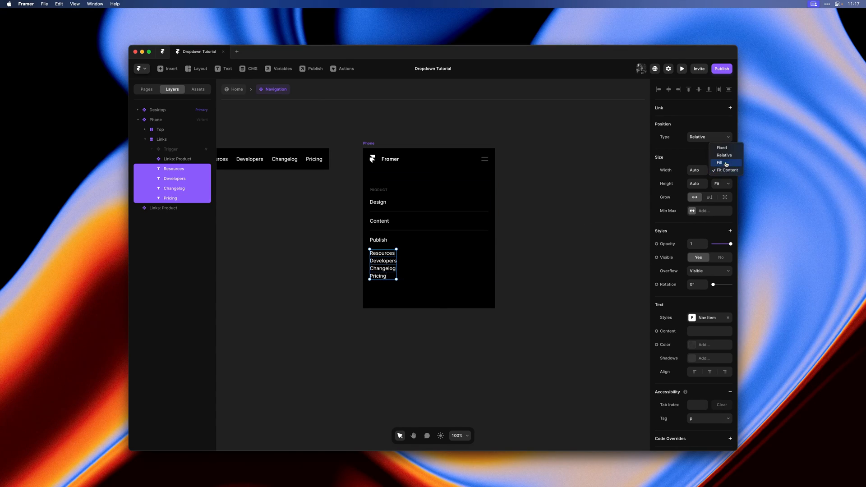
pyautogui.click(719, 163)
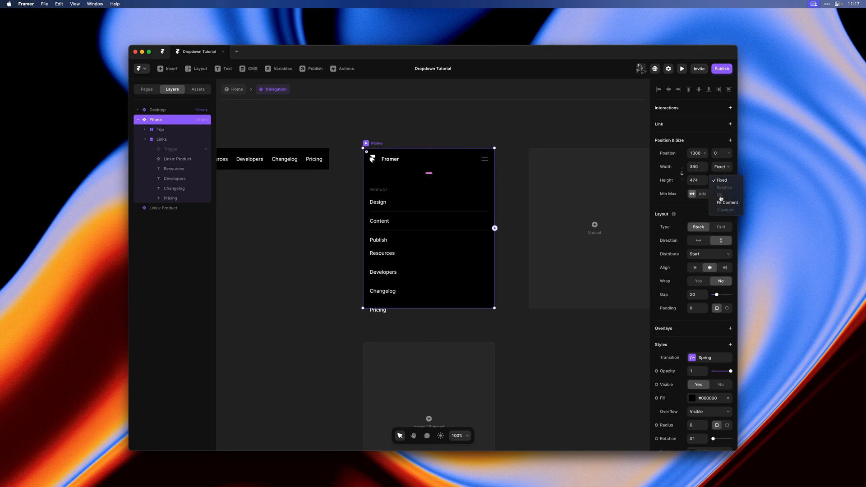
pyautogui.click(727, 202)
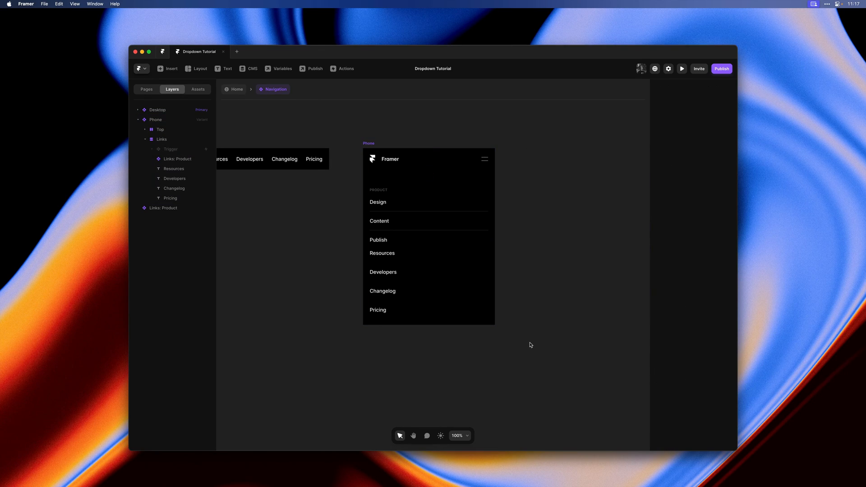
pyautogui.click(397, 258)
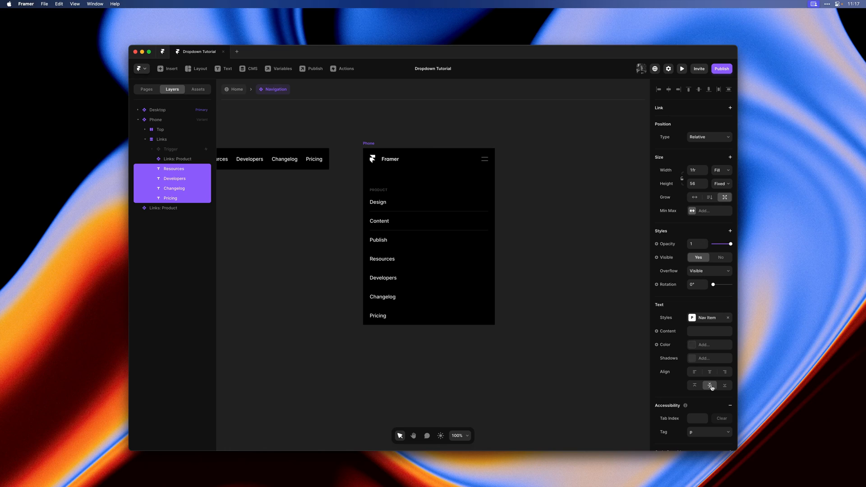
pyautogui.click(501, 150)
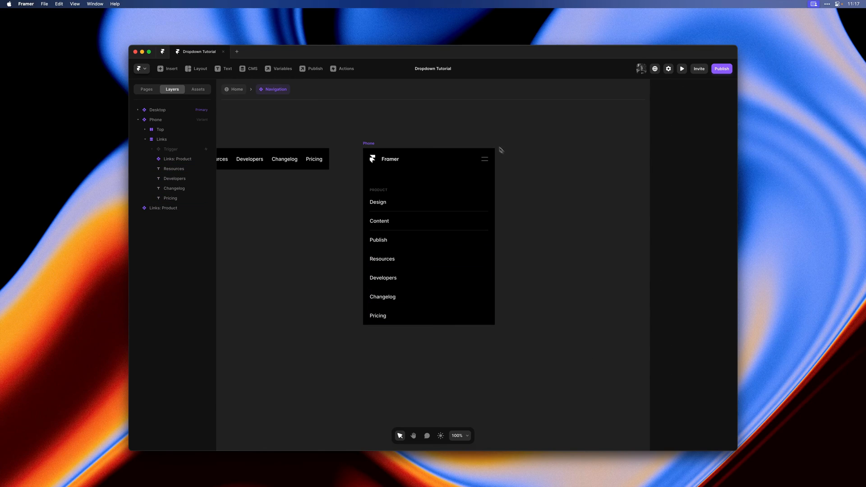
pyautogui.click(155, 119)
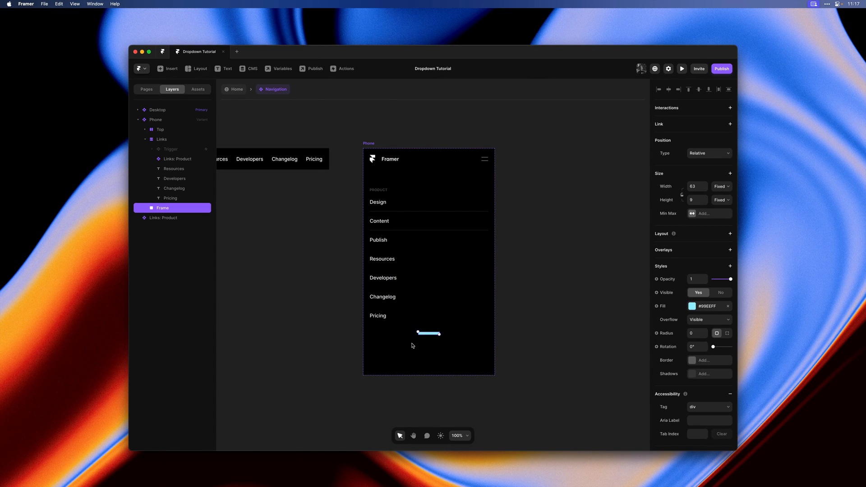
# Step: Make the new divider frame Fill width, 1 px high, with #222222 fill
pyautogui.click(696, 187)
pyautogui.write('1')
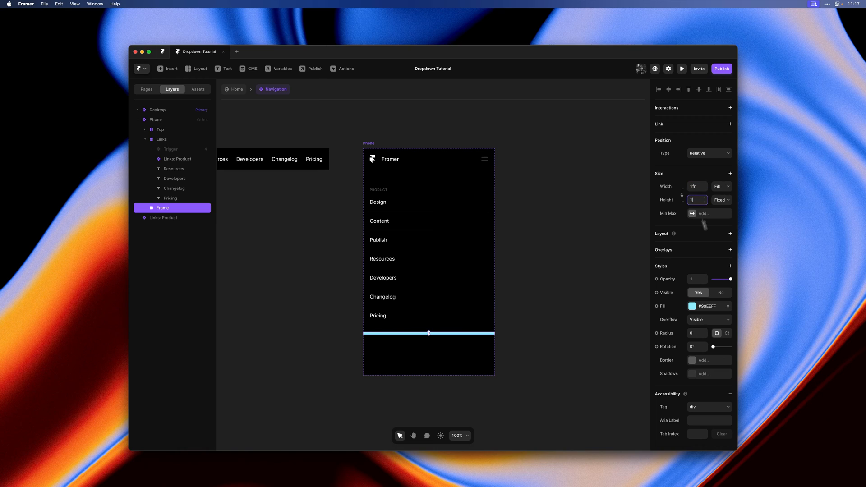
pyautogui.click(692, 305)
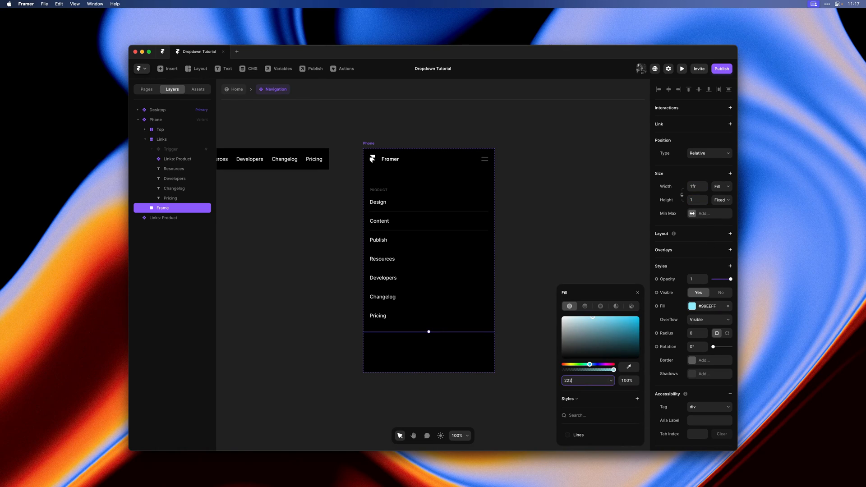
pyautogui.write('222222')
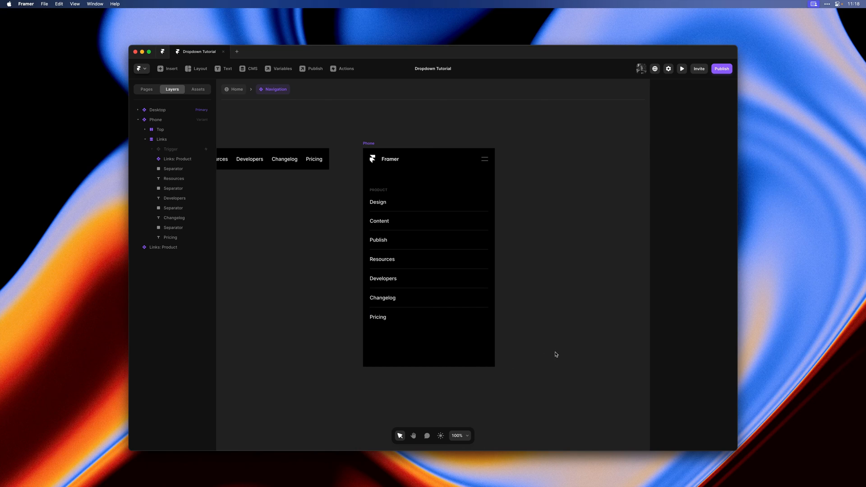
pyautogui.moveTo(571, 271)
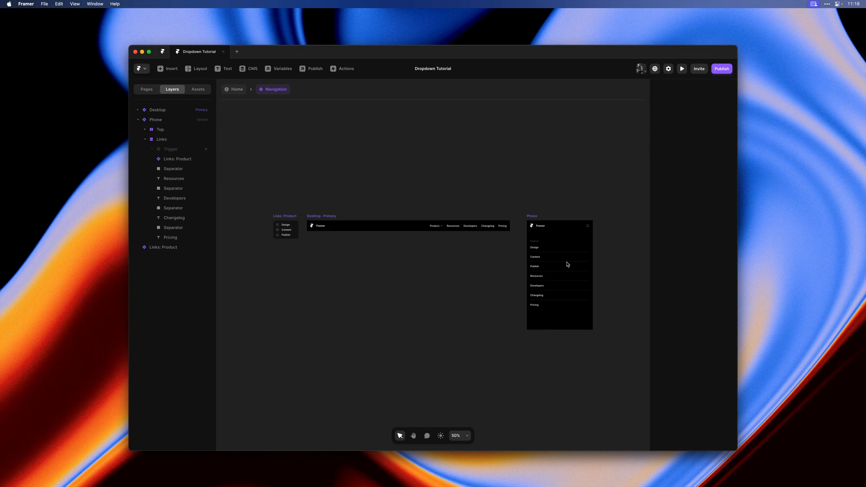
pyautogui.moveTo(269, 253)
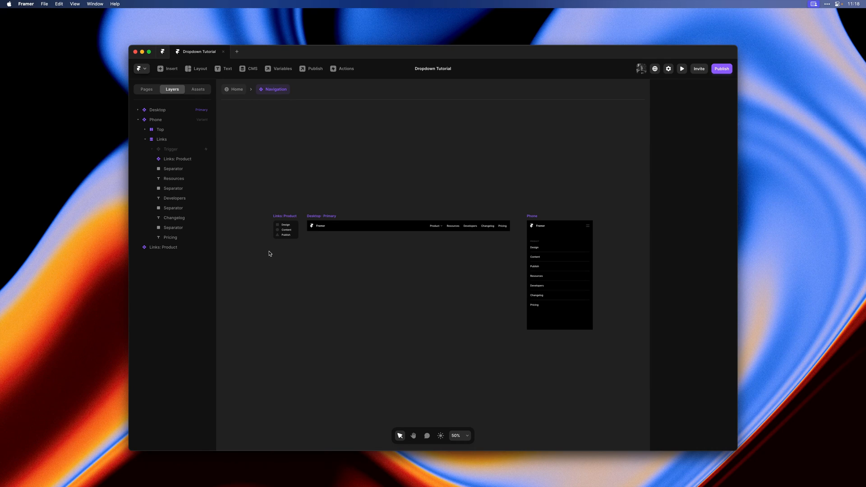
pyautogui.moveTo(271, 252)
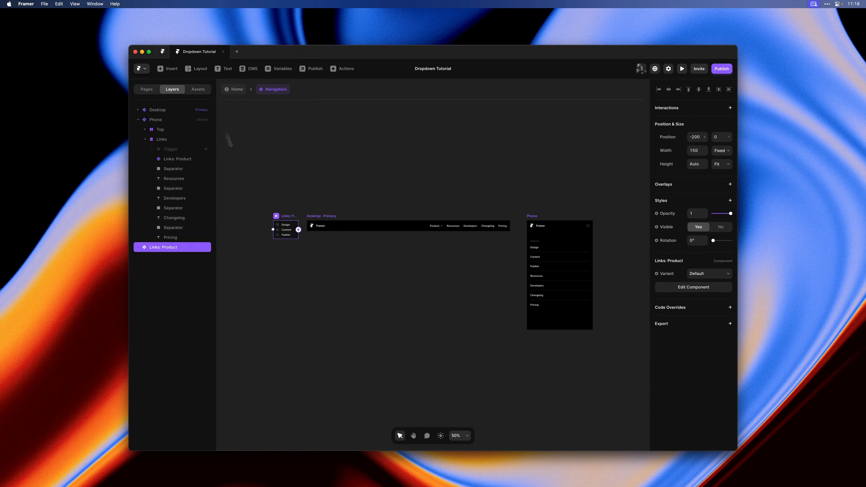
# Step: Show the project's components and styles in the Assets panel
pyautogui.click(198, 89)
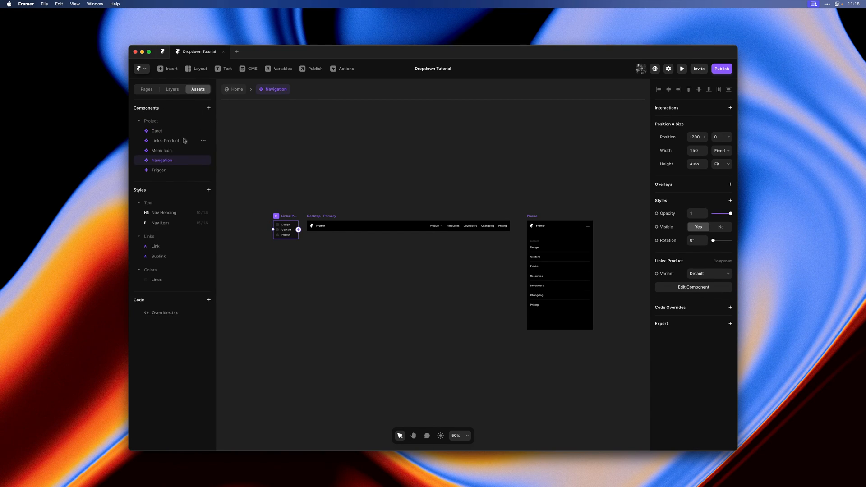
# Step: Duplicate the Links: Product component and rename the copy Links: Resources
pyautogui.rightClick(171, 141)
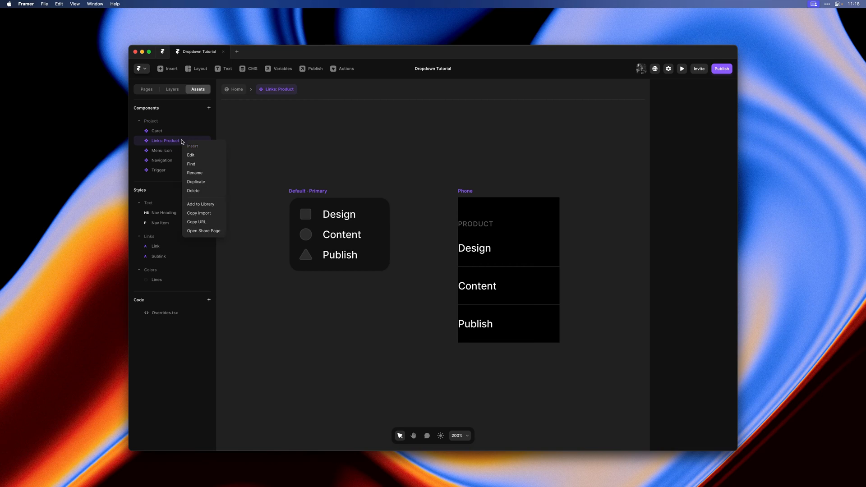
pyautogui.click(196, 182)
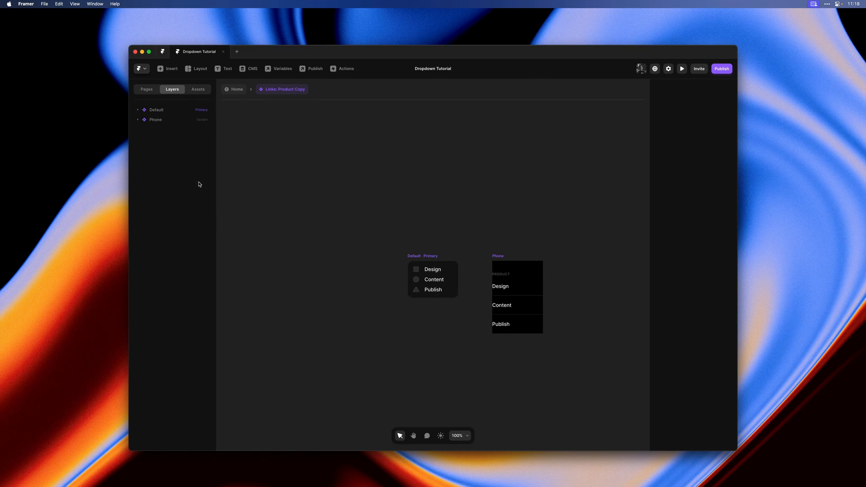
pyautogui.click(285, 90)
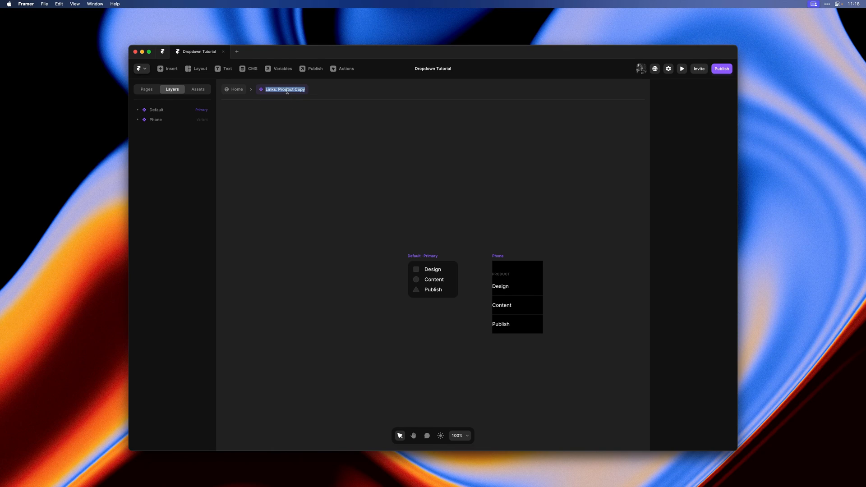
pyautogui.write('Resources')
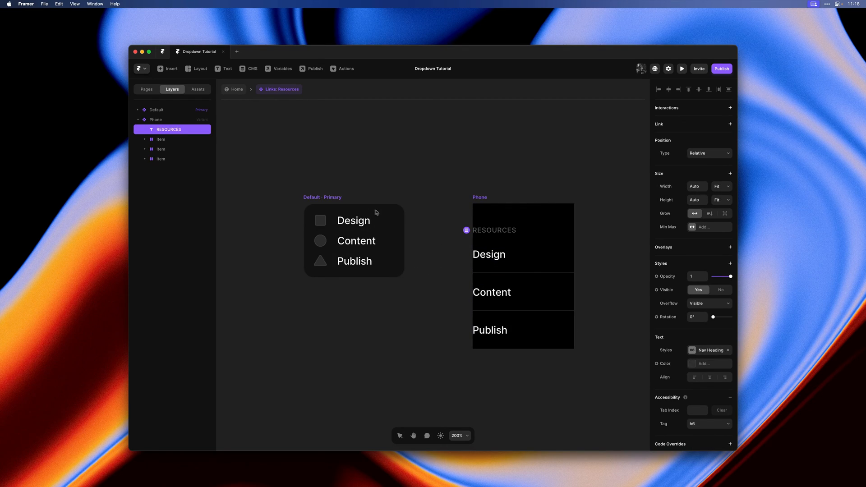
# Step: Change the copied link texts to Blog, Careers and Docs
pyautogui.doubleClick(353, 221)
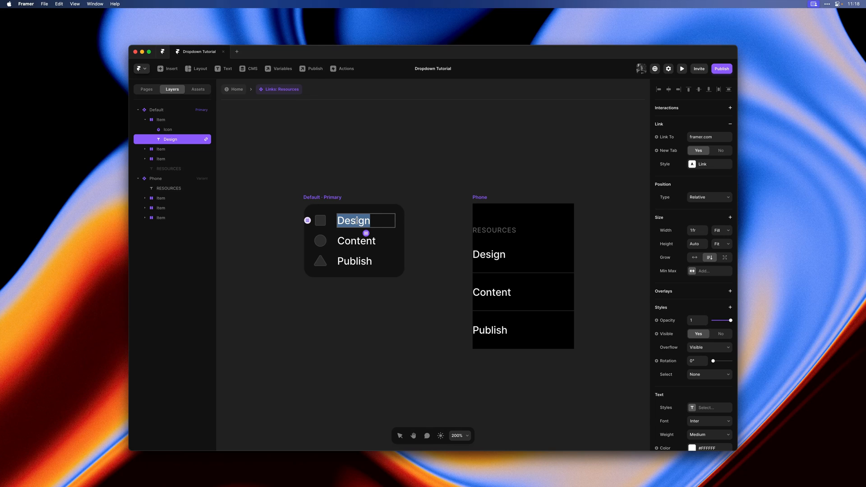
pyautogui.write('Blog')
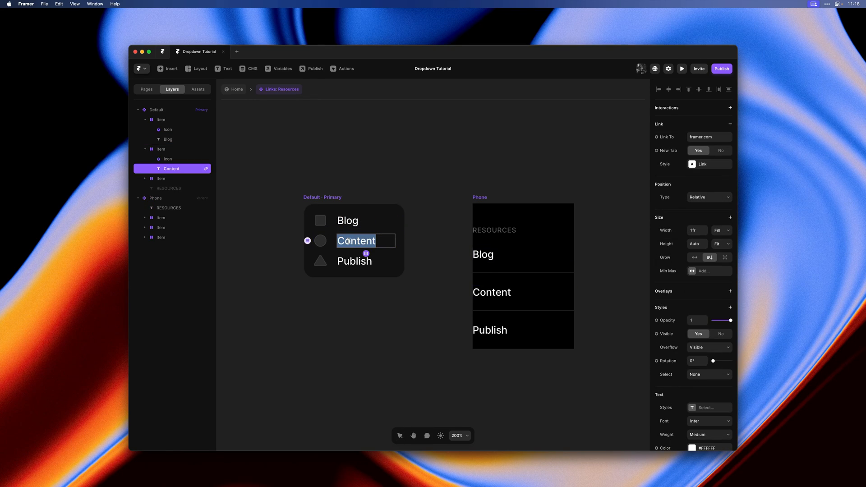
pyautogui.write('Careers')
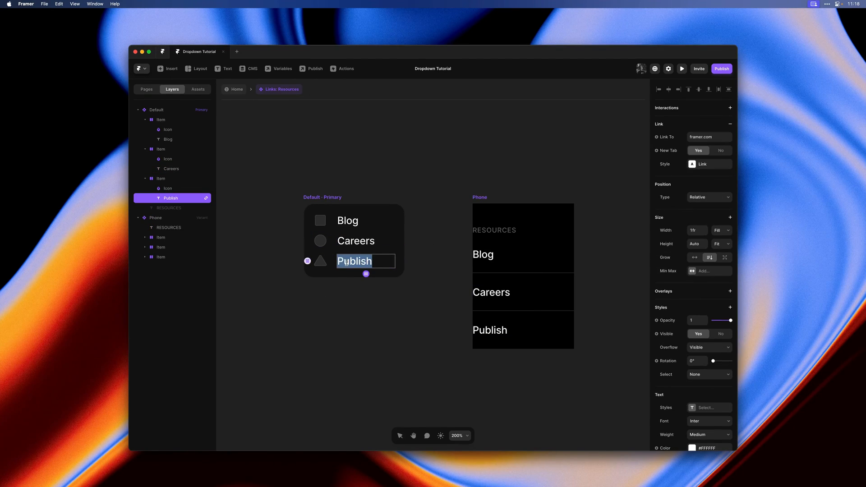
pyautogui.write('Docs')
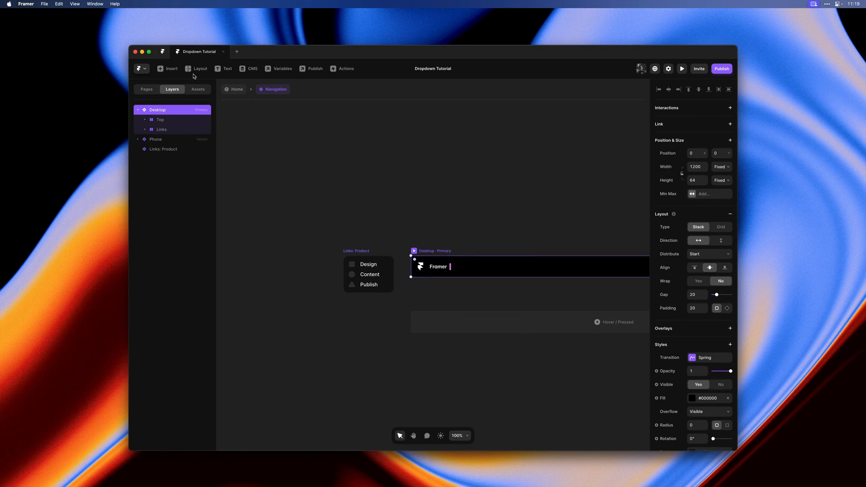
# Step: Open Links: Resources from the Assets component list
pyautogui.click(198, 89)
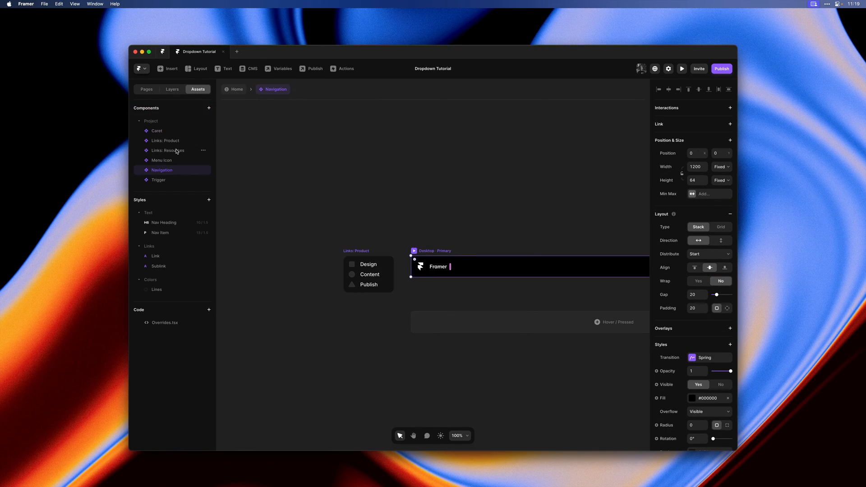
pyautogui.click(168, 150)
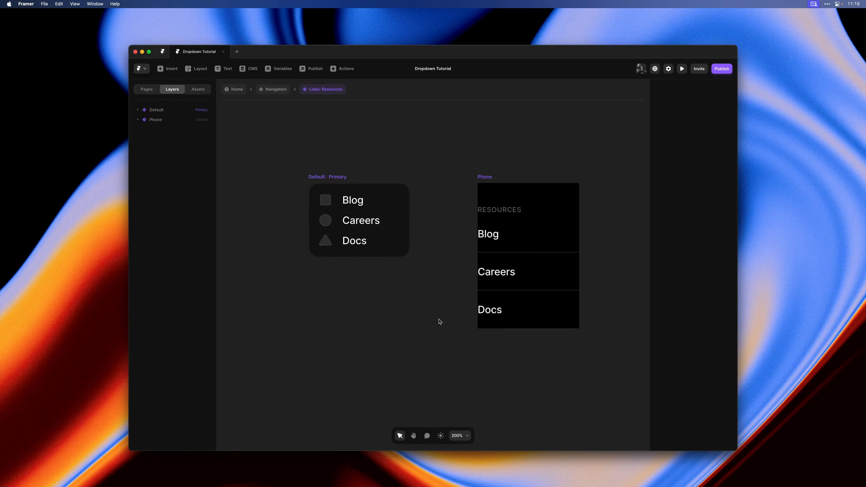
# Step: Duplicate link items and rename them Tutorials and Templates after Docs
pyautogui.click(353, 200)
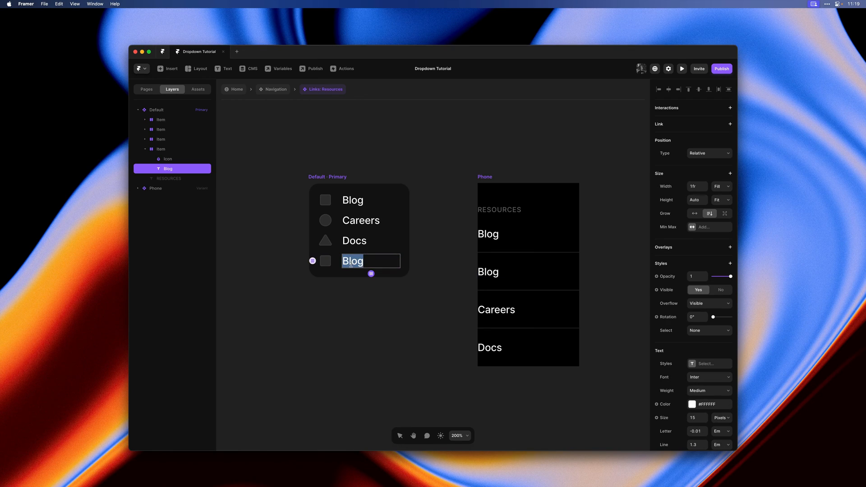
pyautogui.write('Meetups')
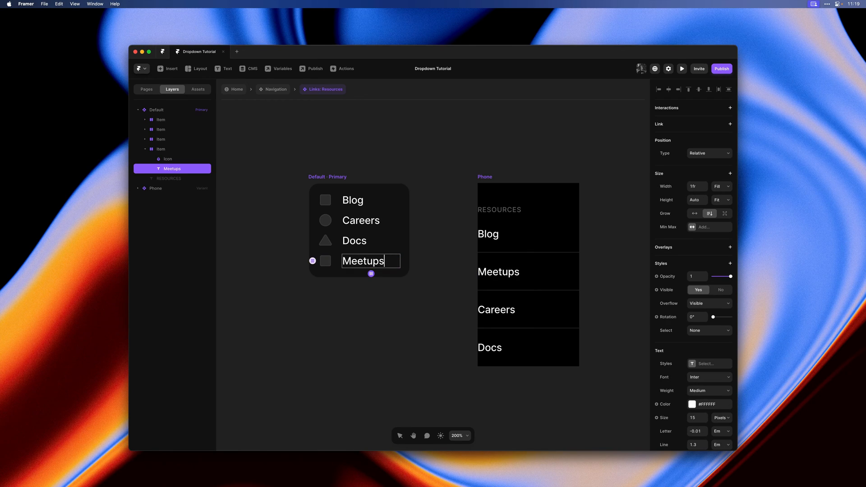
pyautogui.write('Tutorials')
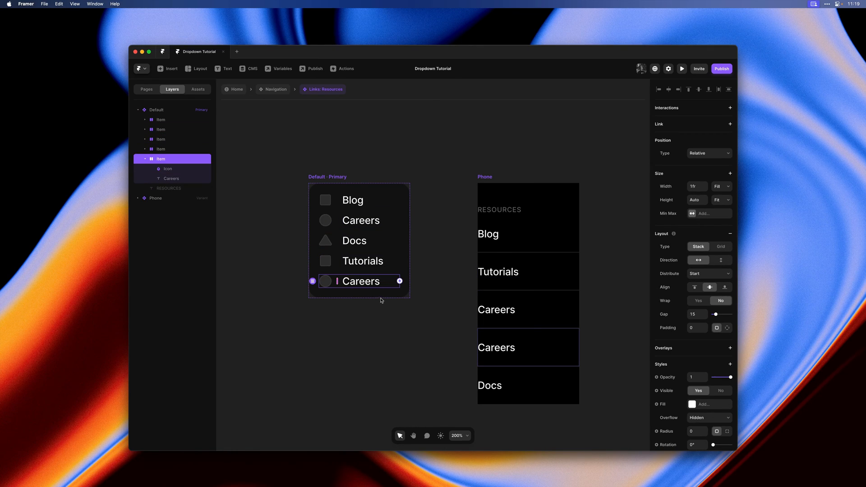
pyautogui.write('Templates')
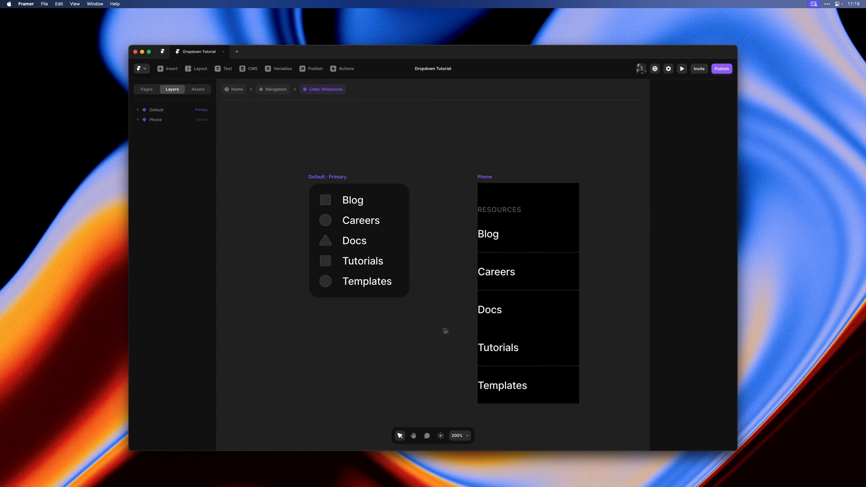
# Step: Paste the phone Careers item's style onto Docs and reset the phone order override
pyautogui.rightClick(505, 272)
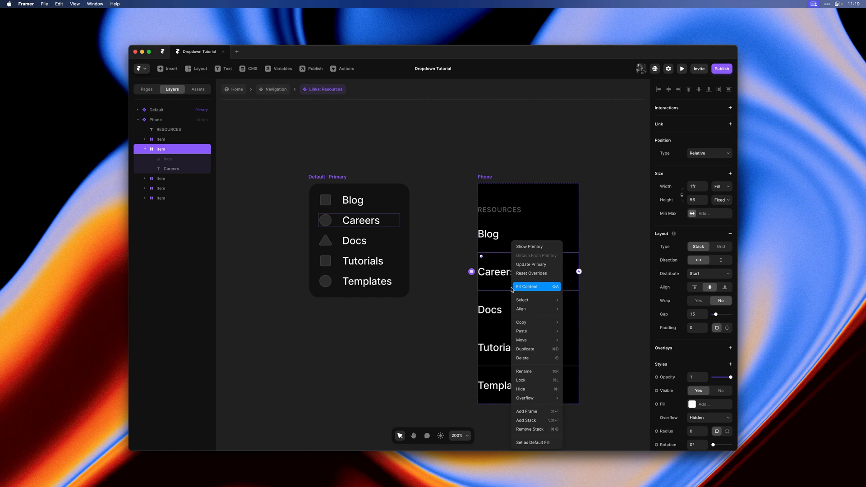
pyautogui.moveTo(530, 322)
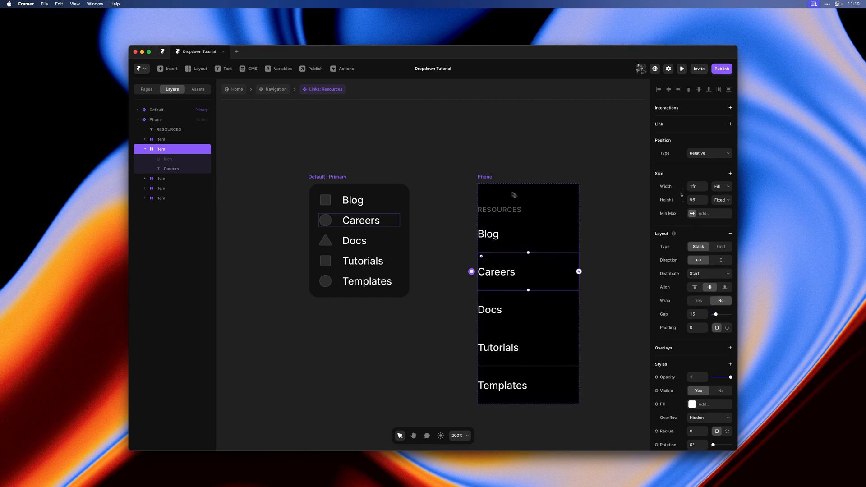
pyautogui.moveTo(588, 288)
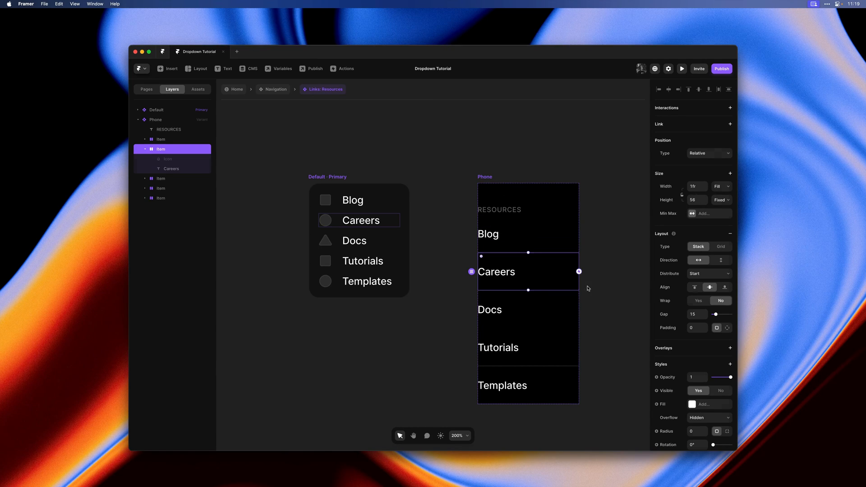
pyautogui.rightClick(490, 310)
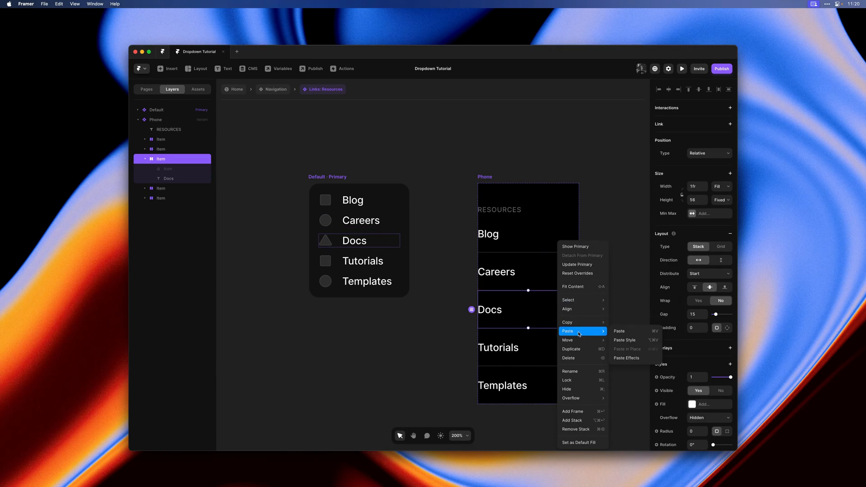
pyautogui.click(628, 339)
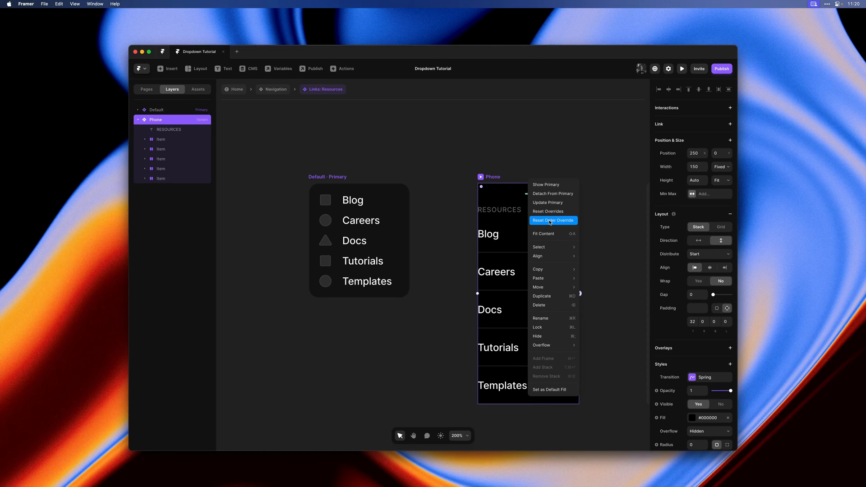
pyautogui.click(553, 220)
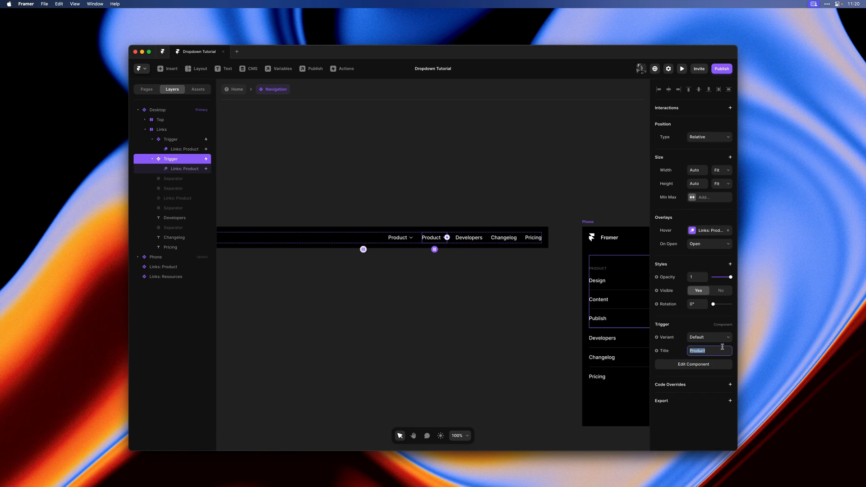
# Step: Retitle the second Trigger Resources and swap its Links: Product for Links: Resources
pyautogui.write('Resources')
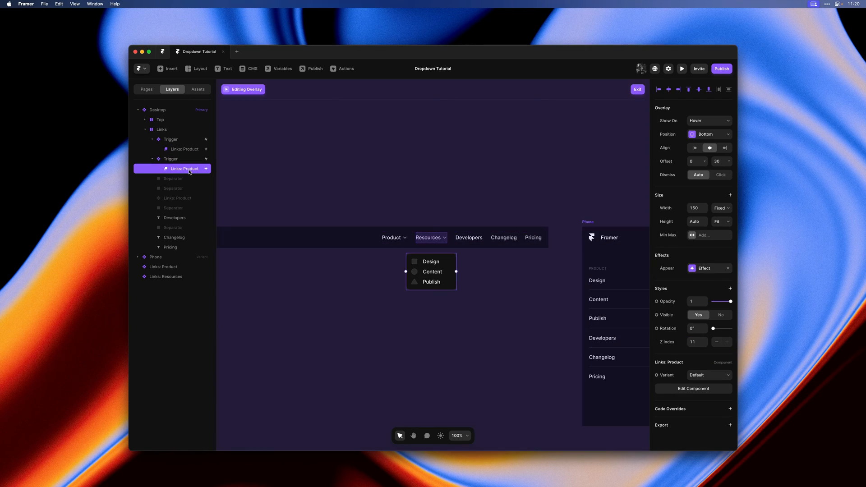
pyautogui.rightClick(184, 169)
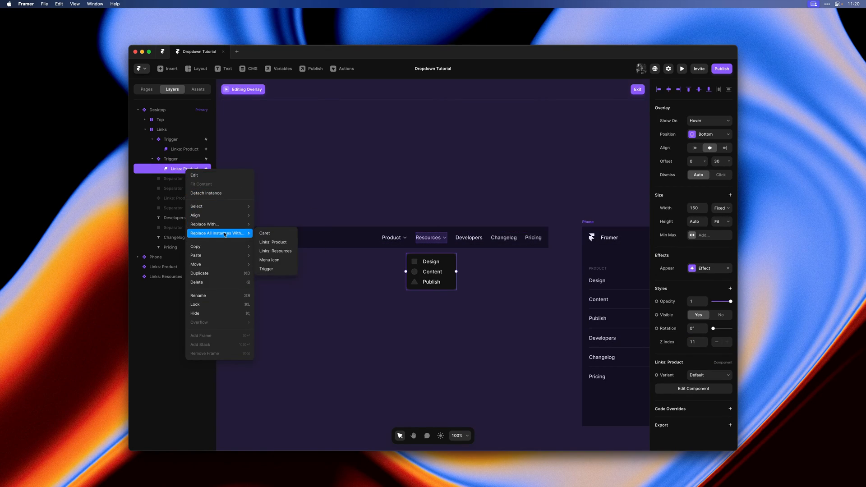
pyautogui.moveTo(211, 224)
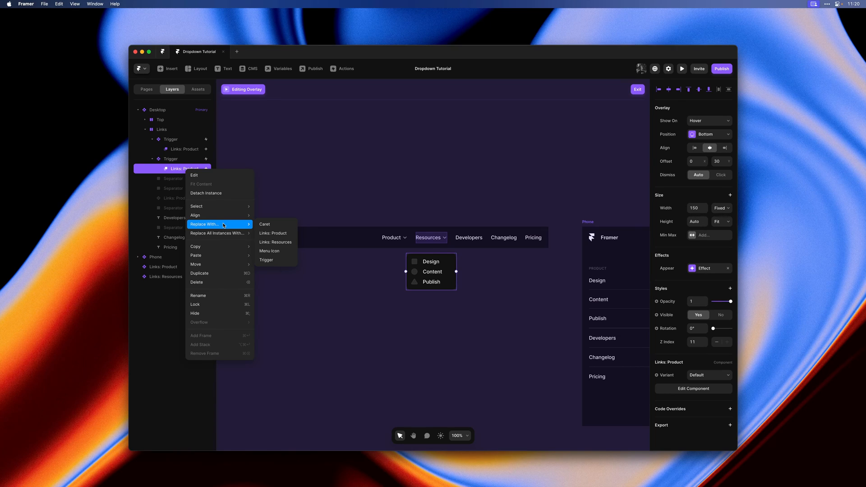
pyautogui.moveTo(275, 241)
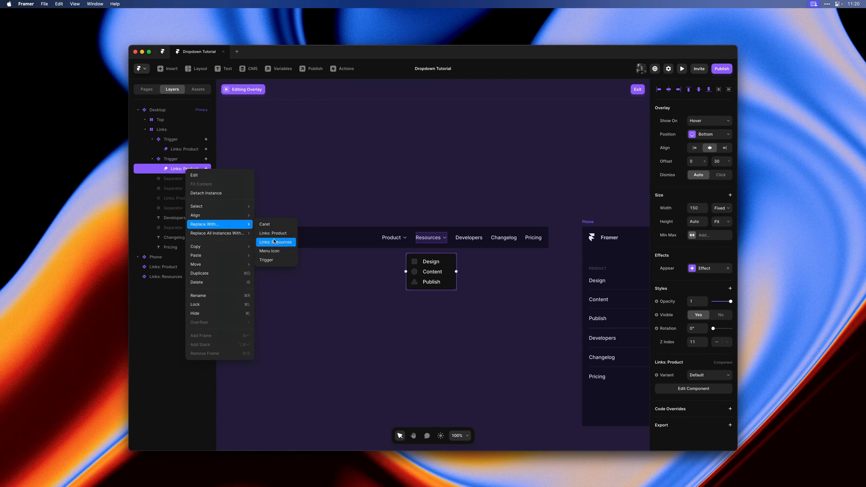
pyautogui.click(275, 241)
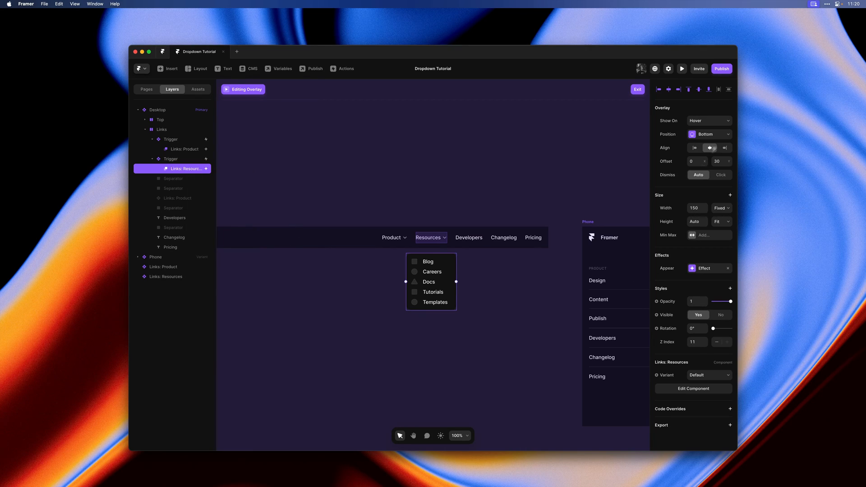
pyautogui.moveTo(684, 271)
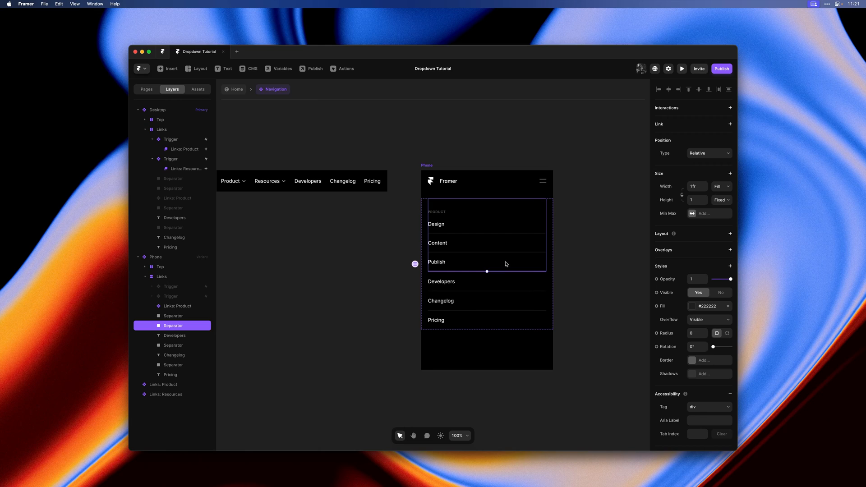
pyautogui.moveTo(503, 260)
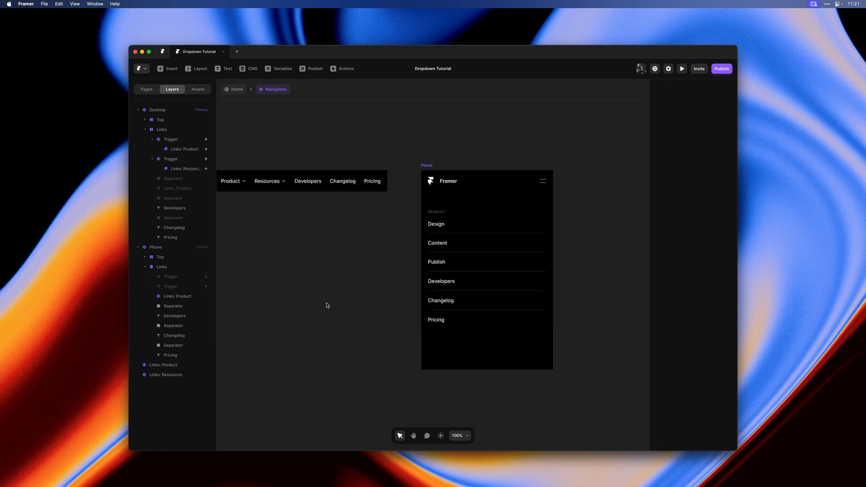
# Step: Insert Links: Resources into the phone Links stack and set its Variant to Phone
pyautogui.click(178, 296)
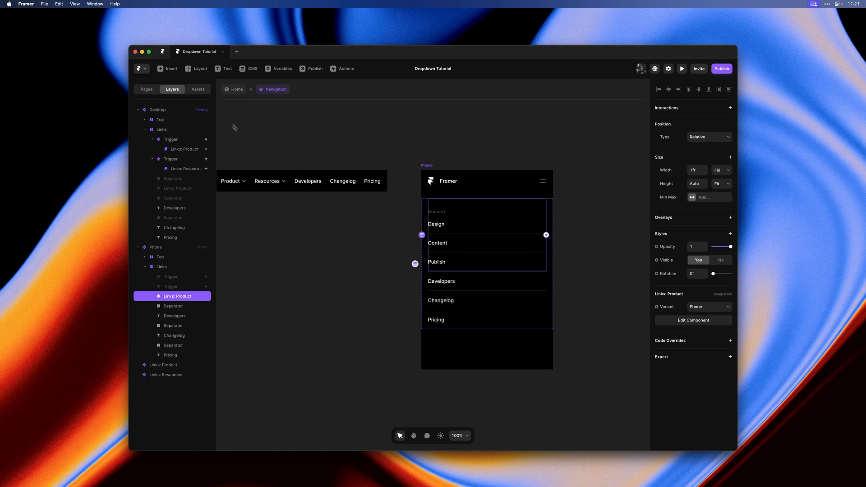
pyautogui.click(198, 89)
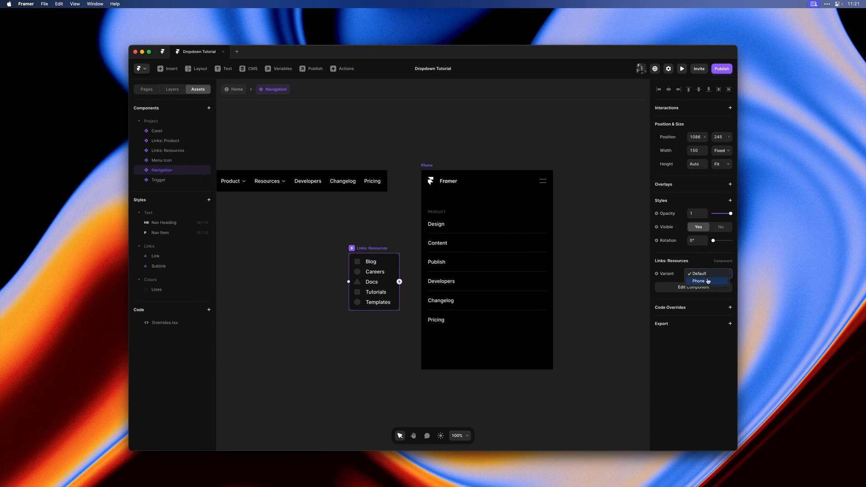
pyautogui.click(698, 281)
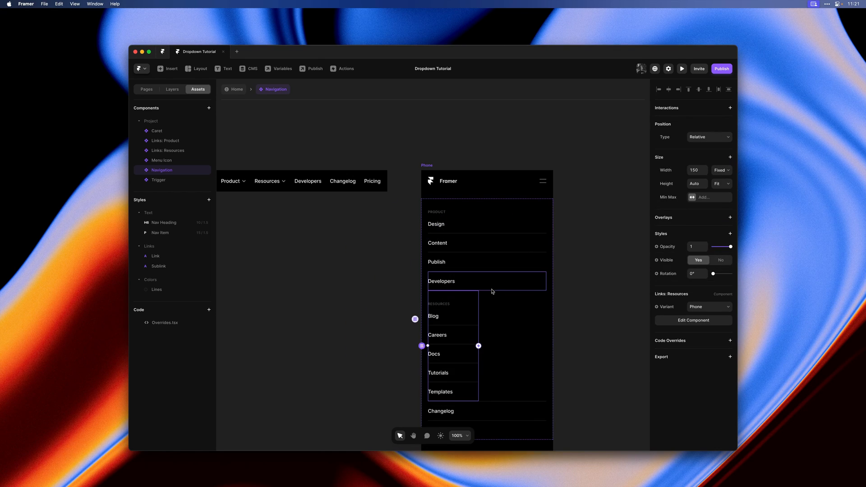
pyautogui.click(721, 170)
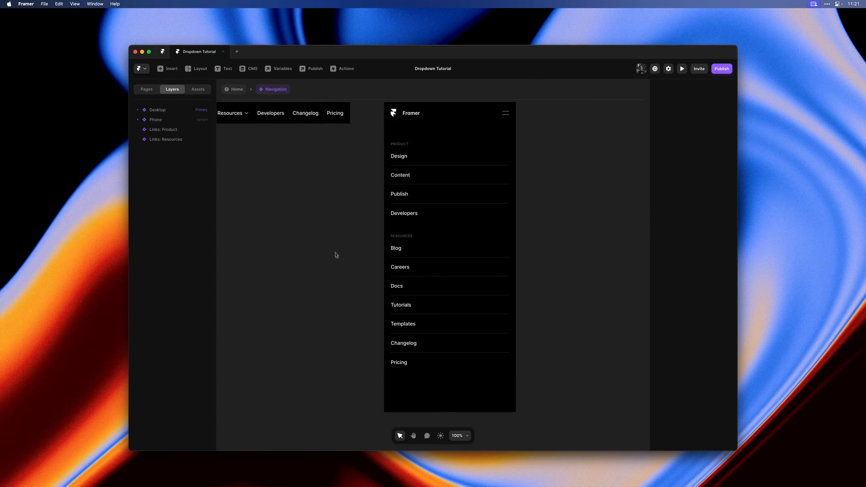
pyautogui.moveTo(549, 352)
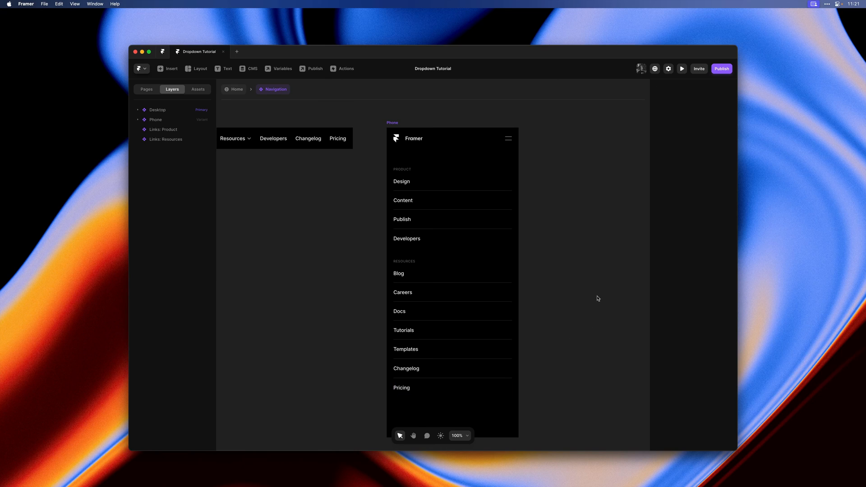
# Step: Preview the Home page and hover the Product and Resources dropdowns in the nav
pyautogui.click(414, 436)
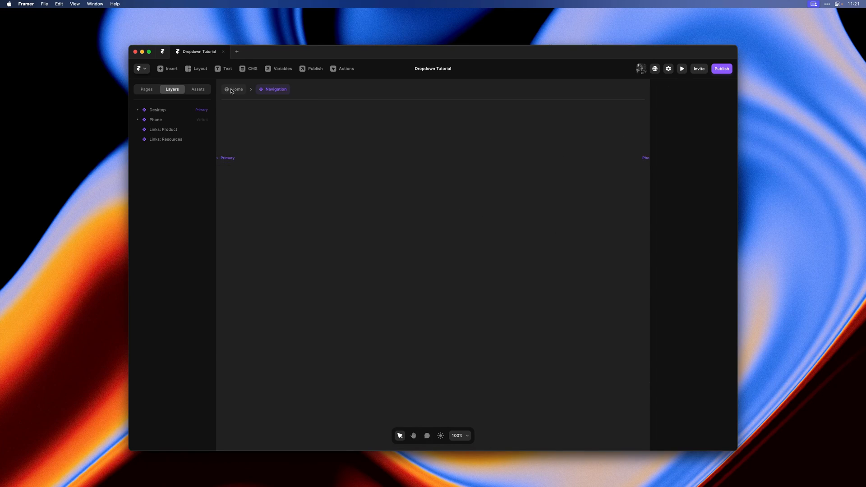
pyautogui.click(681, 69)
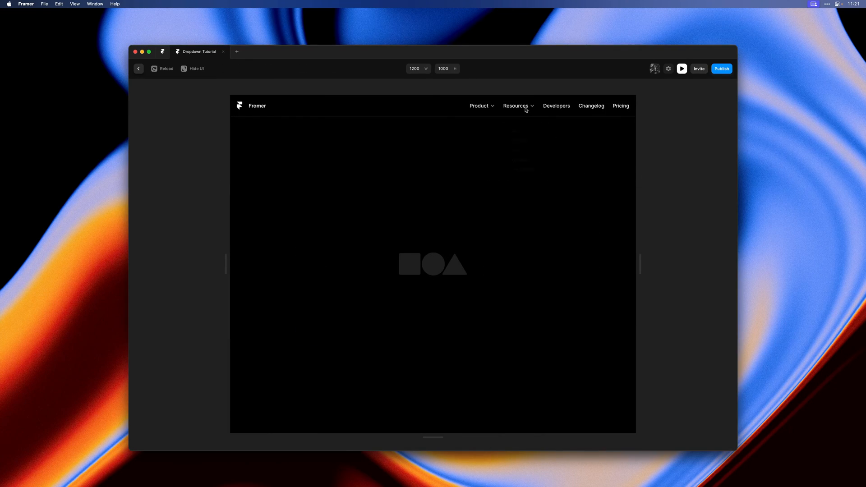
pyautogui.click(516, 106)
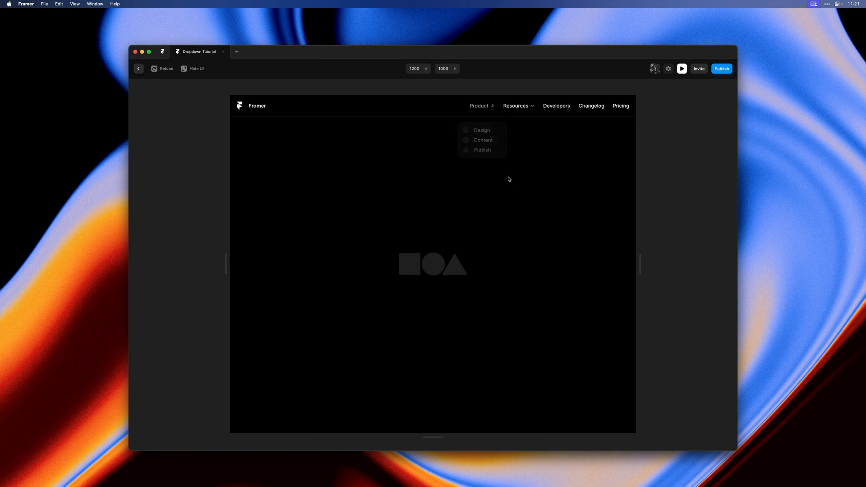
pyautogui.click(515, 106)
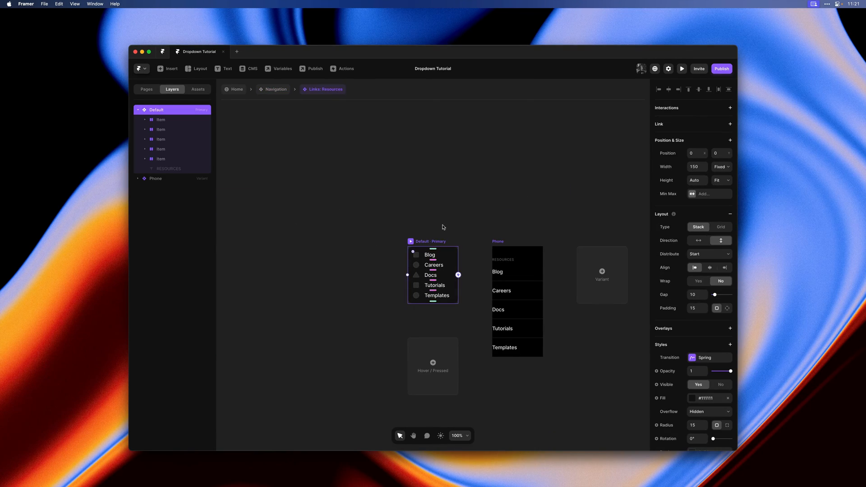
# Step: Link the Blog and Careers items to framer.com, then test a Resources link in preview
pyautogui.click(429, 255)
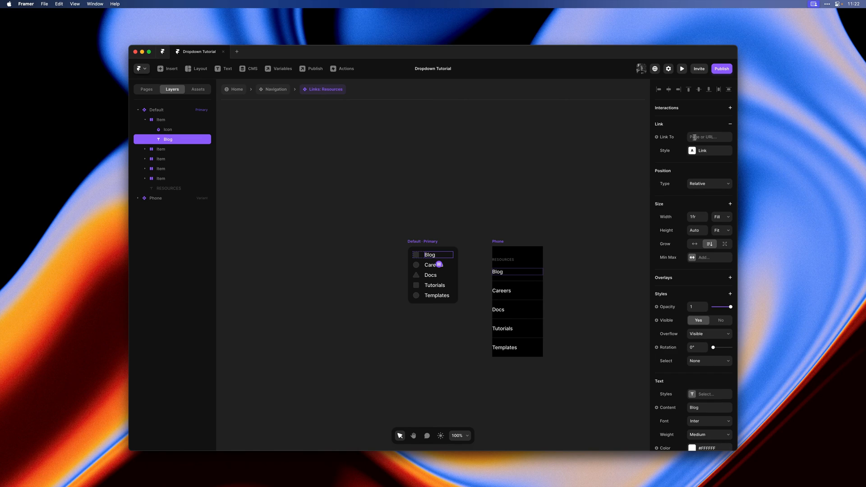
pyautogui.write('framer.com')
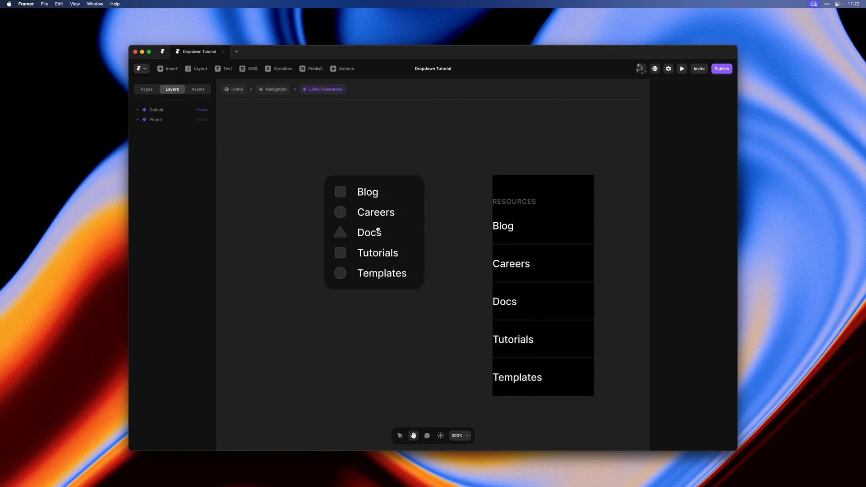
pyautogui.click(376, 212)
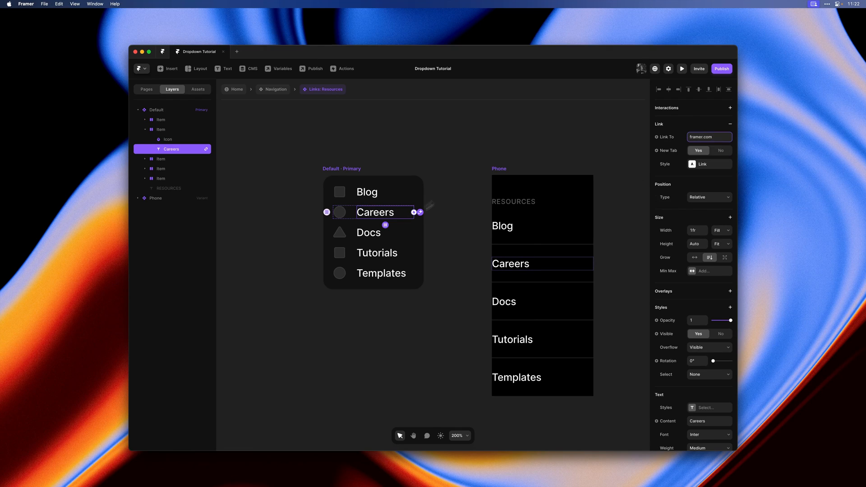
pyautogui.click(369, 232)
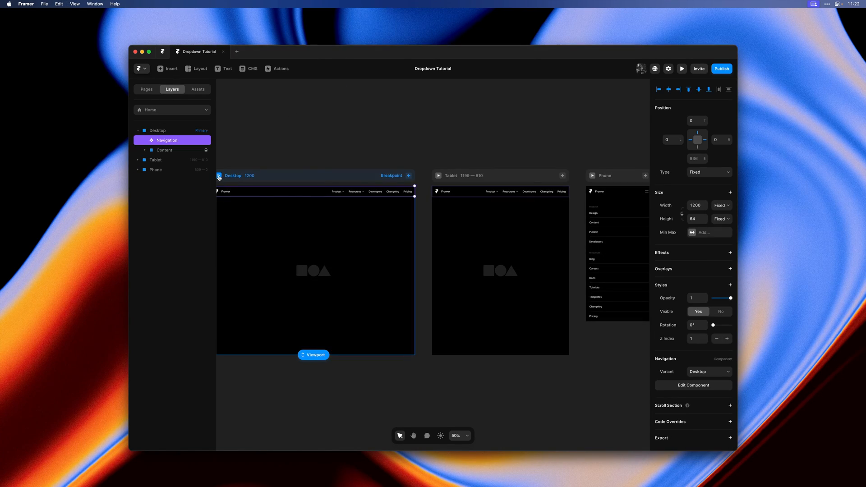
pyautogui.click(681, 68)
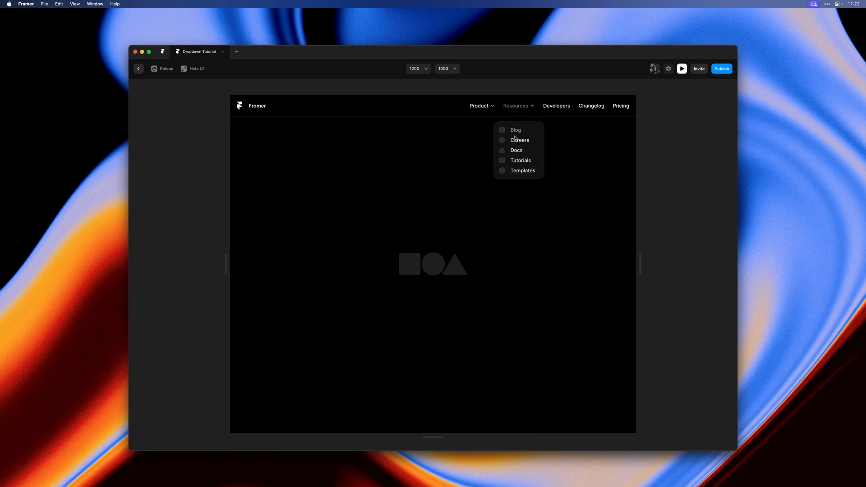
pyautogui.click(479, 105)
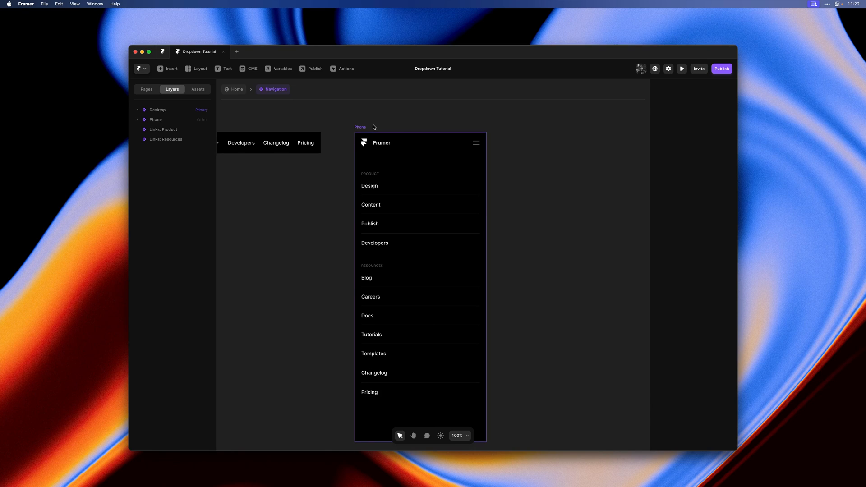
# Step: Duplicate Phone as 'Phone Open' with a Close menu icon and tap interactions linking both variants
pyautogui.click(155, 119)
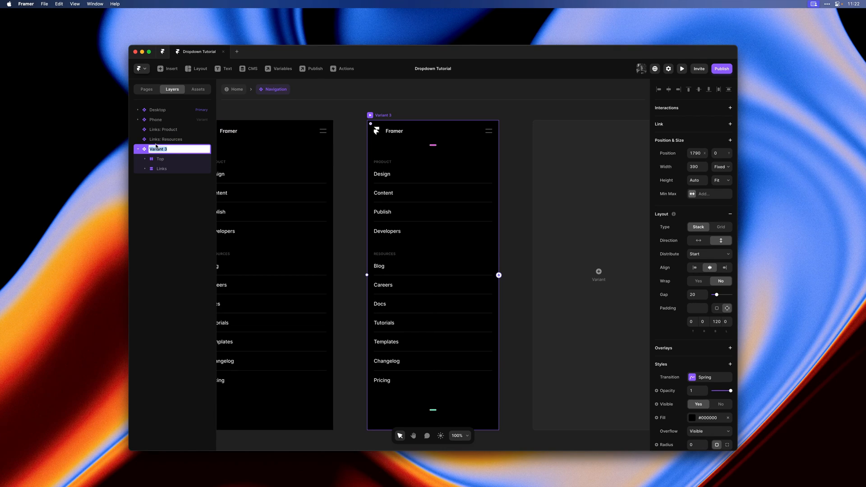
pyautogui.write('Phone Open')
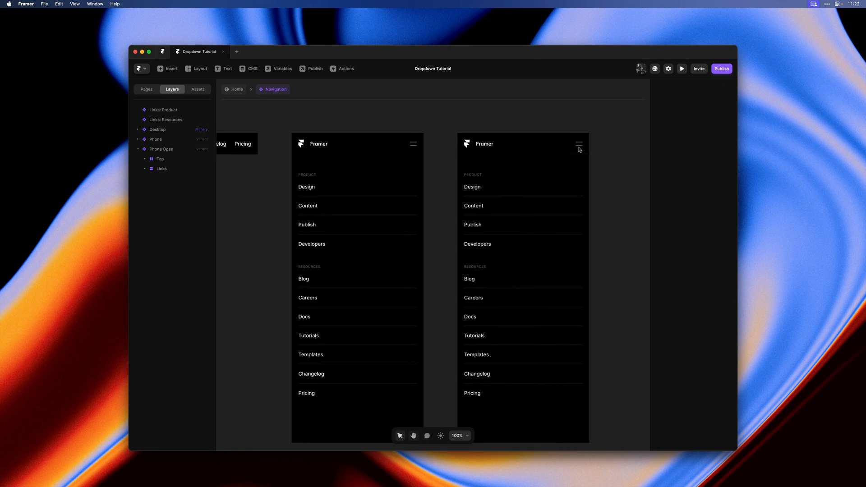
pyautogui.click(579, 144)
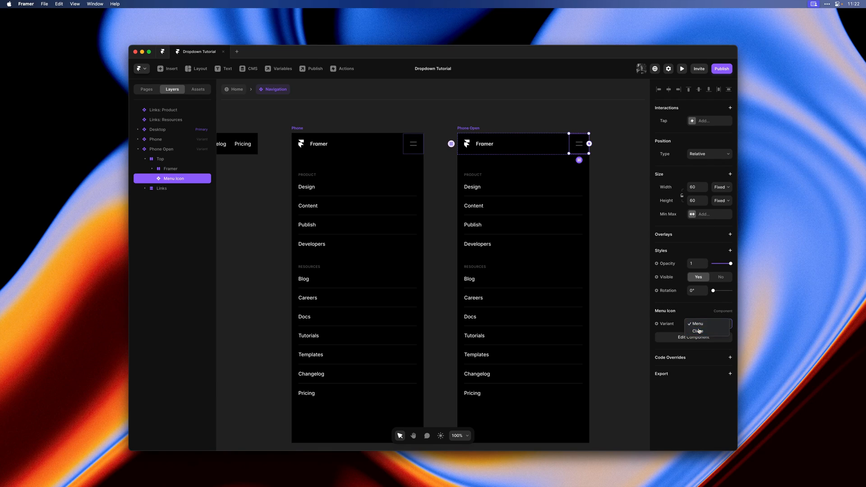
pyautogui.click(696, 331)
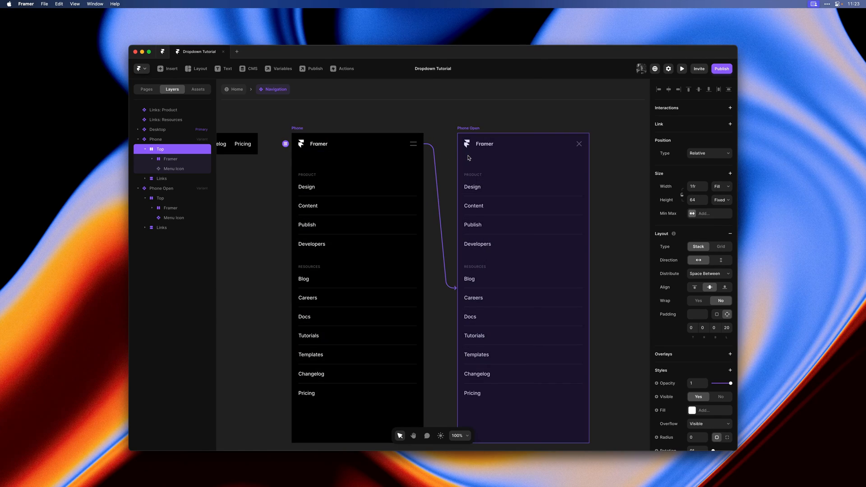
pyautogui.click(730, 108)
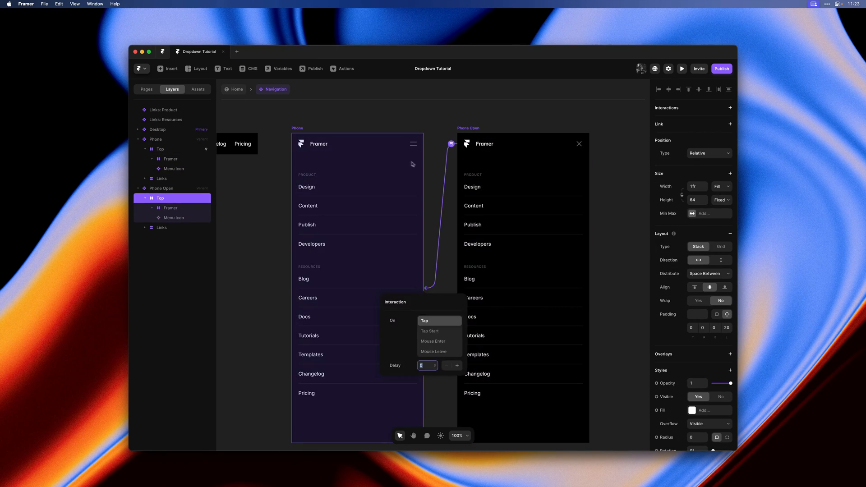
pyautogui.click(388, 163)
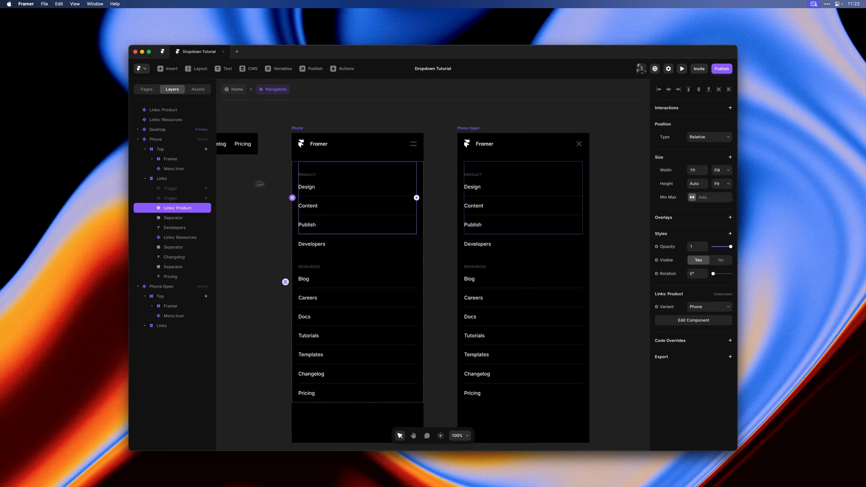
# Step: Set the closed Phone variant's height to 64 and its bottom padding to 120
pyautogui.click(162, 178)
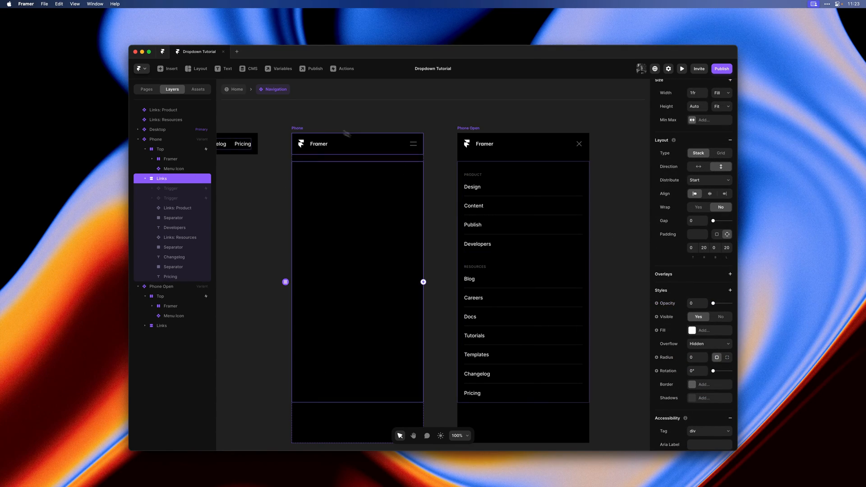
pyautogui.moveTo(330, 124)
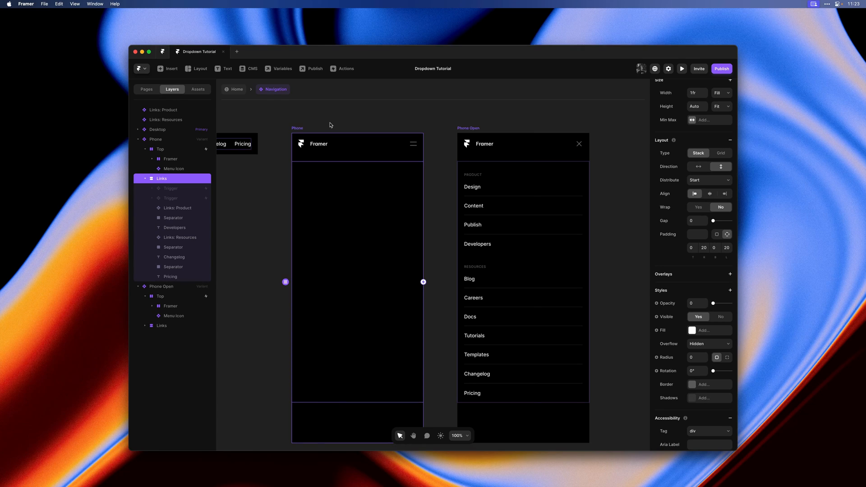
pyautogui.click(155, 139)
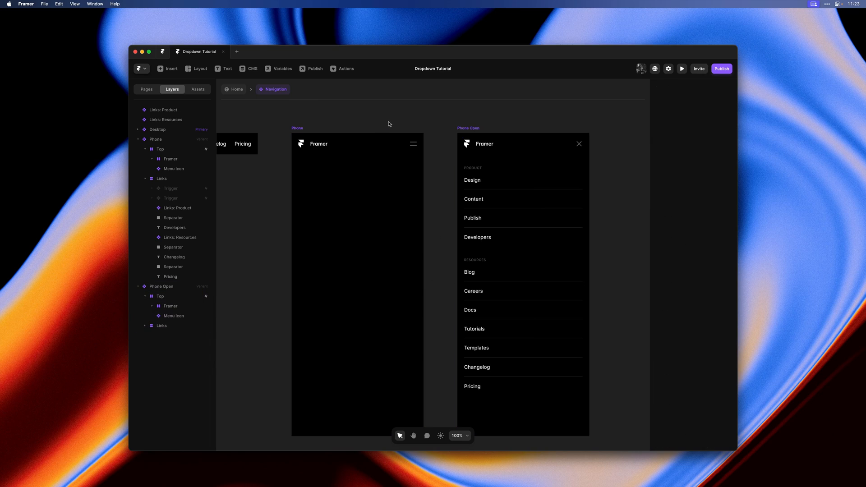
pyautogui.click(155, 139)
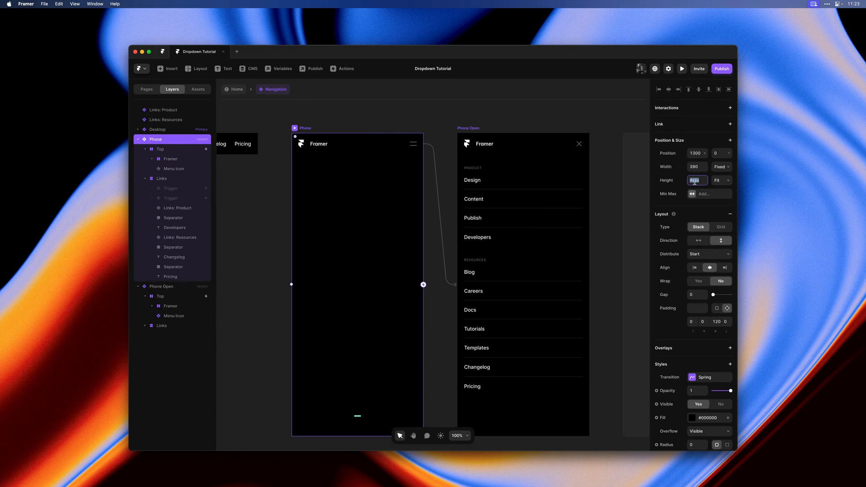
pyautogui.write('64')
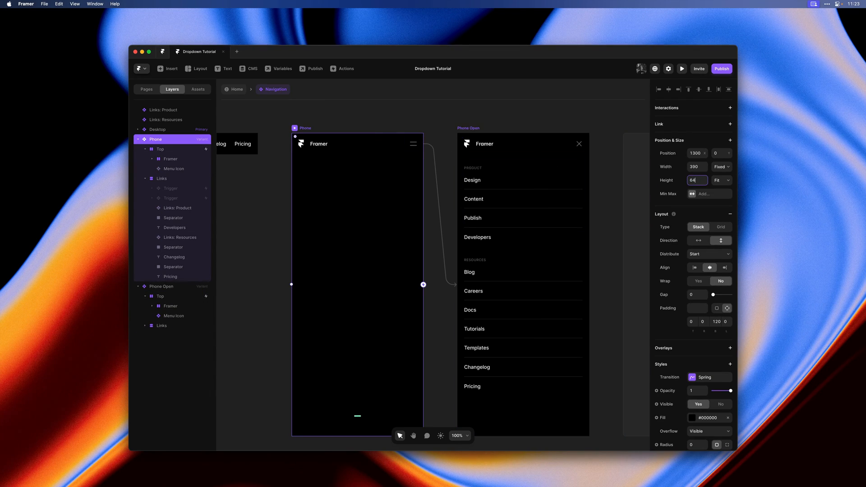
pyautogui.write('120')
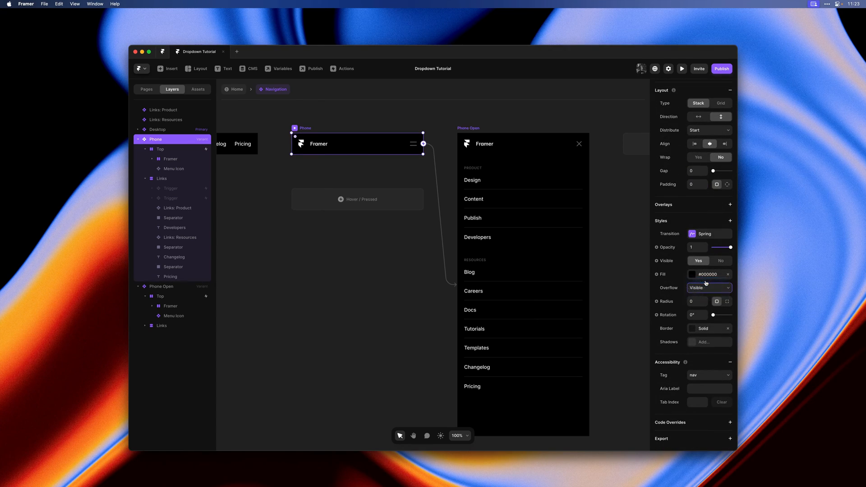
# Step: Give Phone Open Max and Min Height of 100vh and set its Overflow to Scroll
pyautogui.click(709, 288)
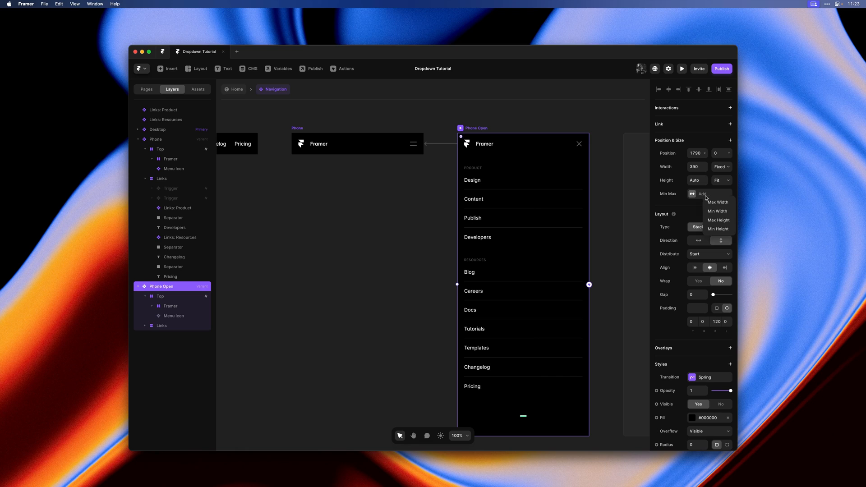
pyautogui.click(718, 229)
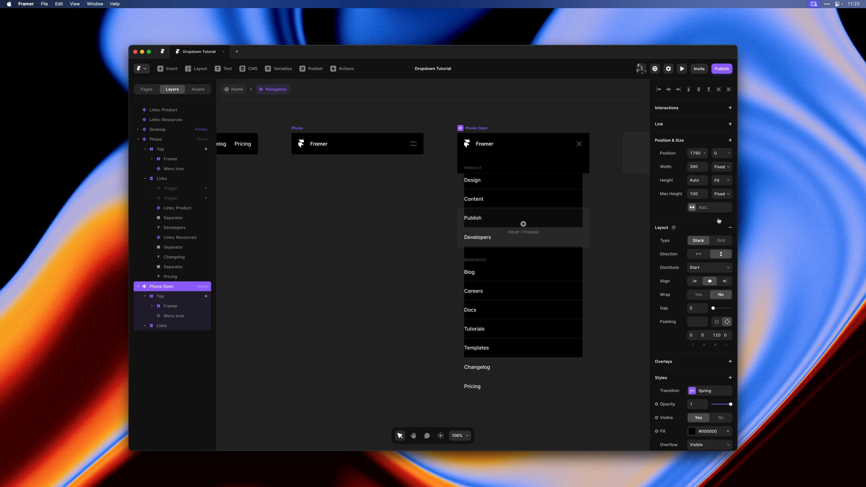
pyautogui.click(721, 194)
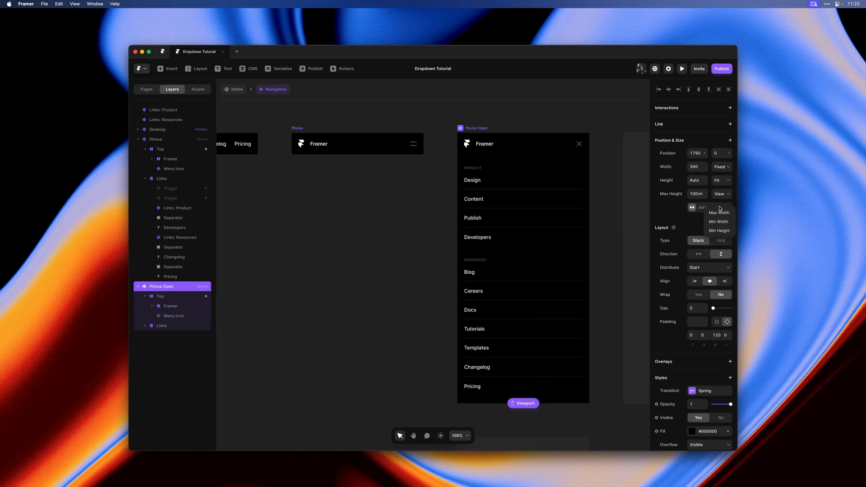
pyautogui.click(719, 230)
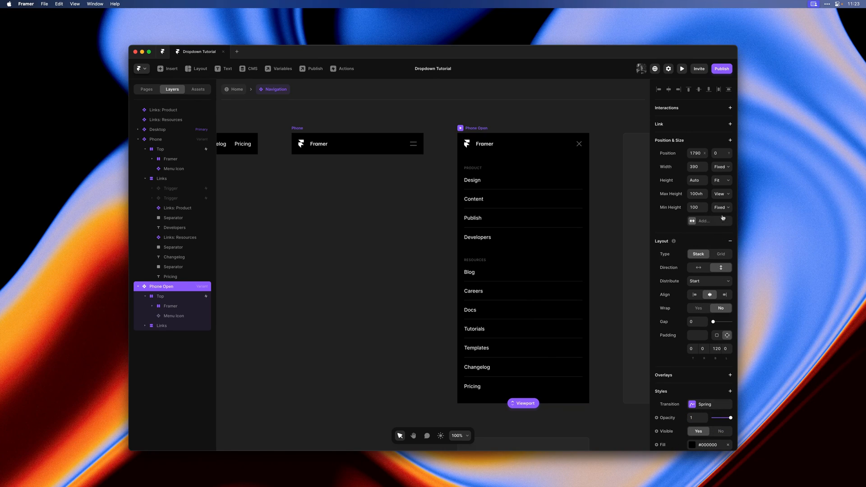
pyautogui.click(721, 207)
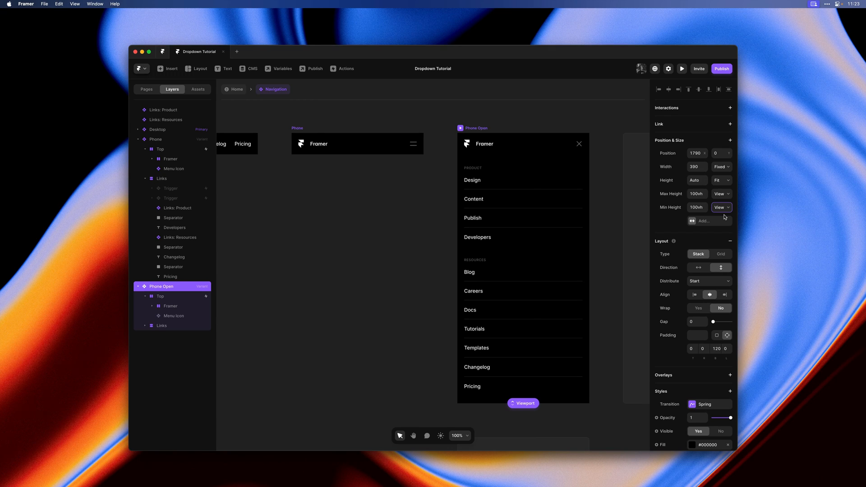
pyautogui.moveTo(714, 254)
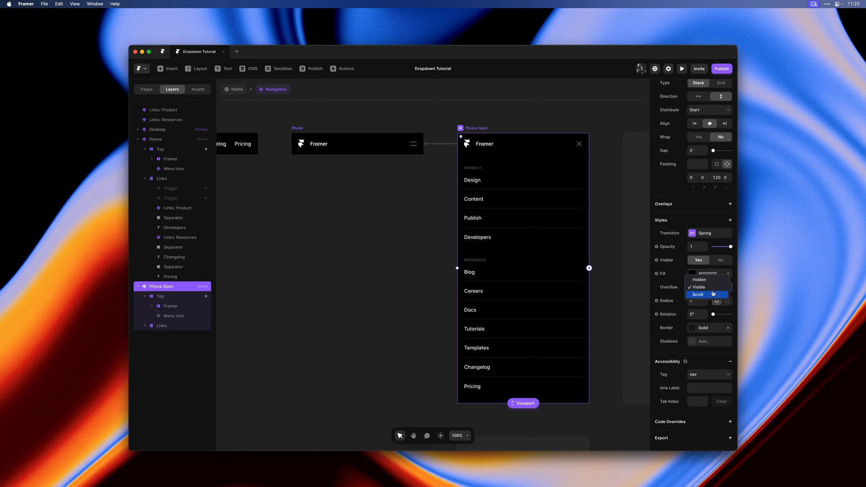
pyautogui.click(697, 295)
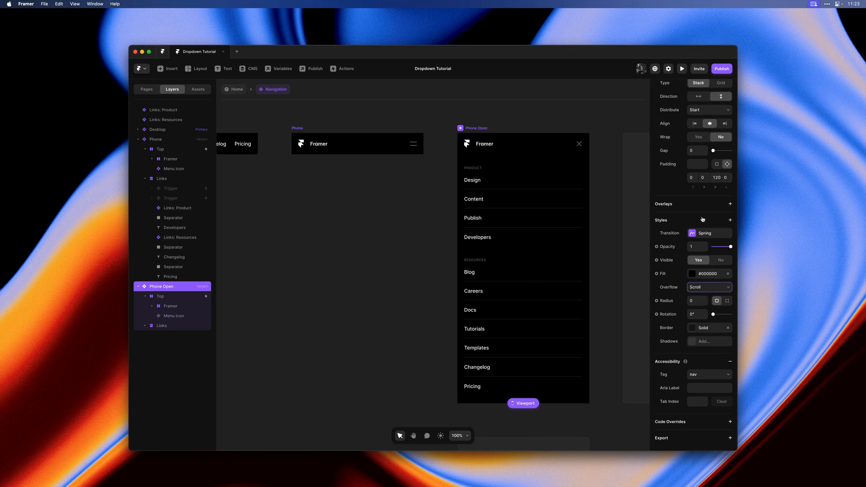
pyautogui.click(730, 220)
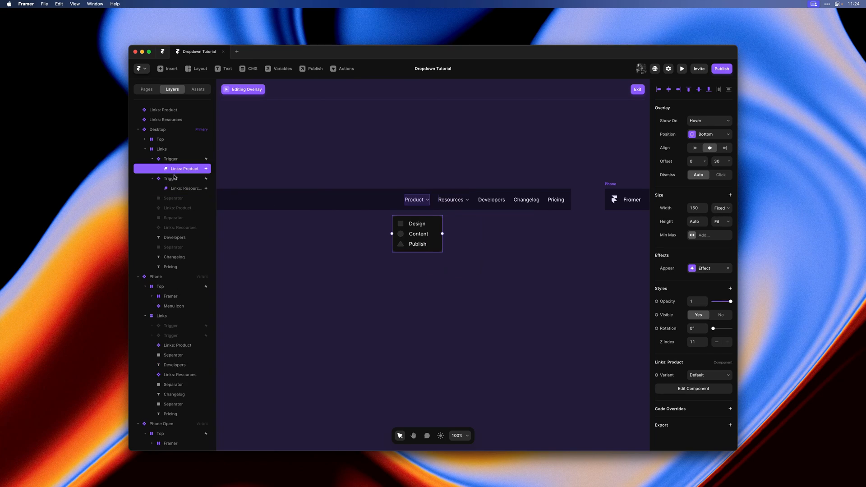
# Step: Review the Resources overlay, check the Top bar's tap interaction, and set Phone overflow to Hidden
pyautogui.click(181, 188)
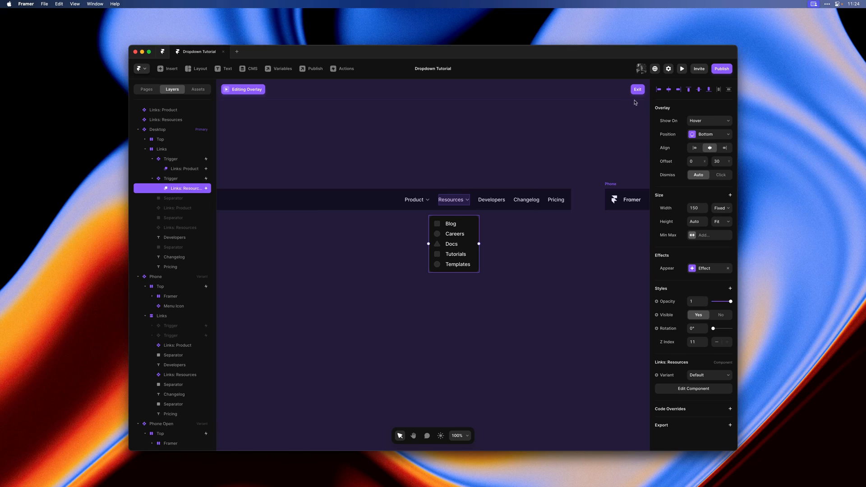
pyautogui.click(637, 88)
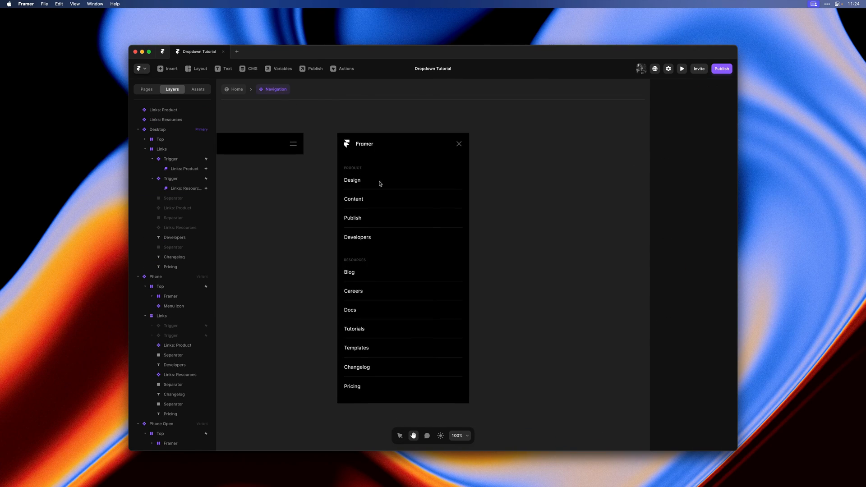
pyautogui.click(160, 287)
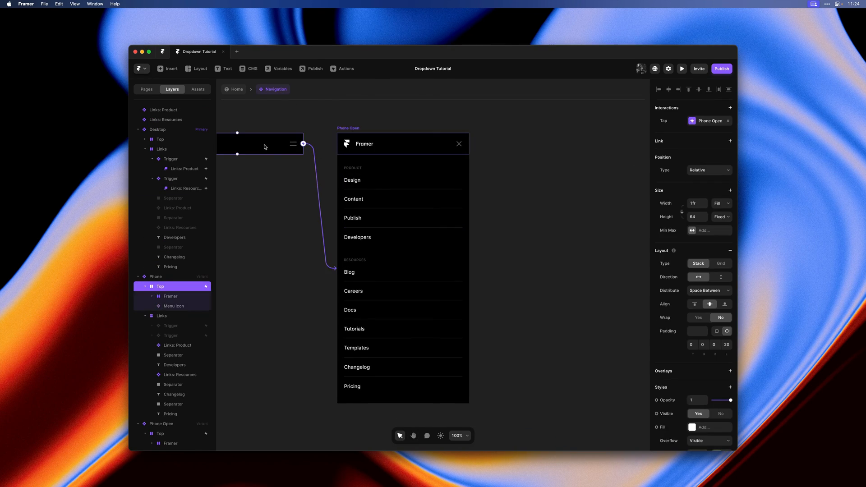
pyautogui.click(178, 372)
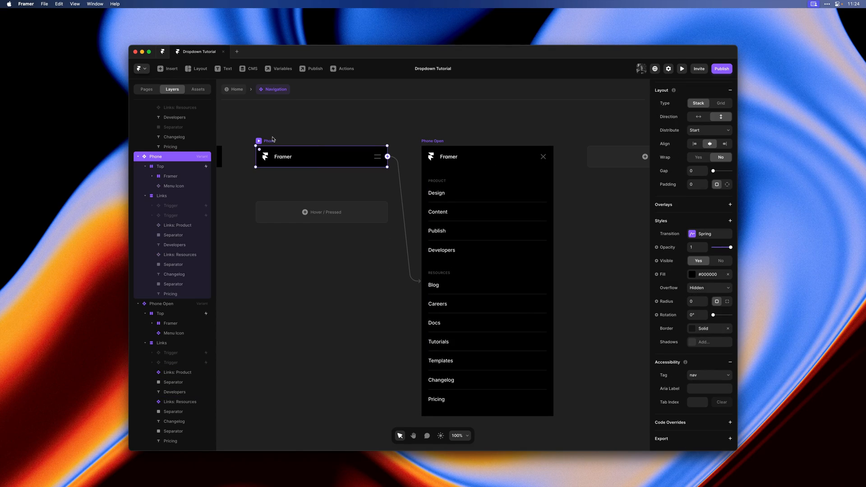
# Step: Move Developers and its separator after Links: Resources in both phone variants, then preview
pyautogui.click(174, 245)
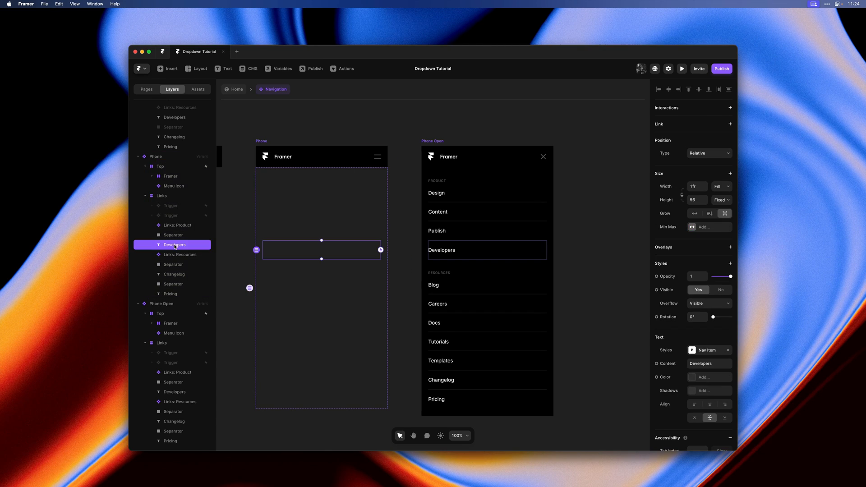
pyautogui.moveTo(242, 248)
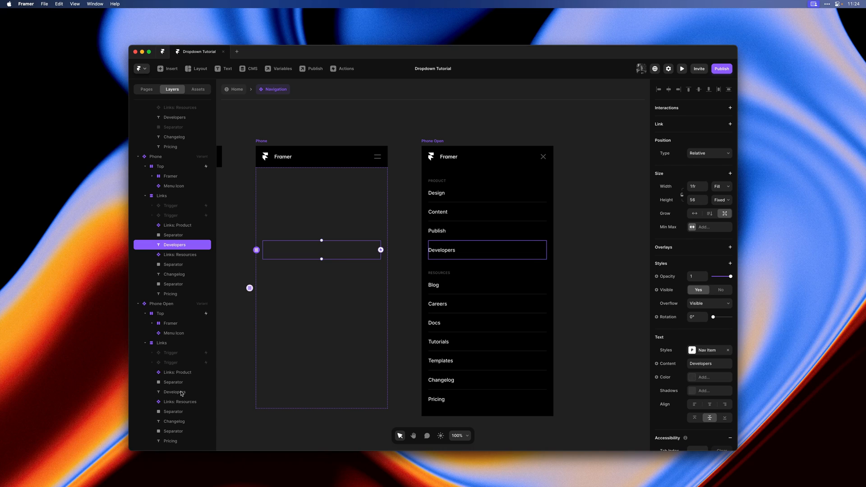
pyautogui.click(173, 392)
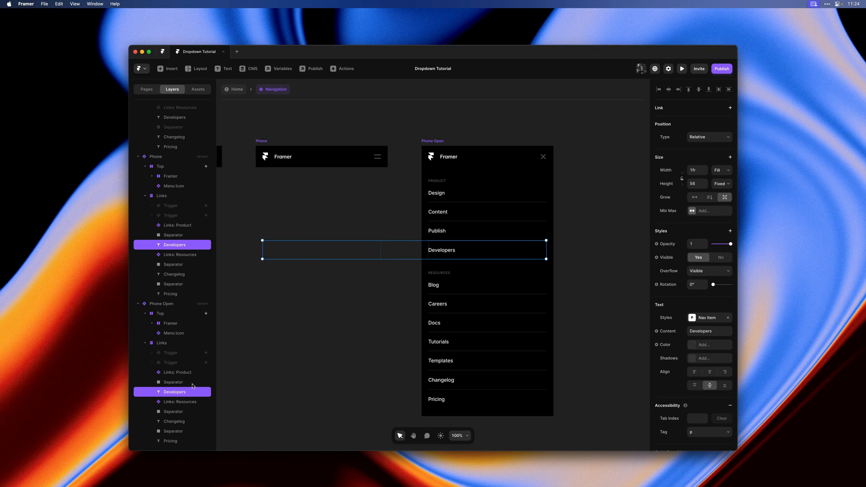
pyautogui.moveTo(245, 371)
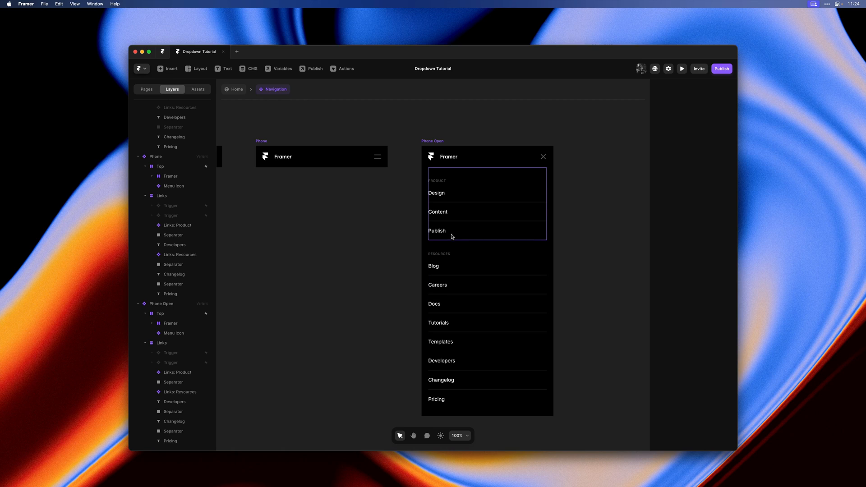
pyautogui.click(172, 392)
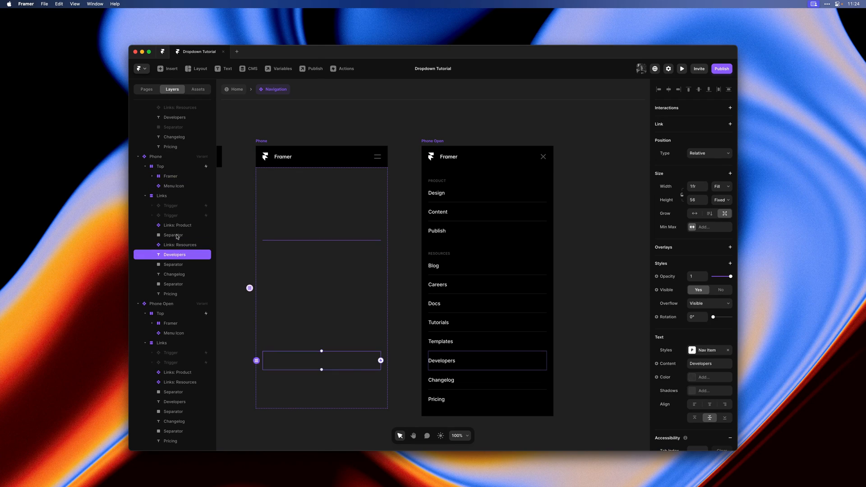
pyautogui.click(173, 244)
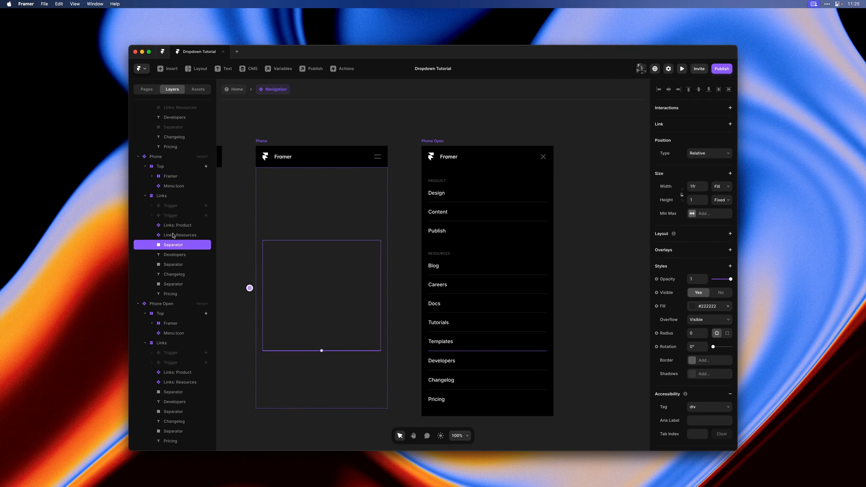
pyautogui.click(230, 338)
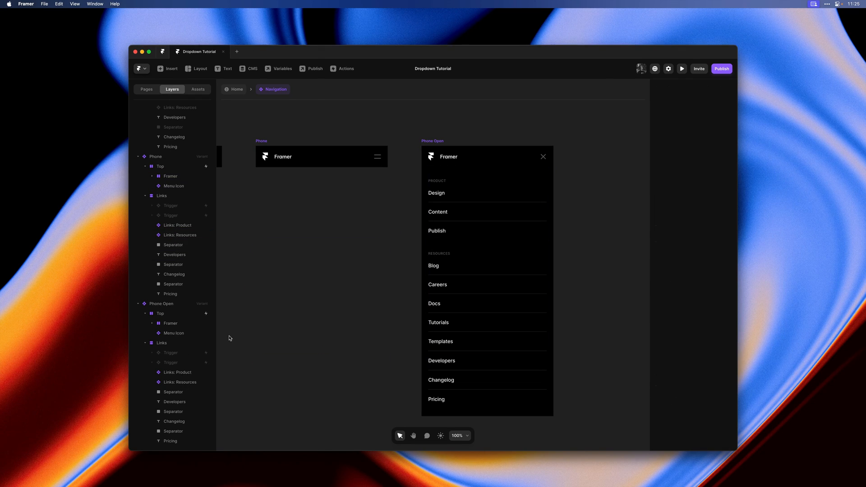
pyautogui.moveTo(229, 303)
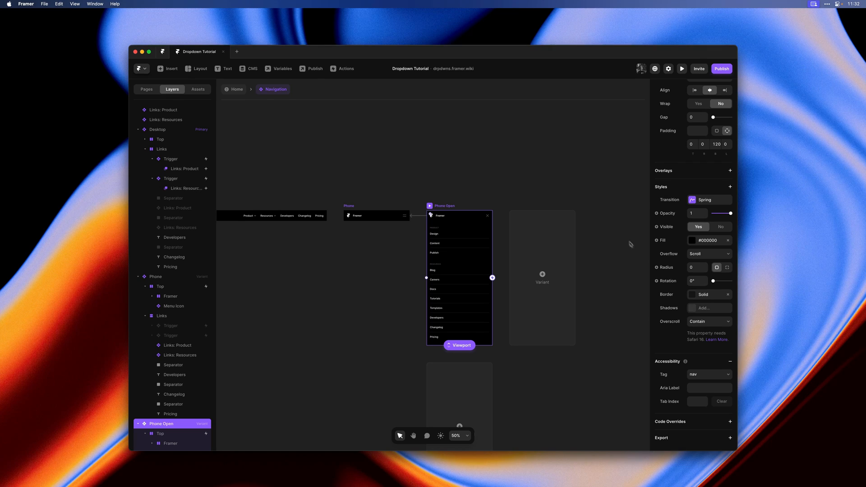
pyautogui.moveTo(720, 297)
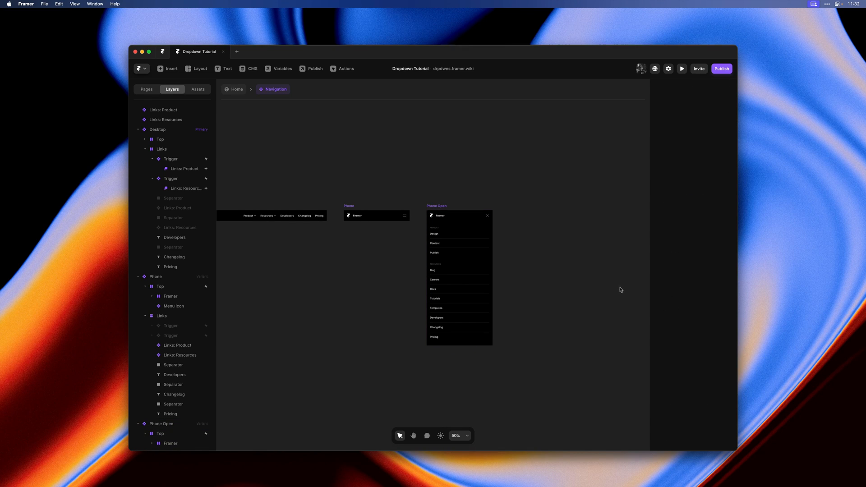
pyautogui.moveTo(409, 277)
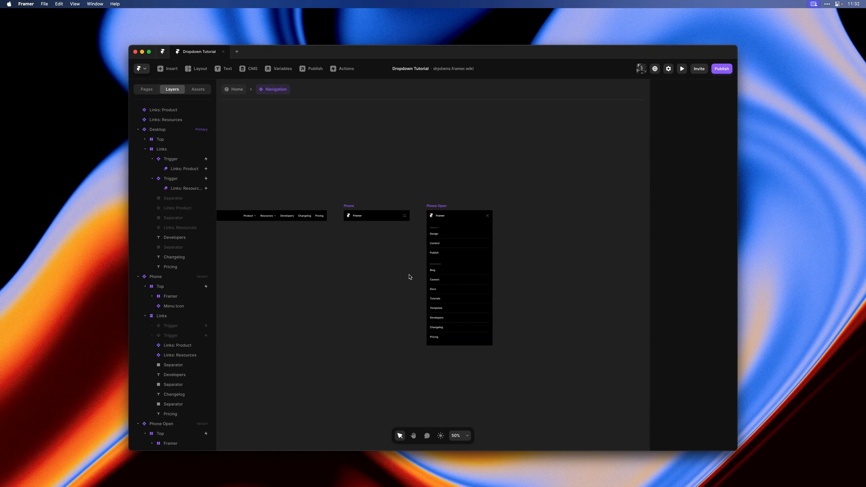
pyautogui.click(681, 69)
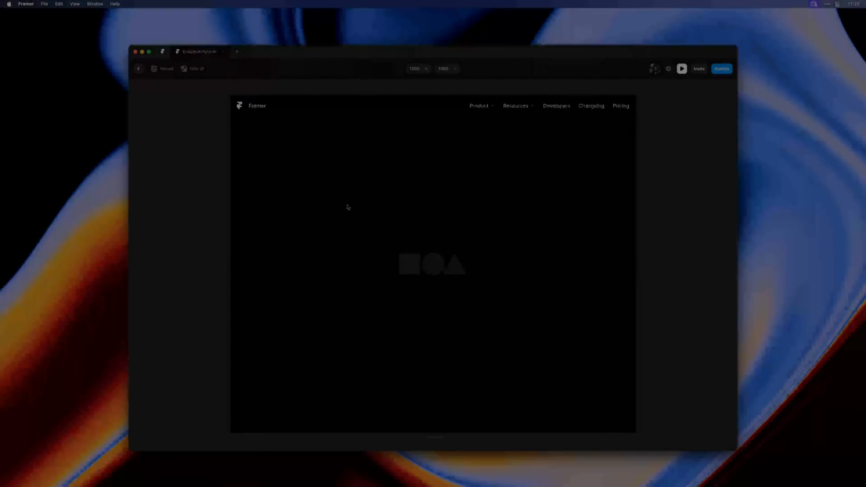
# Step: Open the phone menu at 320 px width in preview, then drag back to desktop width
pyautogui.click(515, 106)
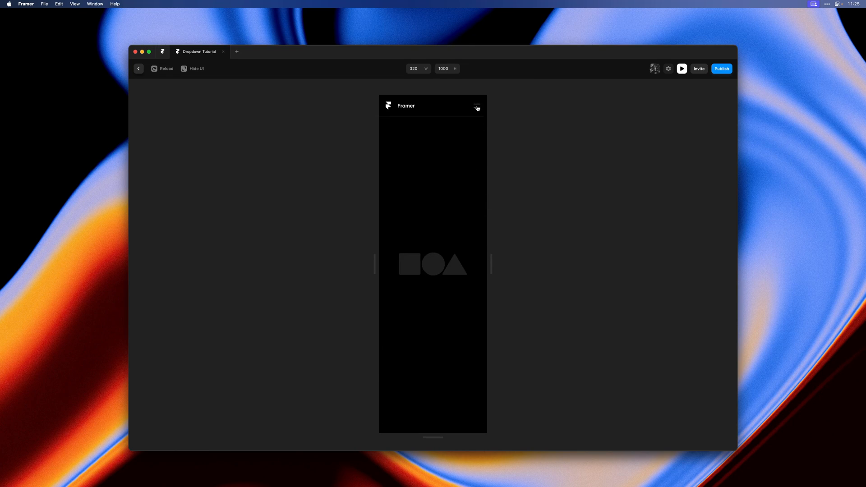
pyautogui.click(476, 106)
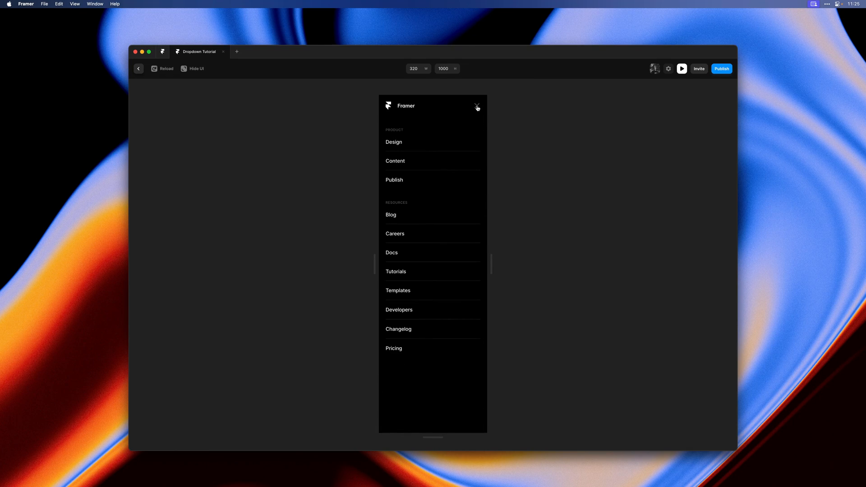
pyautogui.moveTo(491, 264); pyautogui.dragTo(610, 263)
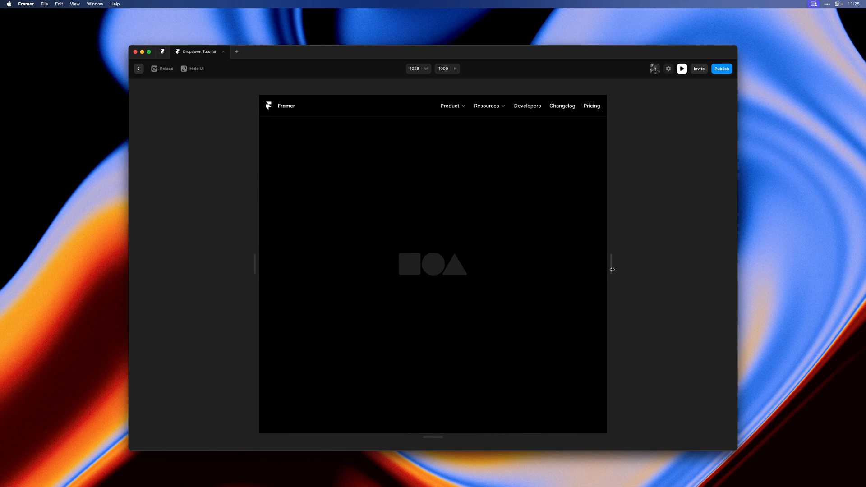